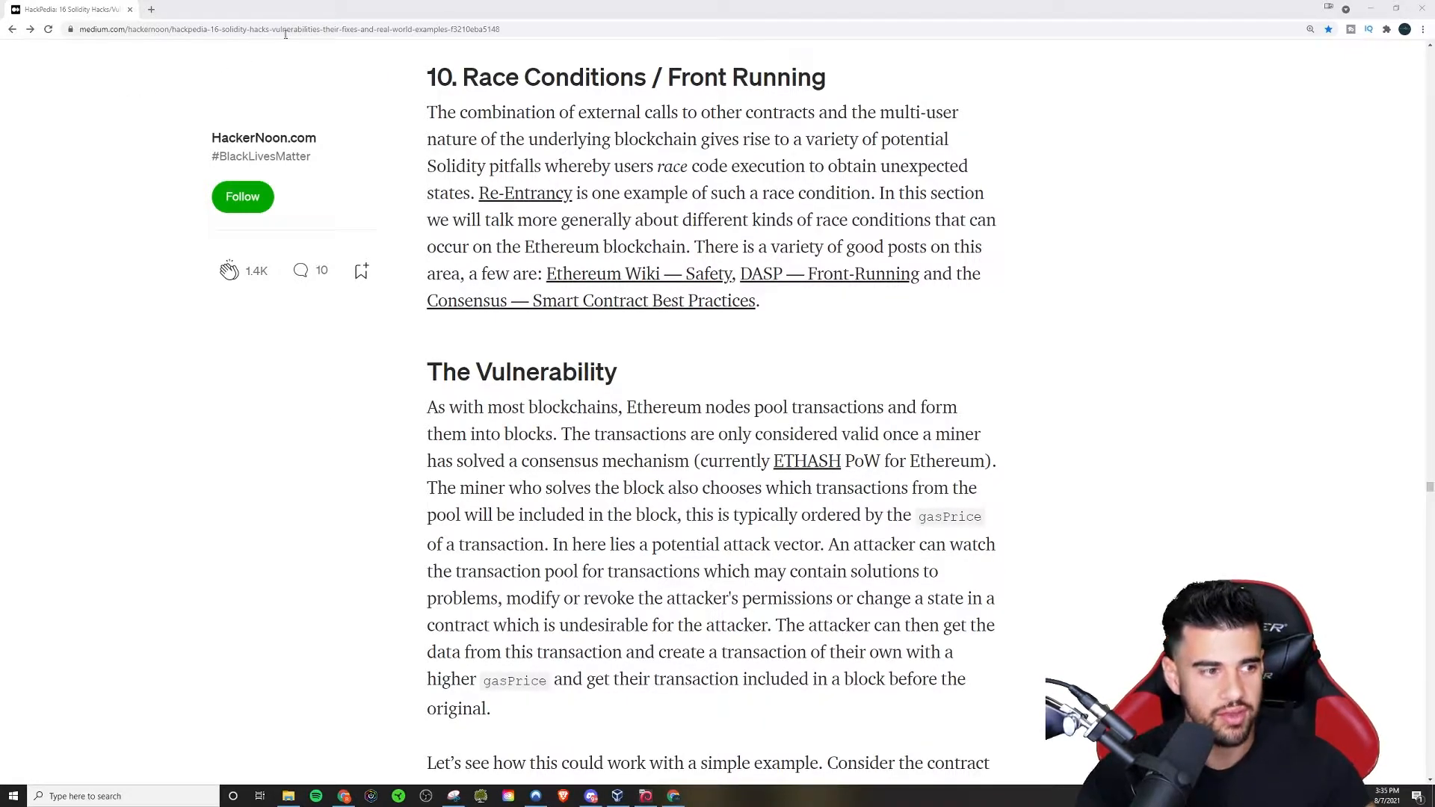
Step: Search Google for 'race condition' in a new tab and highlight its uncontrollable-events definition
{"action": "left_click", "coordinate": [165, 9]}
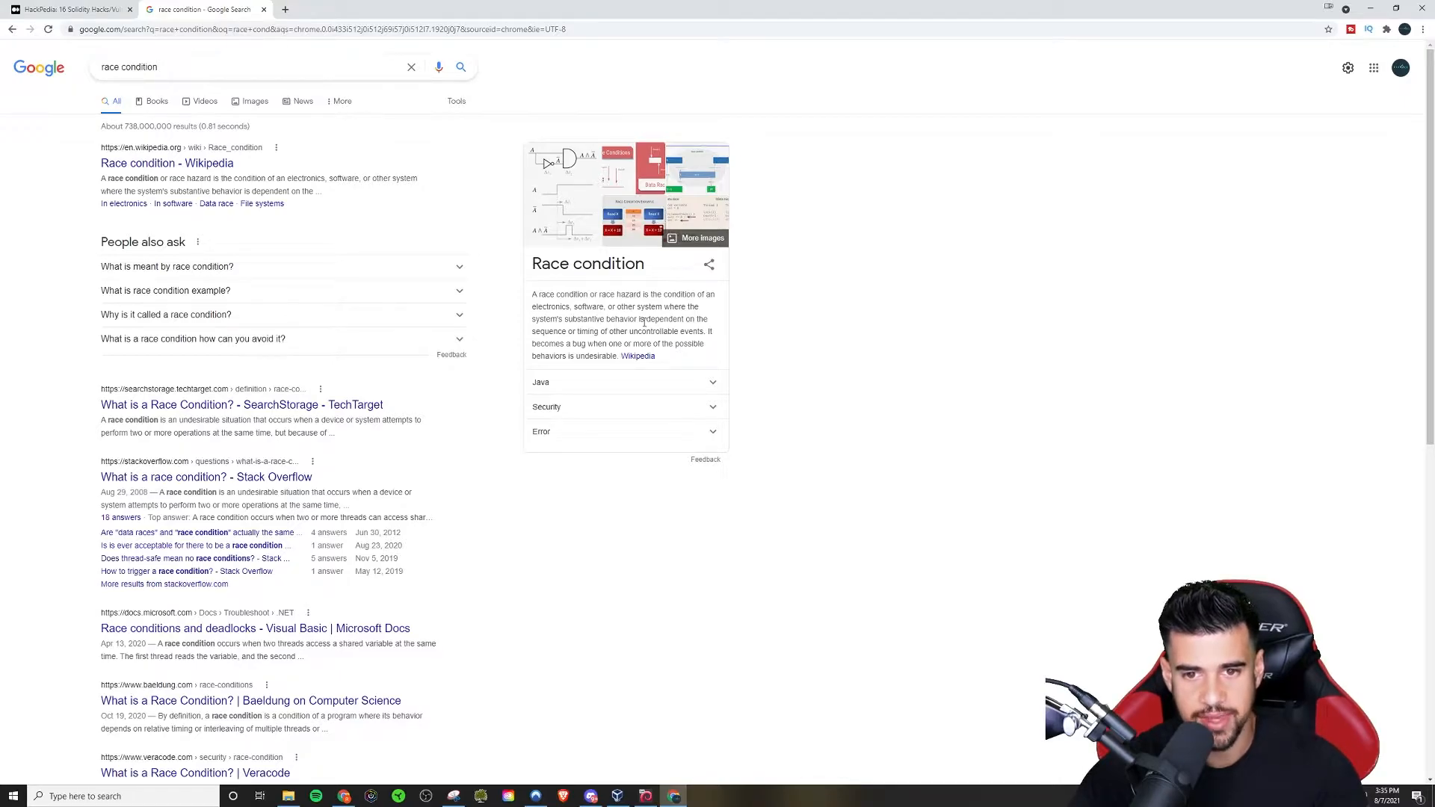
{"action": "left_click_drag", "start_coordinate": [530, 330], "coordinate": [682, 330]}
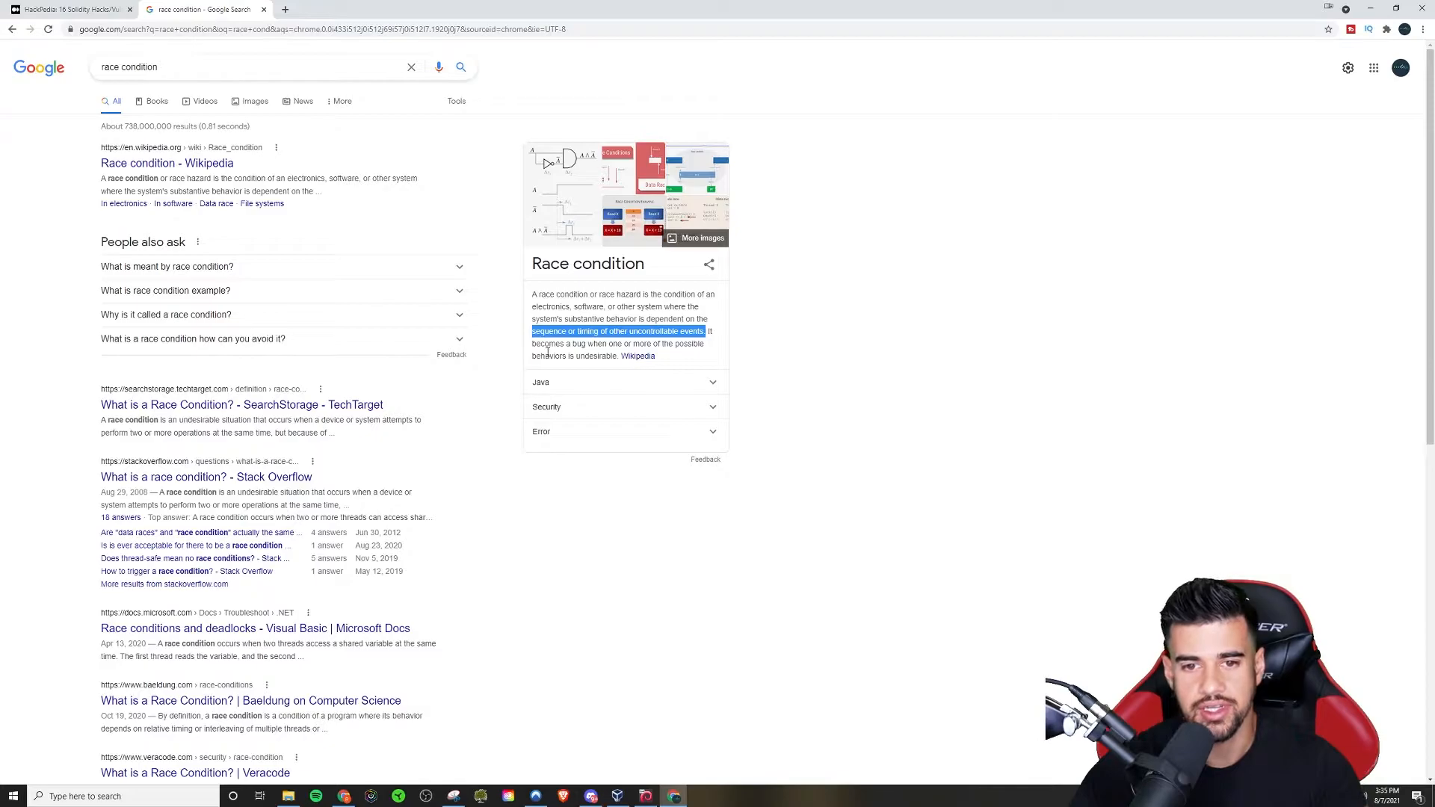
{"action": "left_click_drag", "start_coordinate": [530, 343], "coordinate": [538, 355]}
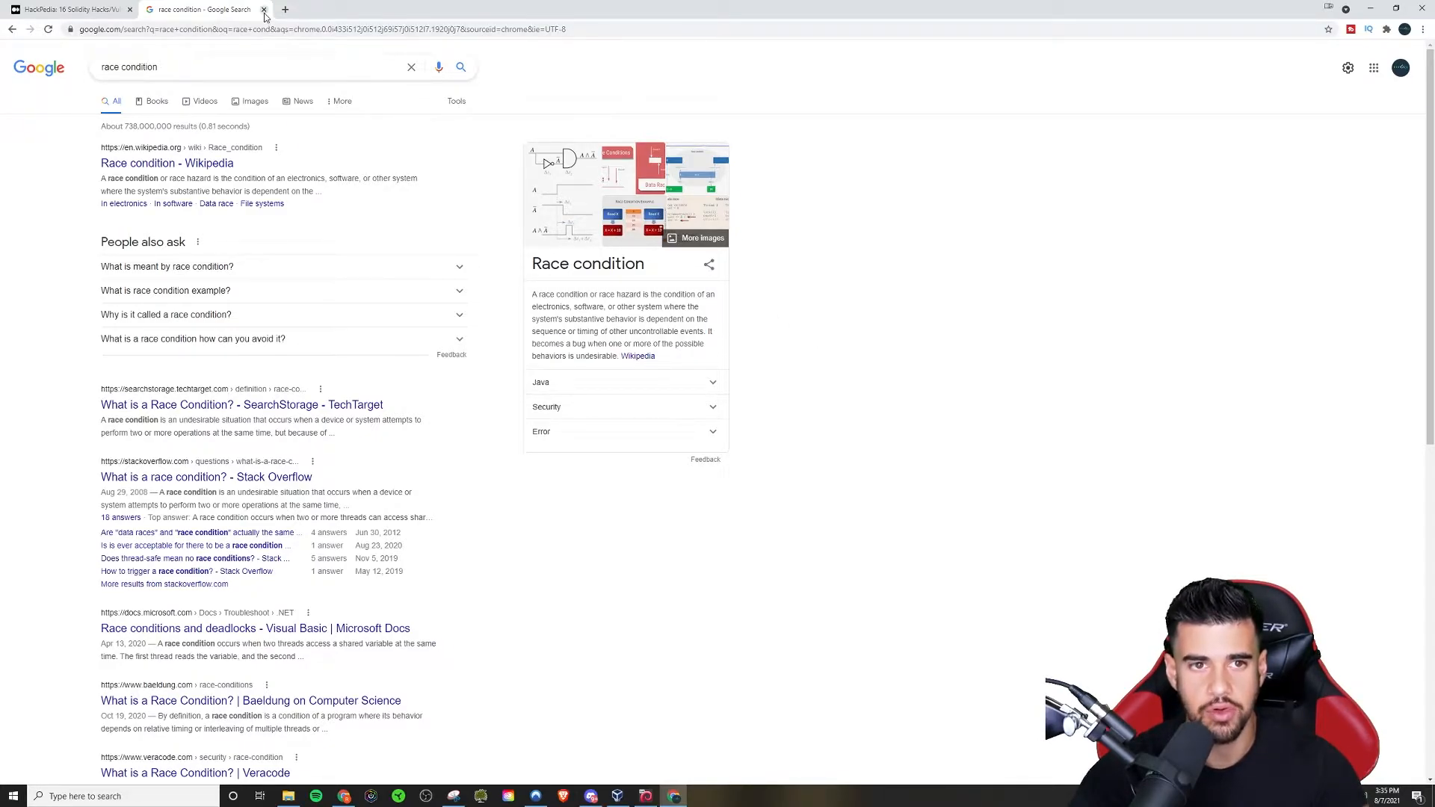
Step: Close the search and highlight the Race Conditions / Front Running intro sentences
{"action": "left_click", "coordinate": [262, 10]}
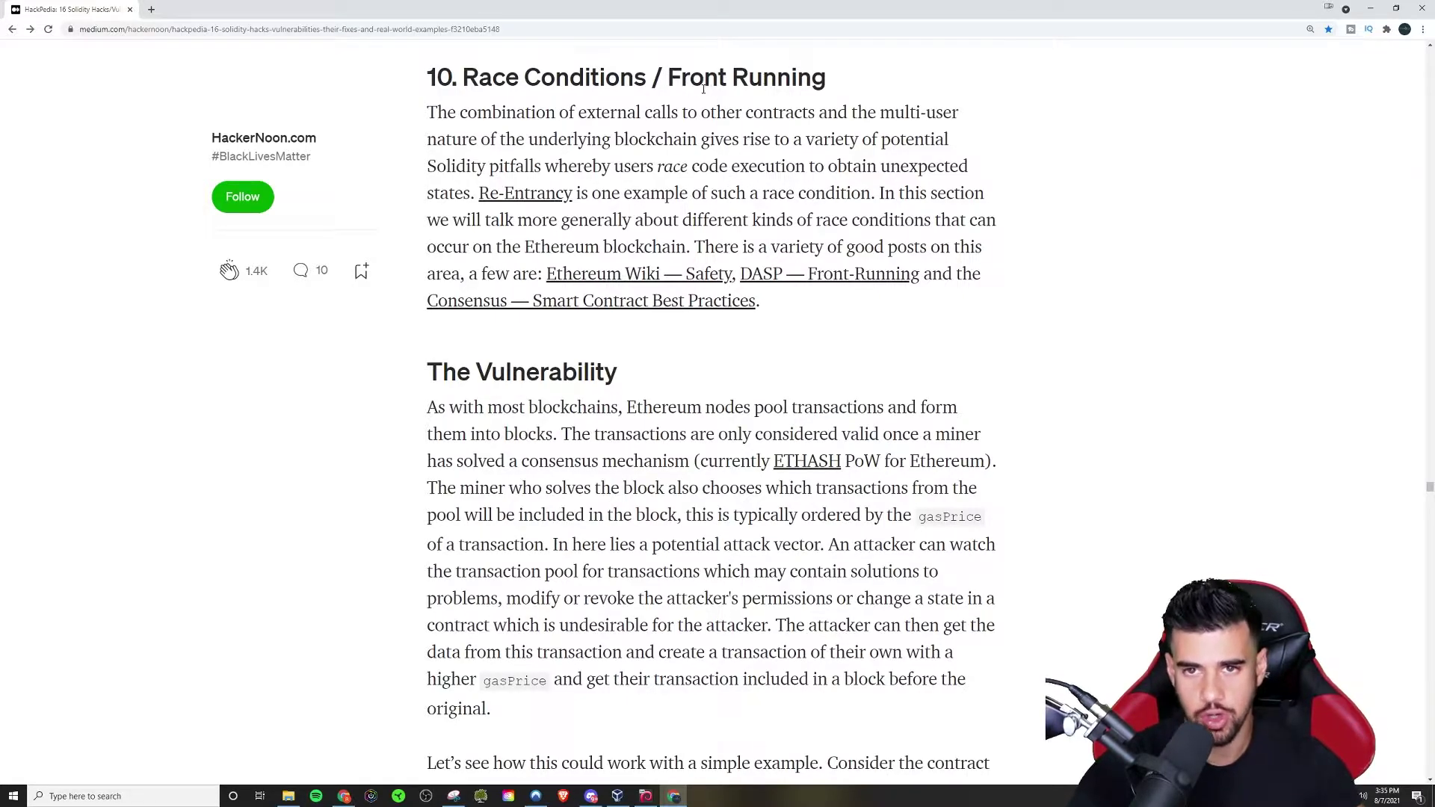
{"action": "left_click_drag", "start_coordinate": [505, 77], "coordinate": [824, 77]}
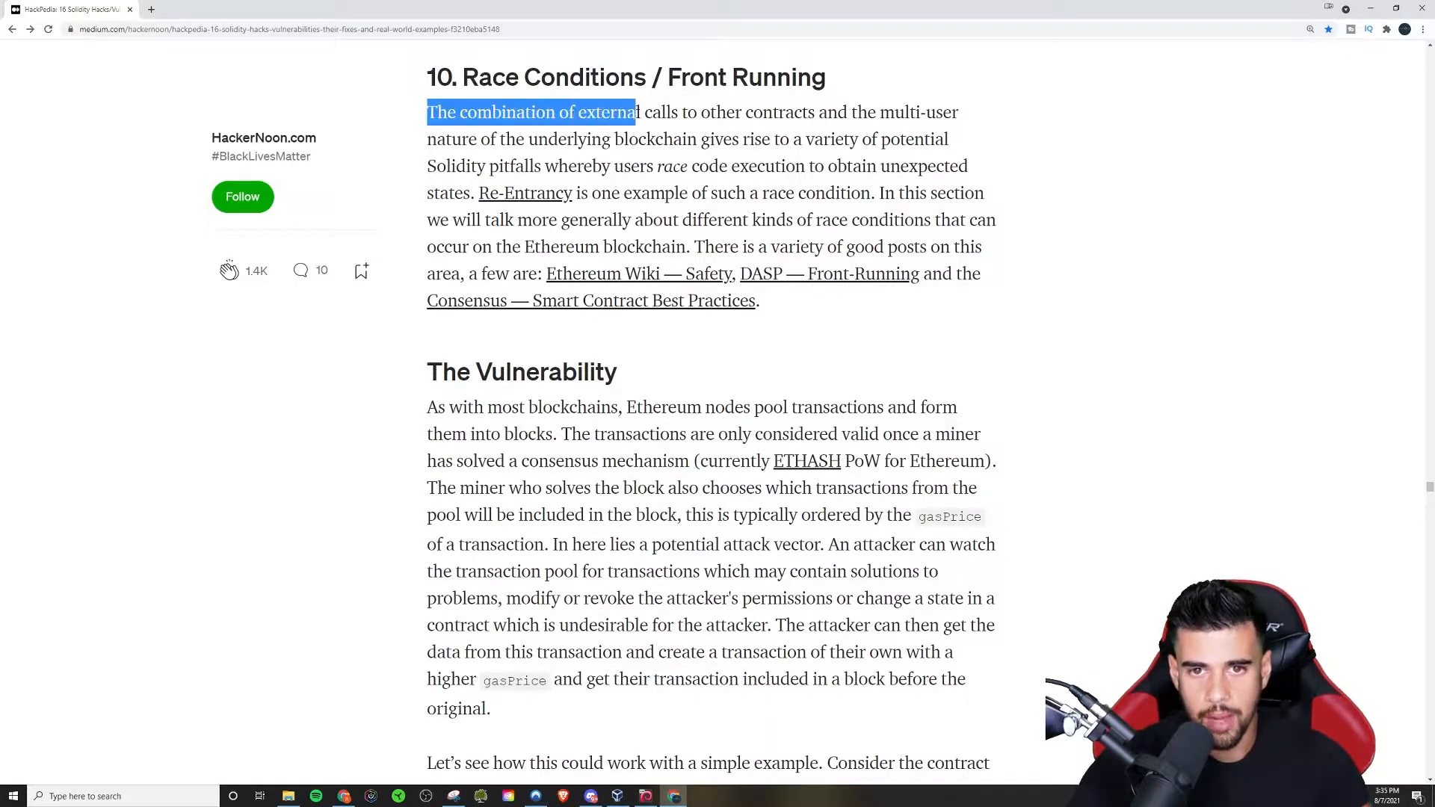
{"action": "left_click_drag", "start_coordinate": [637, 111], "coordinate": [444, 139]}
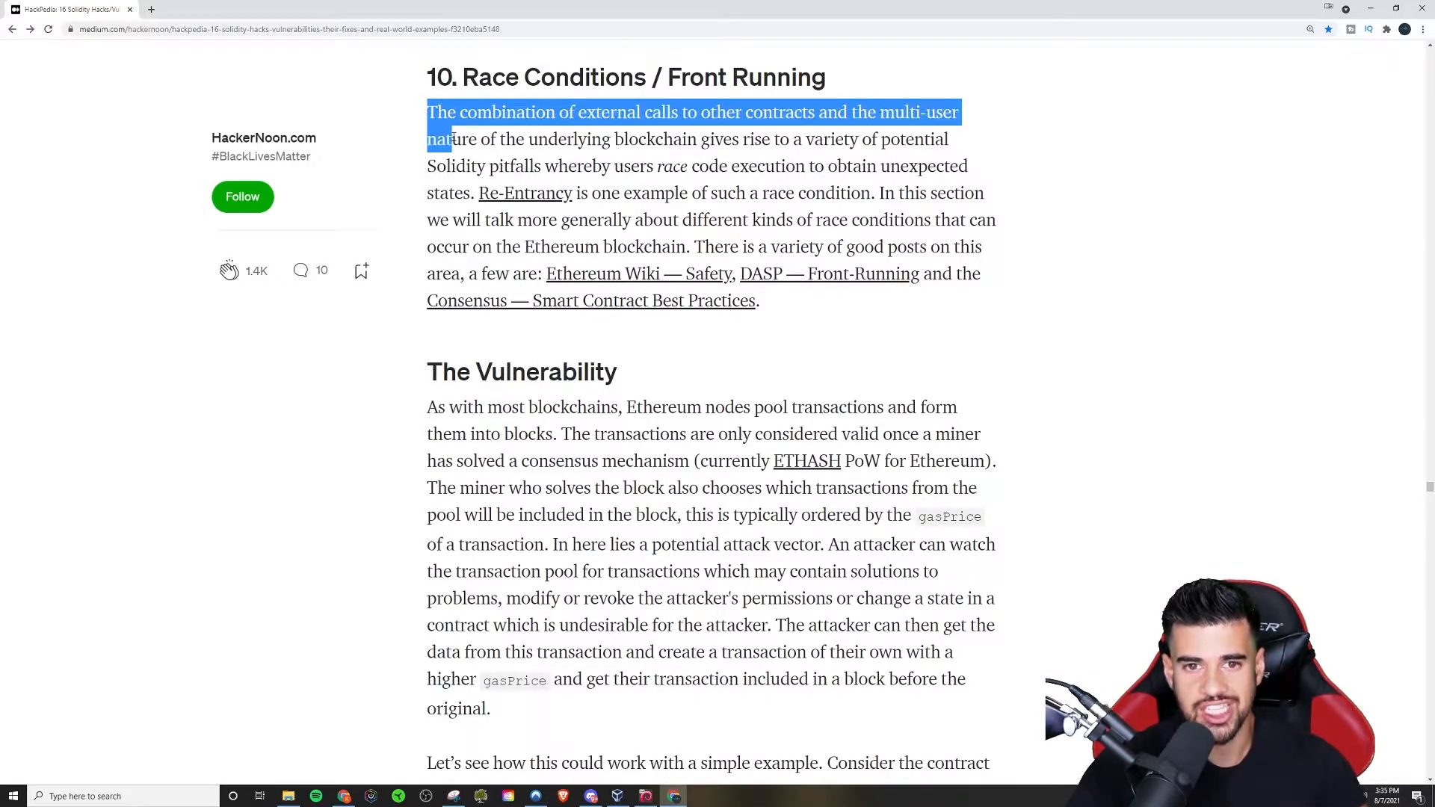
{"action": "left_click_drag", "start_coordinate": [452, 139], "coordinate": [688, 139]}
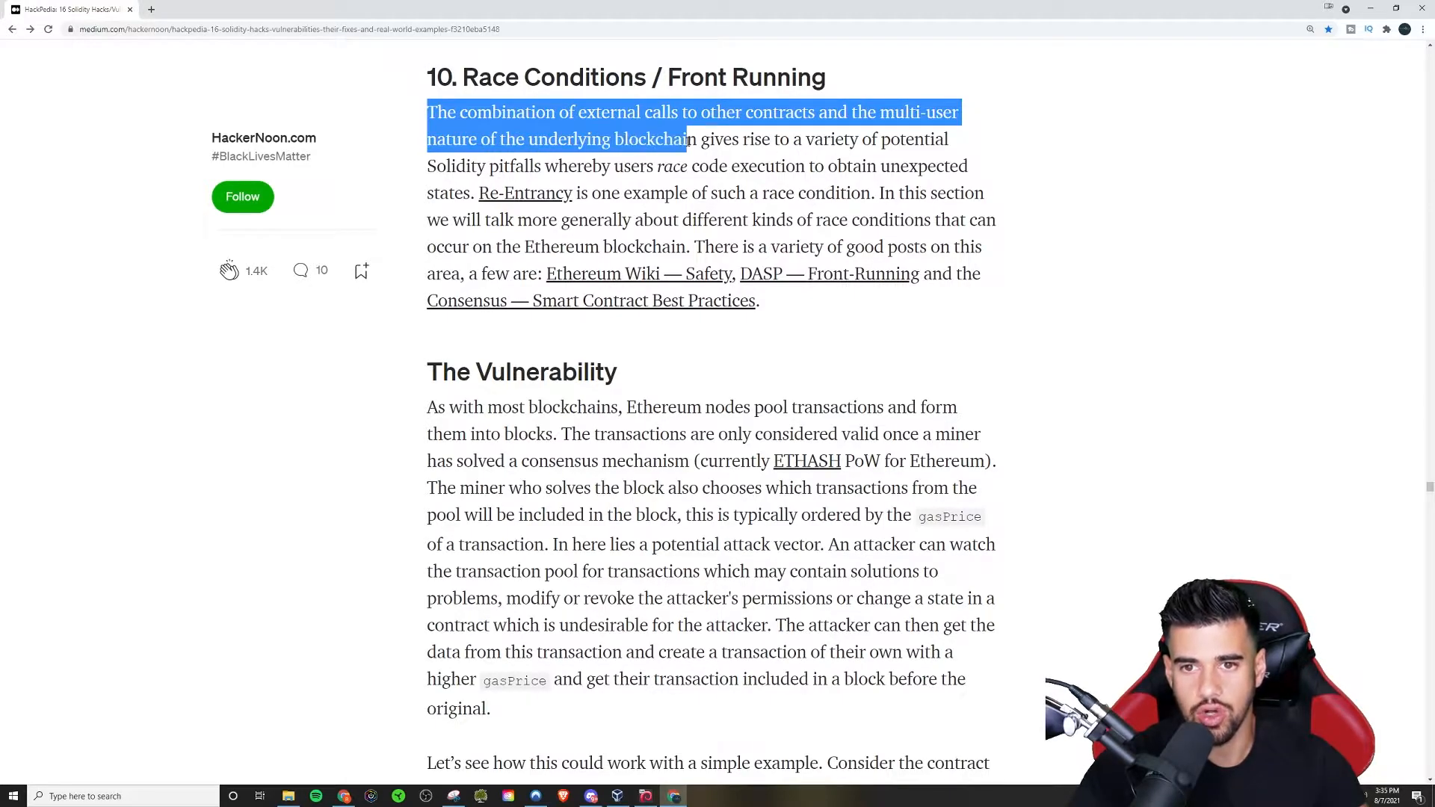
{"action": "left_click_drag", "start_coordinate": [685, 139], "coordinate": [525, 166]}
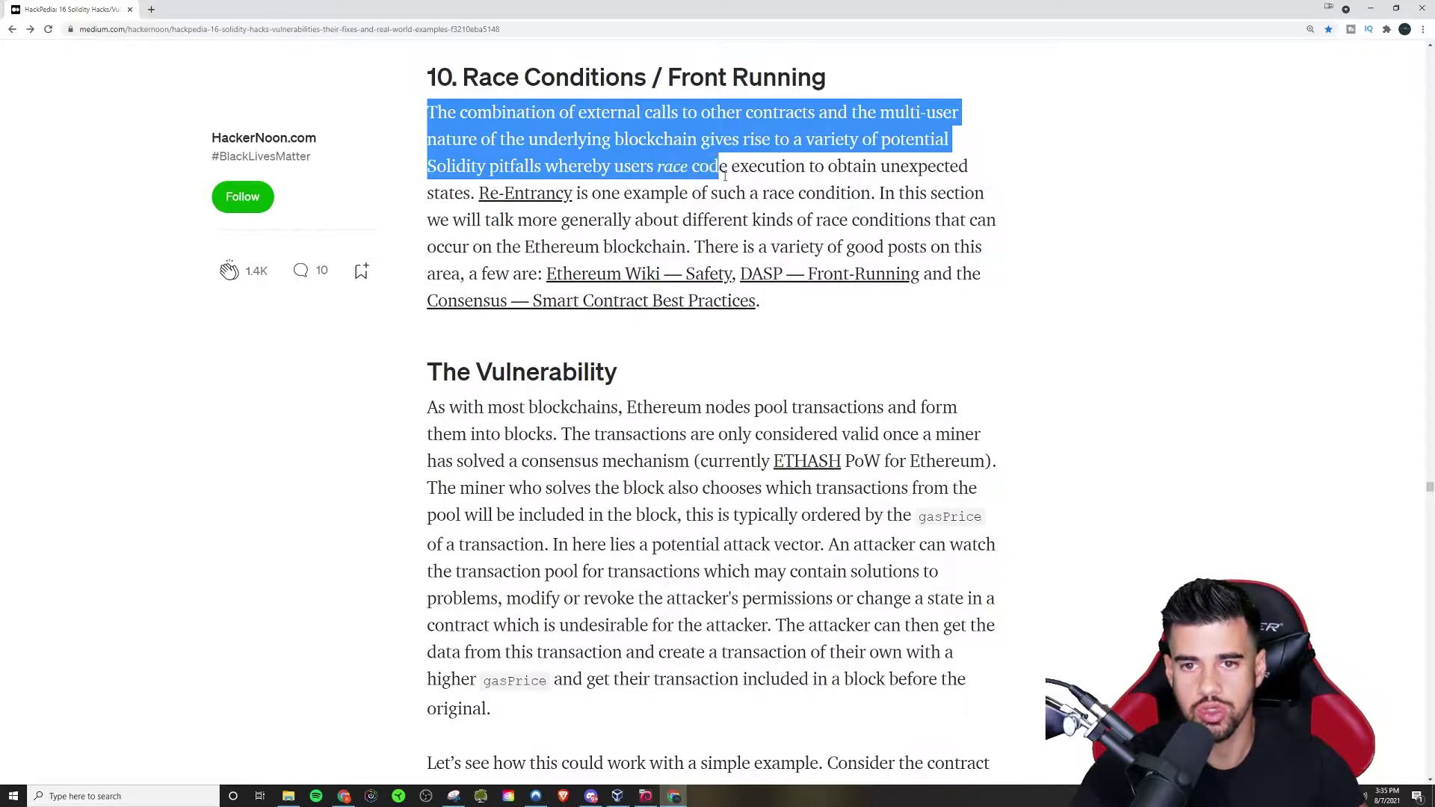
{"action": "left_click_drag", "start_coordinate": [723, 167], "coordinate": [967, 166]}
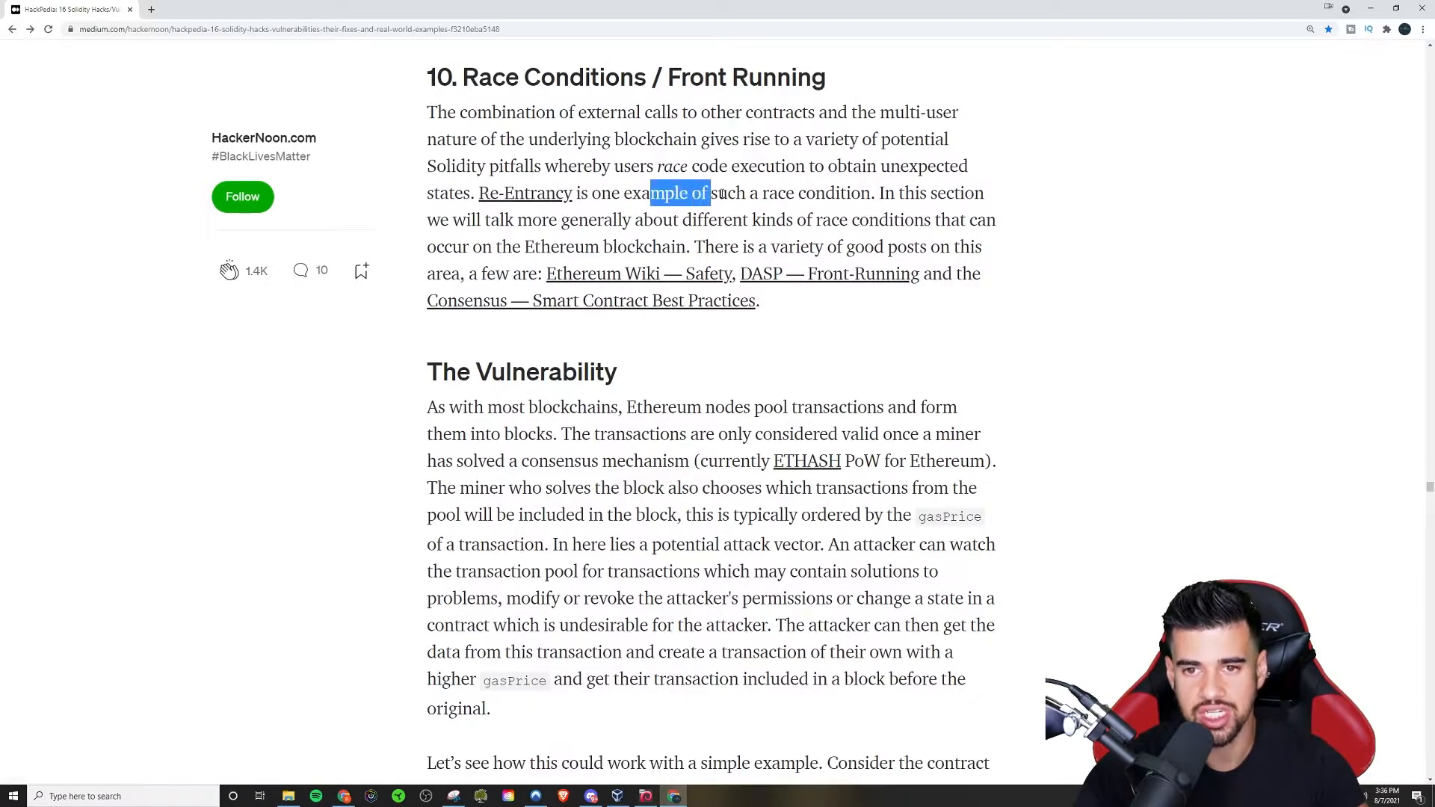
{"action": "left_click_drag", "start_coordinate": [710, 193], "coordinate": [887, 193]}
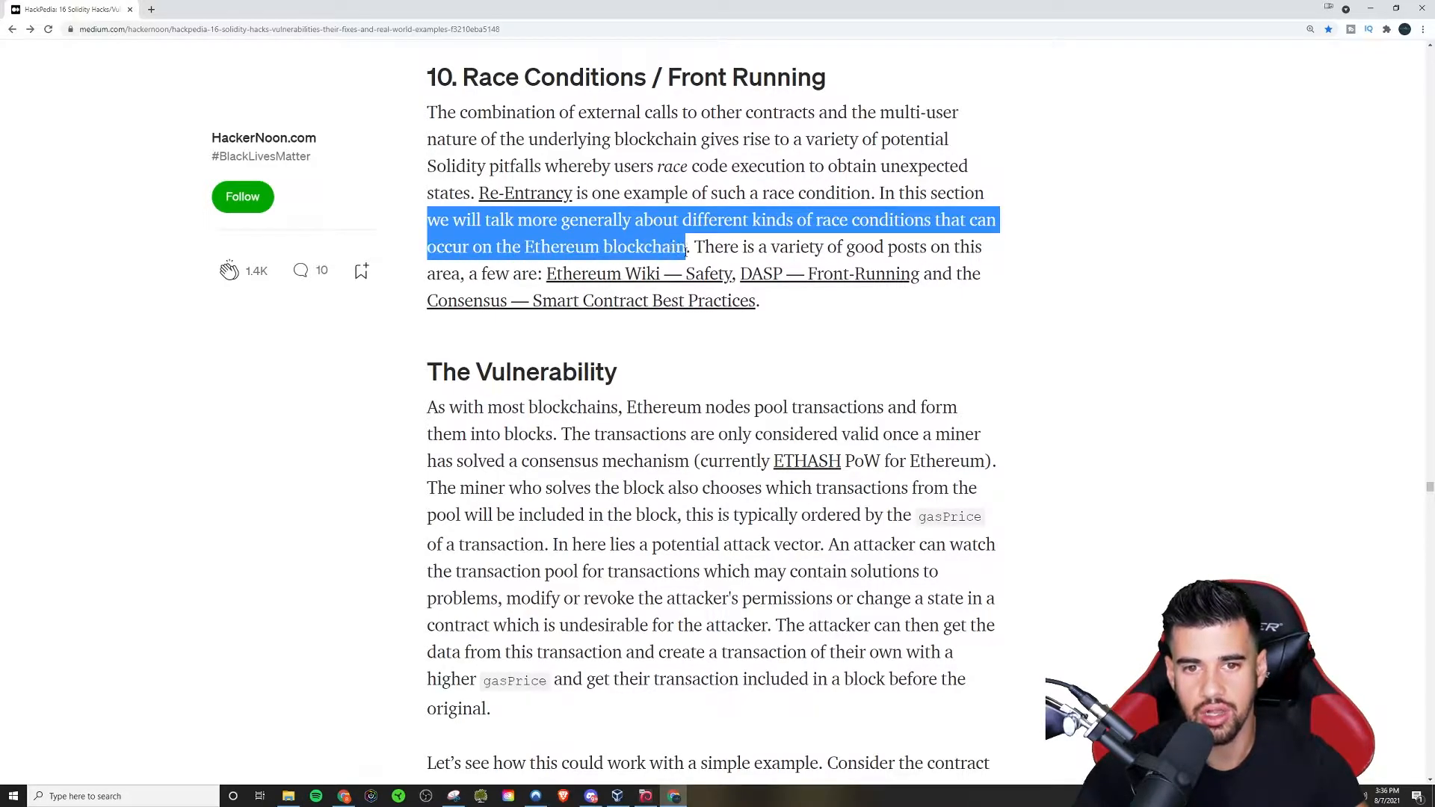
Step: Scroll down to The Vulnerability section
{"action": "scroll", "scroll_direction": "down", "scroll_amount": 3}
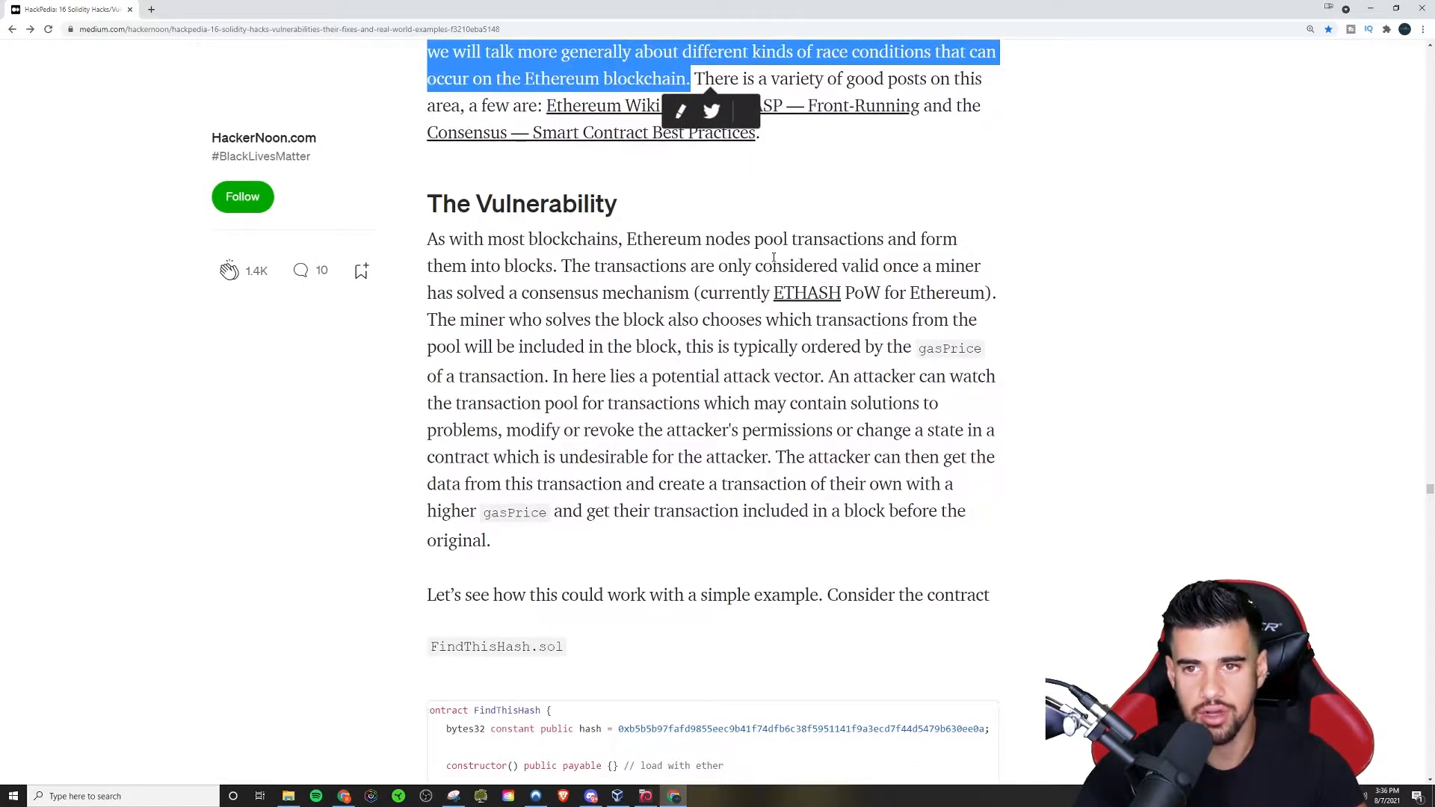
{"action": "scroll", "scroll_direction": "down", "scroll_amount": 3}
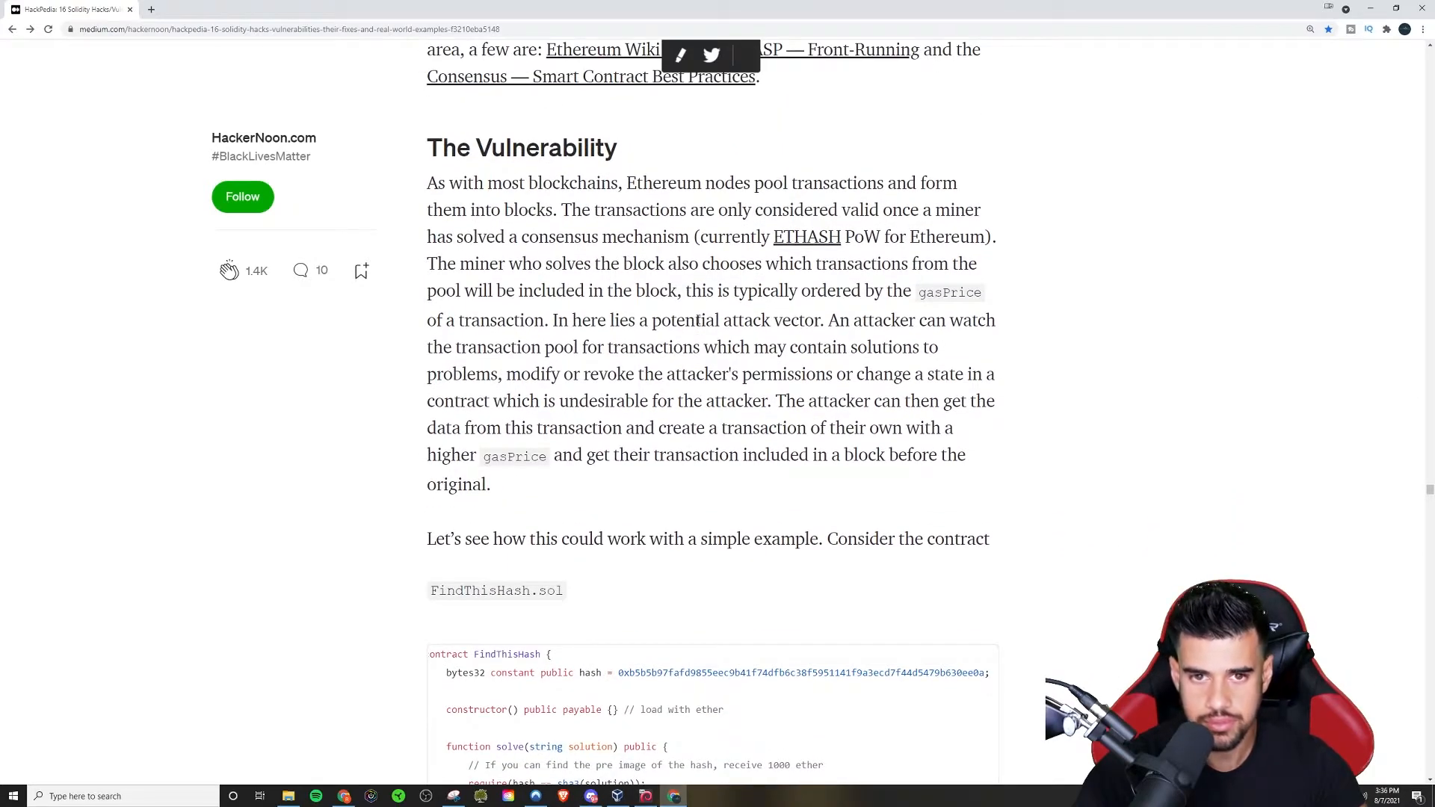
{"action": "scroll", "scroll_direction": "down", "scroll_amount": 3}
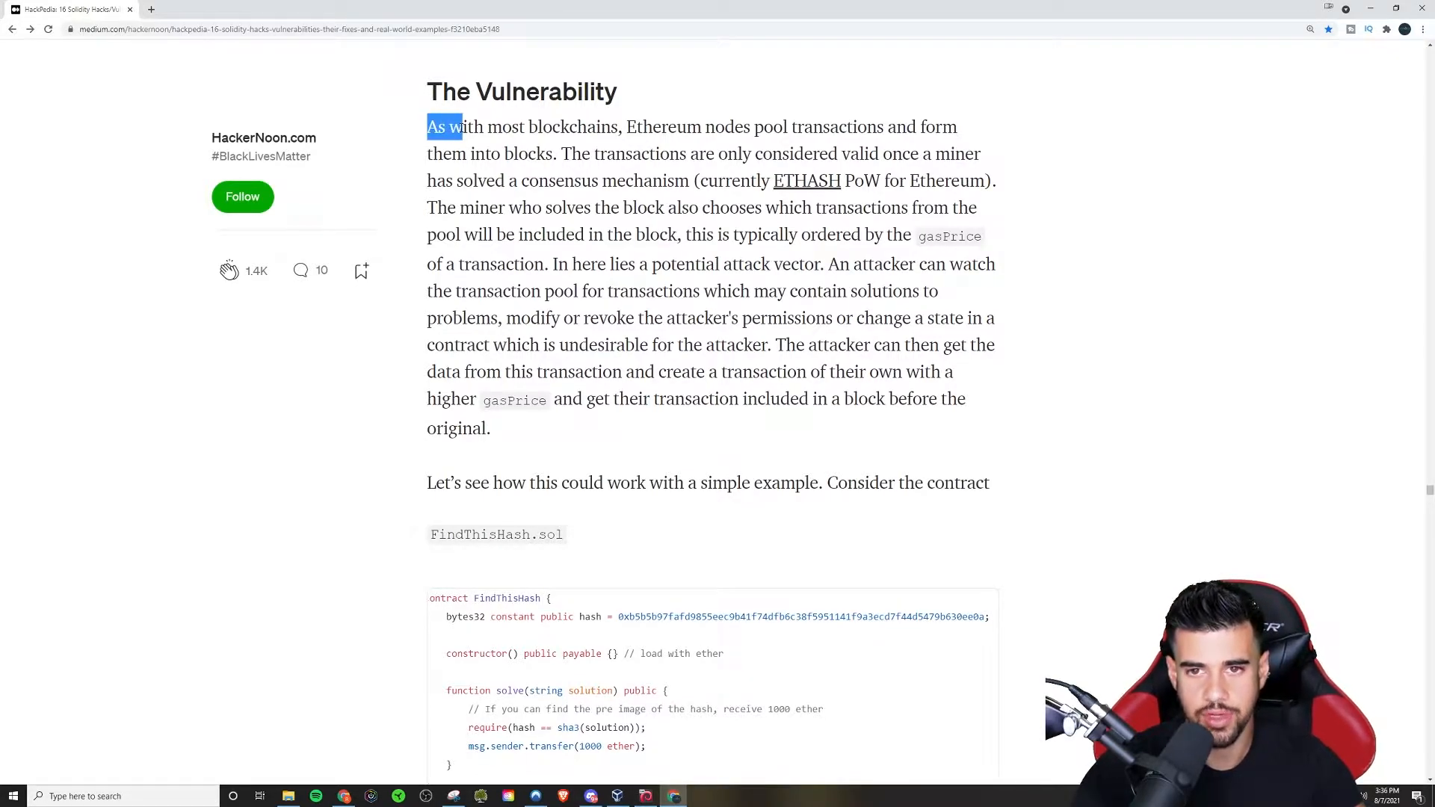
{"action": "left_click", "coordinate": [550, 189]}
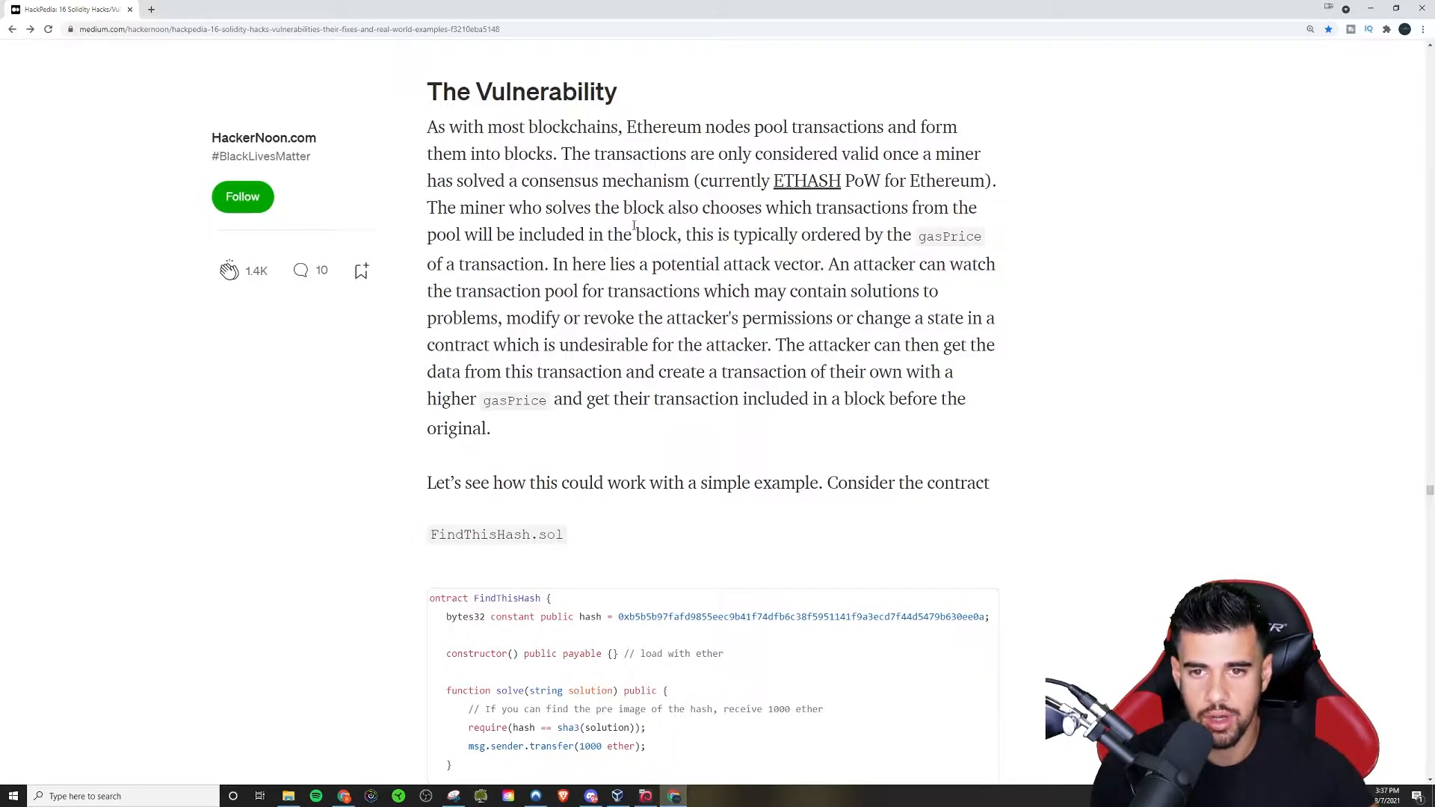
{"action": "left_click_drag", "start_coordinate": [561, 153], "coordinate": [794, 154]}
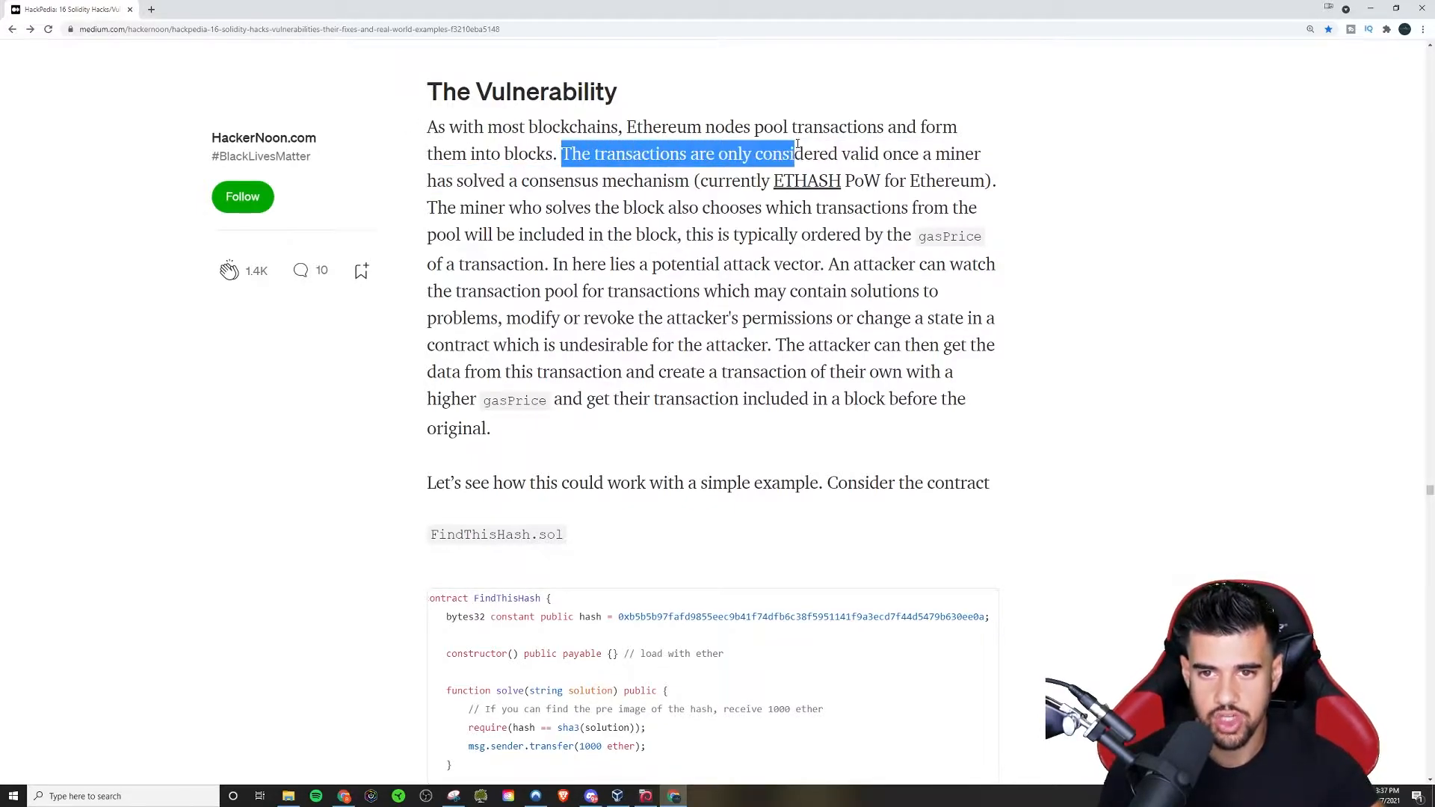
{"action": "left_click_drag", "start_coordinate": [792, 154], "coordinate": [645, 180]}
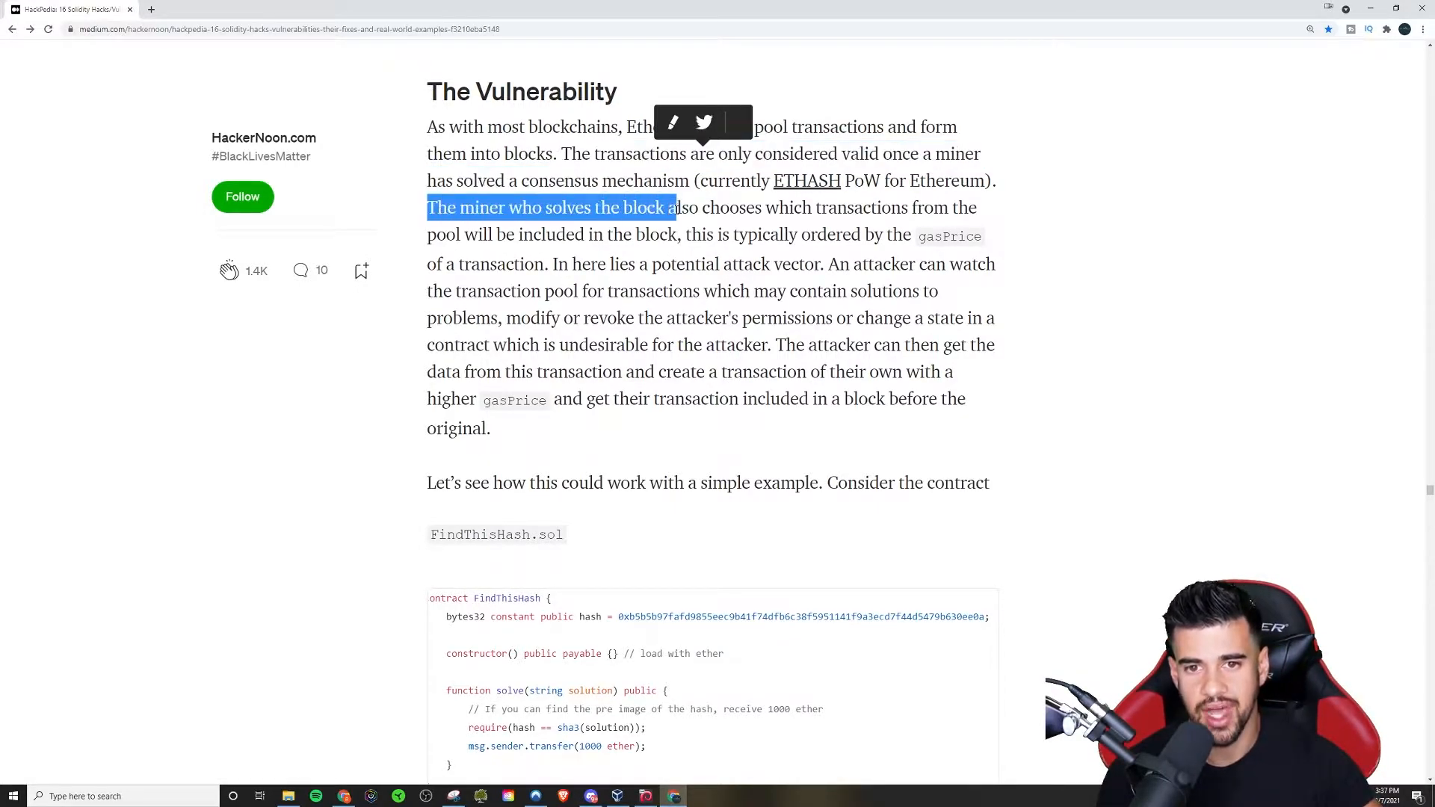
{"action": "left_click_drag", "start_coordinate": [668, 207], "coordinate": [933, 206]}
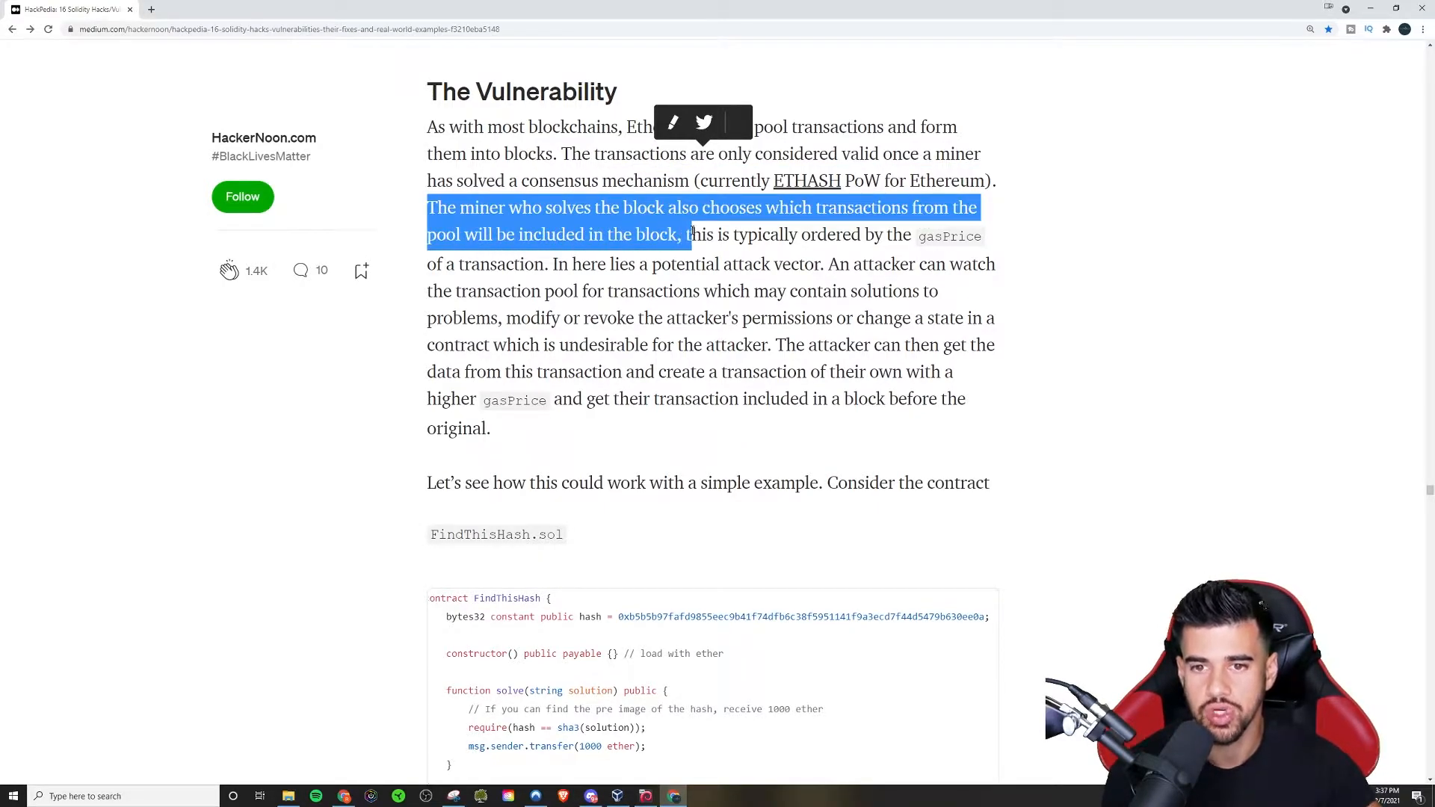
{"action": "left_click_drag", "start_coordinate": [684, 236], "coordinate": [910, 235]}
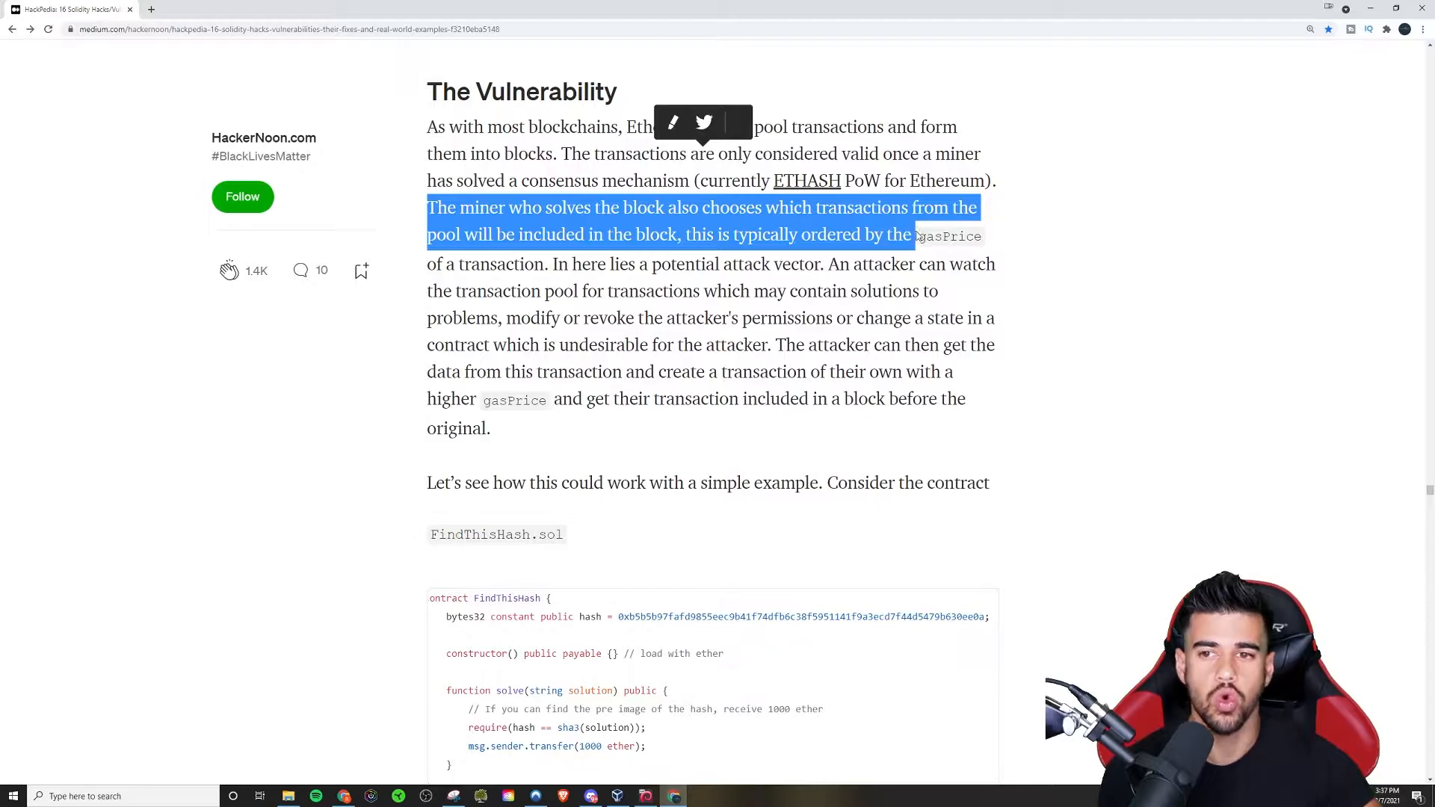
{"action": "left_click_drag", "start_coordinate": [916, 235], "coordinate": [545, 265]}
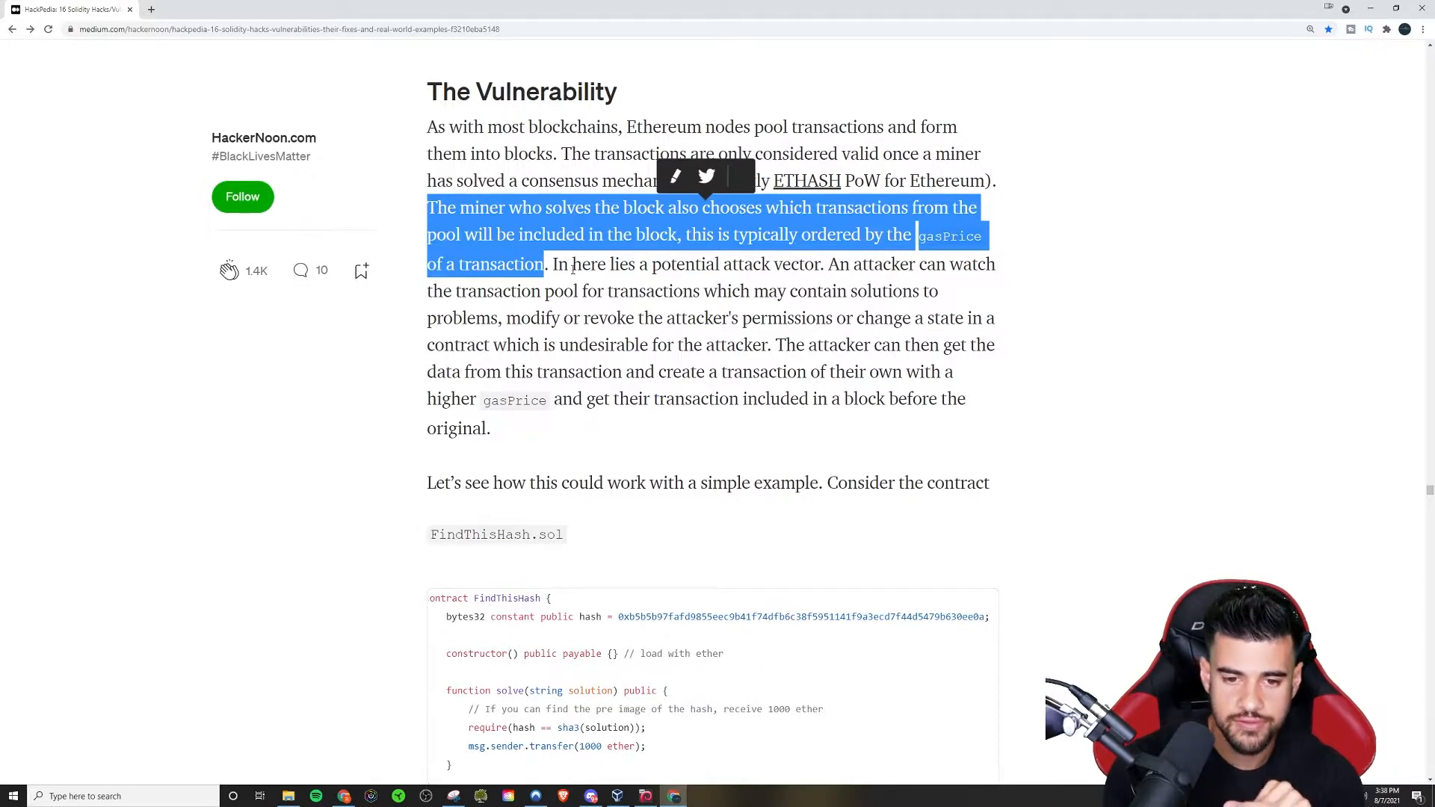
{"action": "mouse_move", "coordinate": [728, 394]}
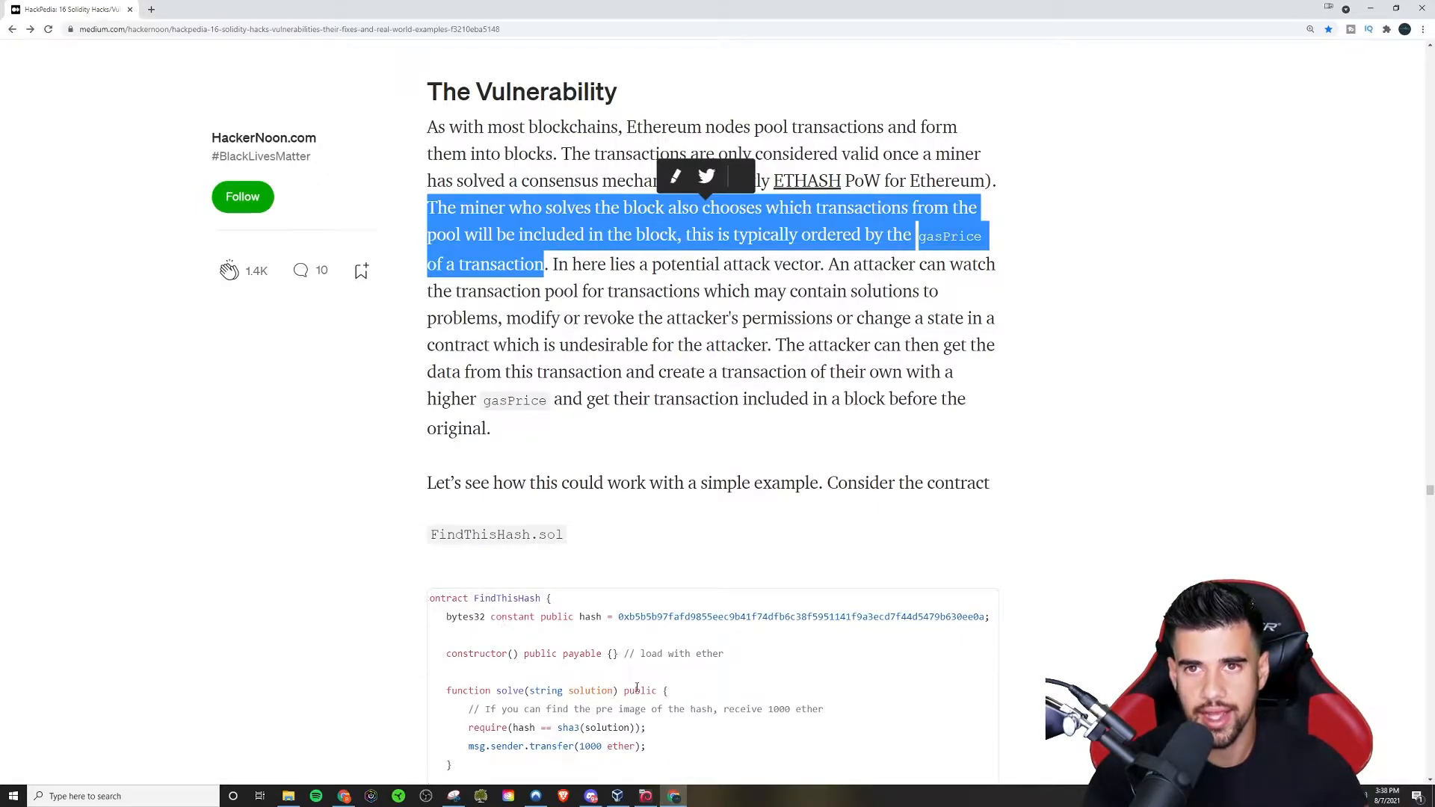
{"action": "scroll", "scroll_direction": "down", "scroll_amount": 3}
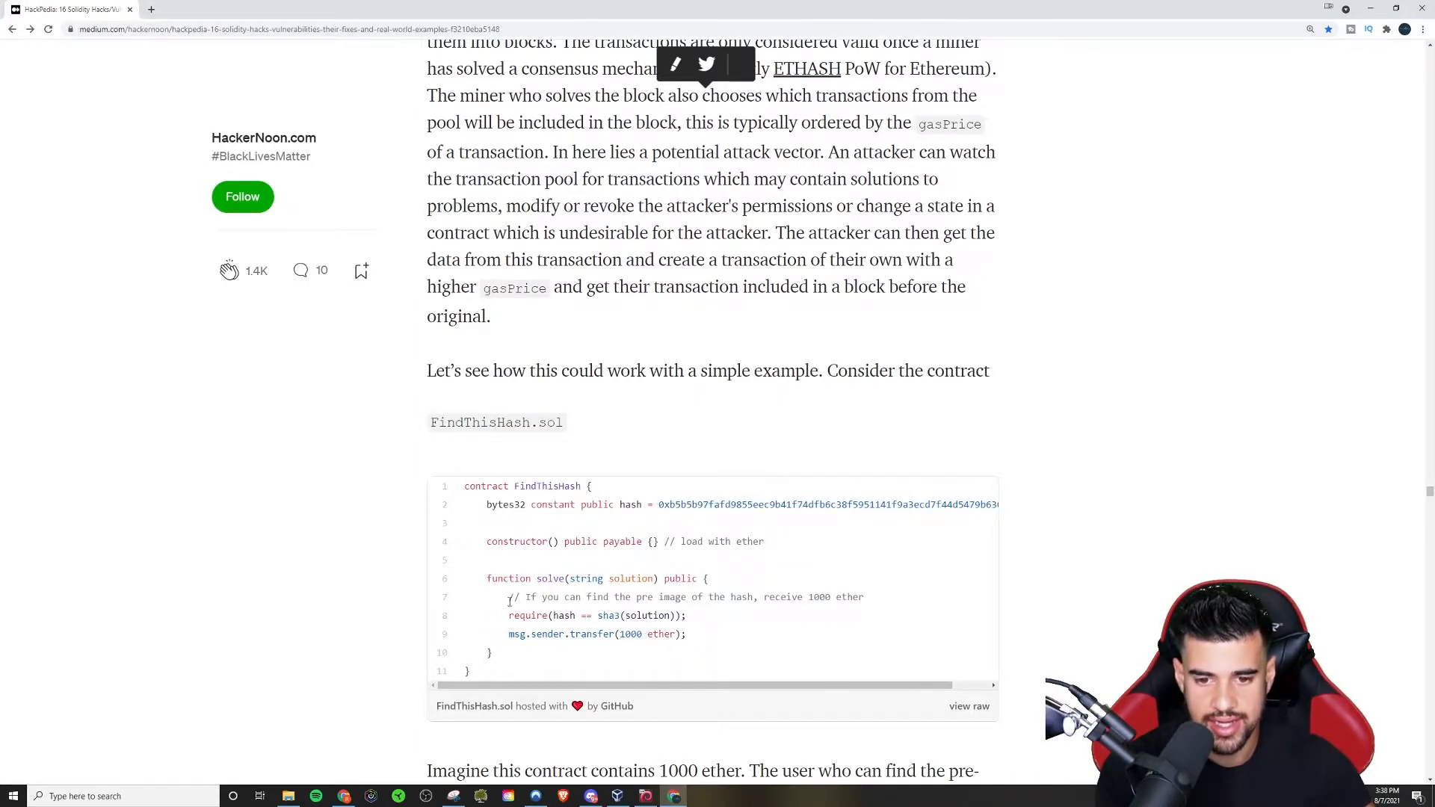
Step: Scroll to the FindThisHash.sol contract and the attacker's higher-gasPrice theft of 1000 ether
{"action": "left_click_drag", "start_coordinate": [519, 596], "coordinate": [759, 596]}
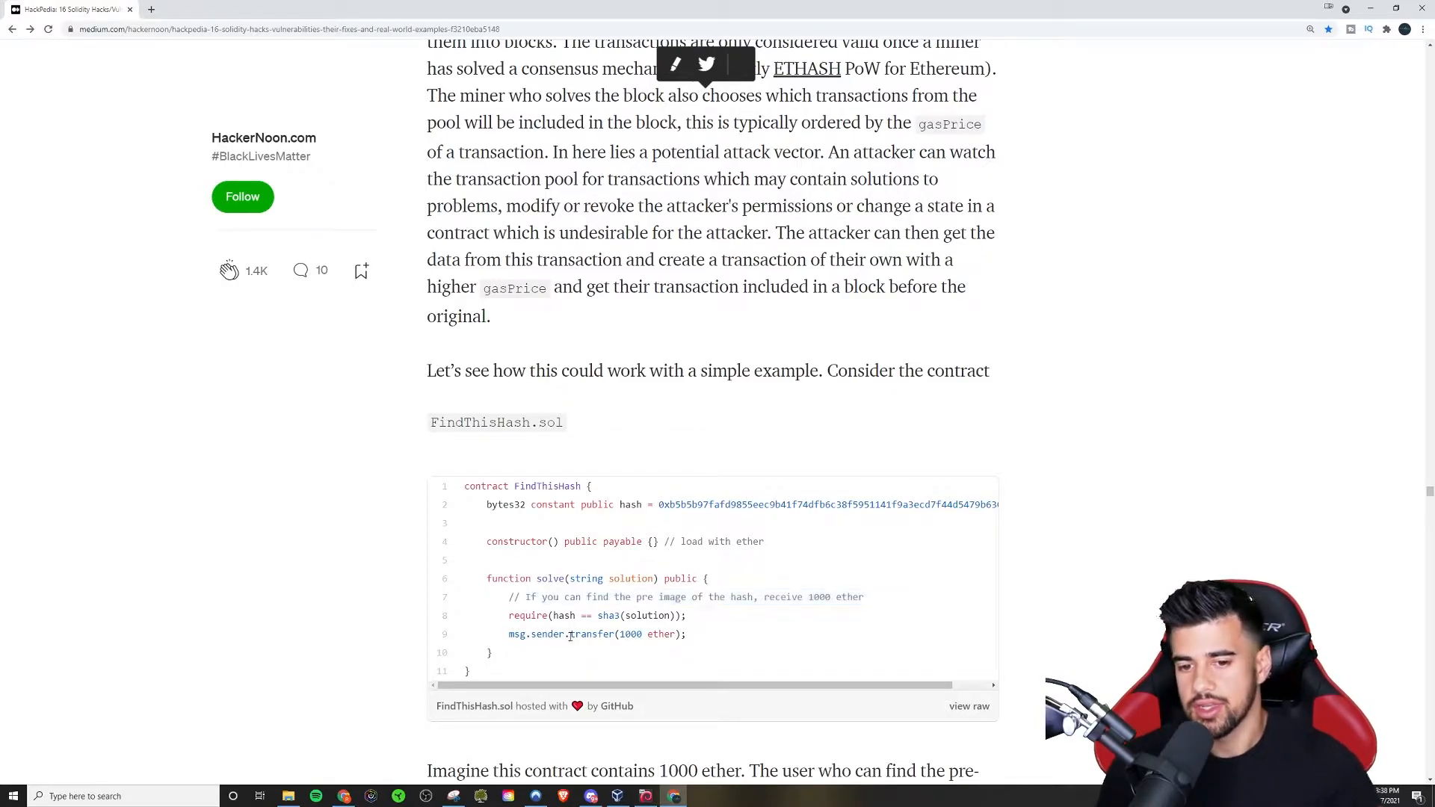
{"action": "scroll", "scroll_direction": "down", "scroll_amount": 3}
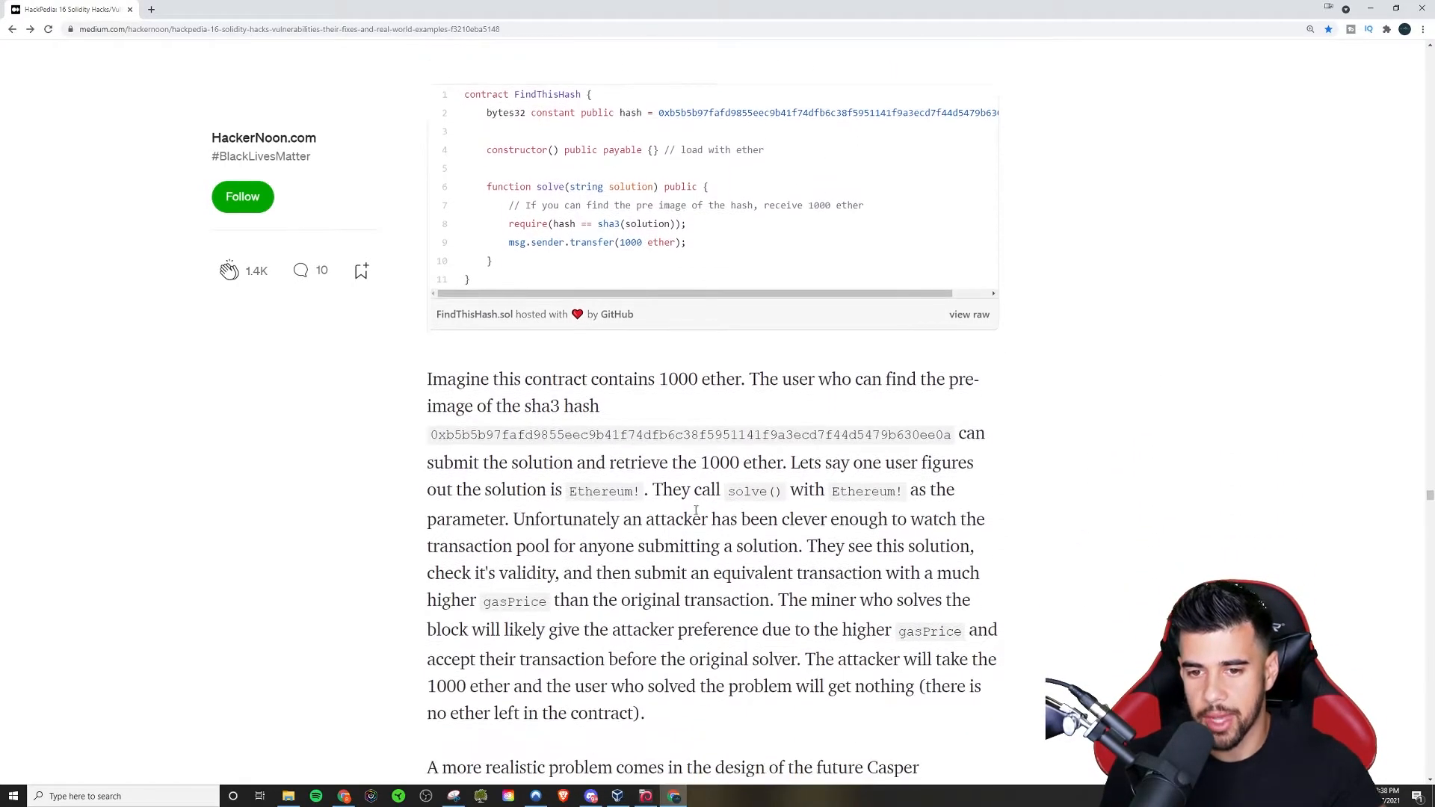
{"action": "mouse_move", "coordinate": [672, 678]}
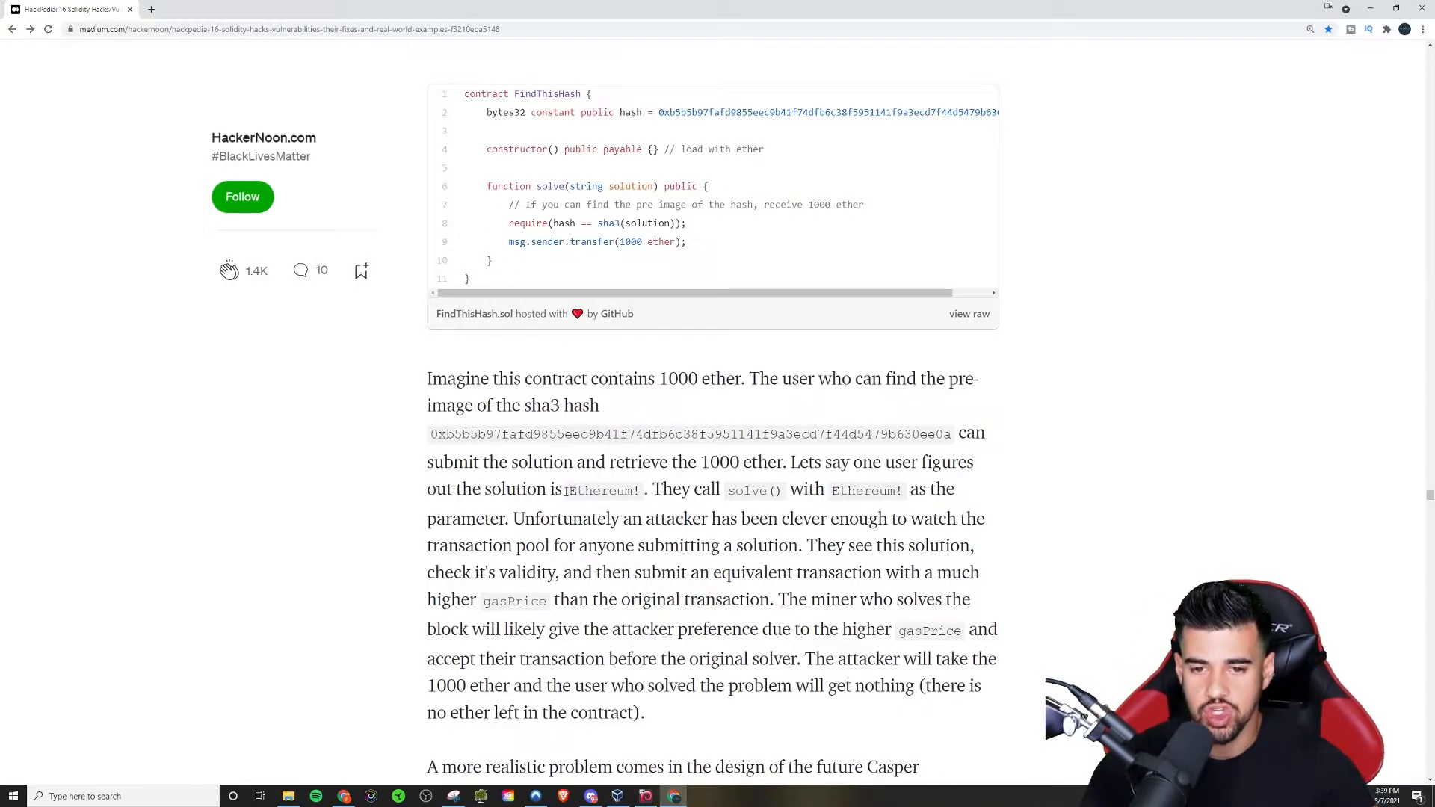
{"action": "mouse_move", "coordinate": [440, 428]}
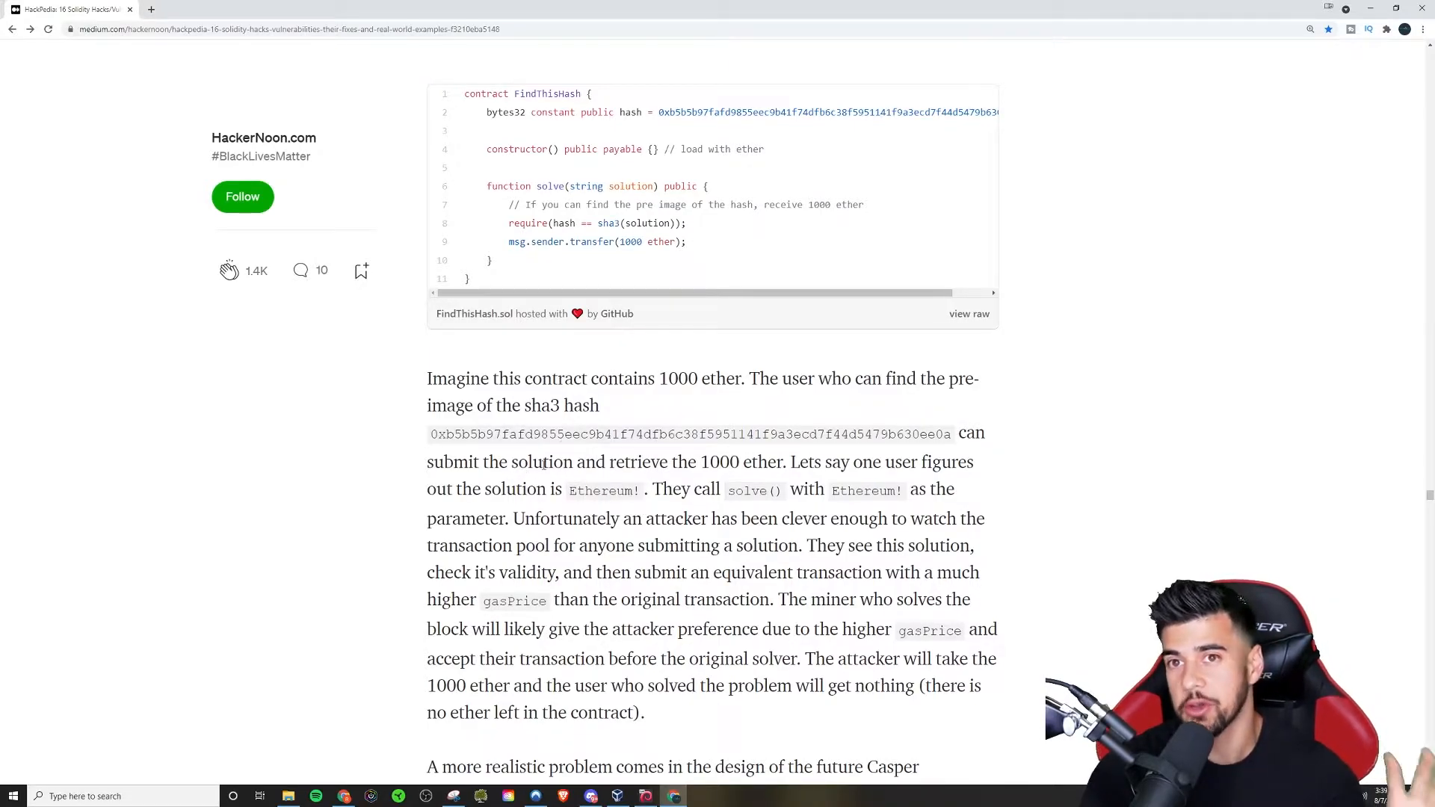
{"action": "scroll", "scroll_direction": "up", "scroll_amount": 3}
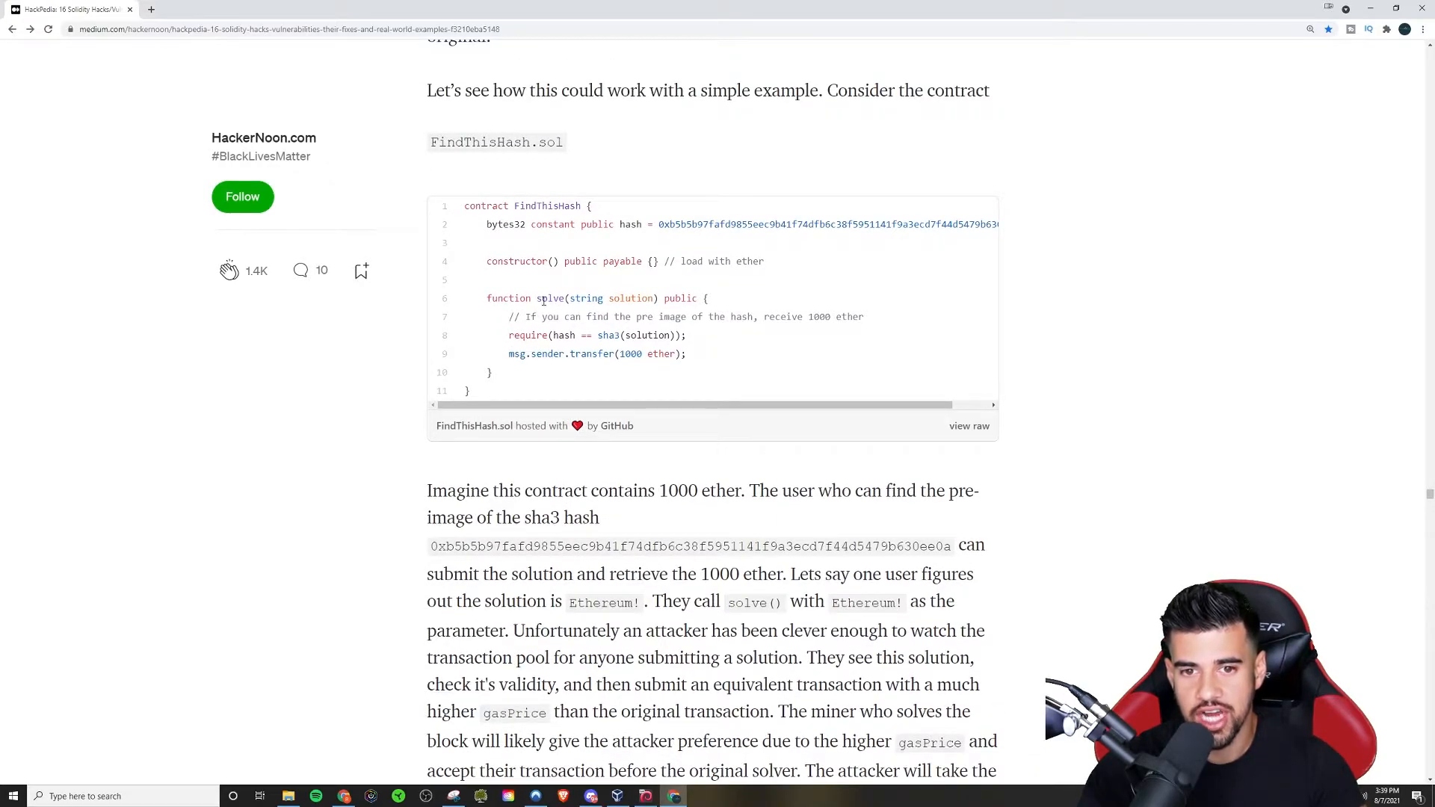
Step: Highlight the solve function signature, then read past the Casper example to Preventative Techniques
{"action": "left_click_drag", "start_coordinate": [539, 298], "coordinate": [661, 298]}
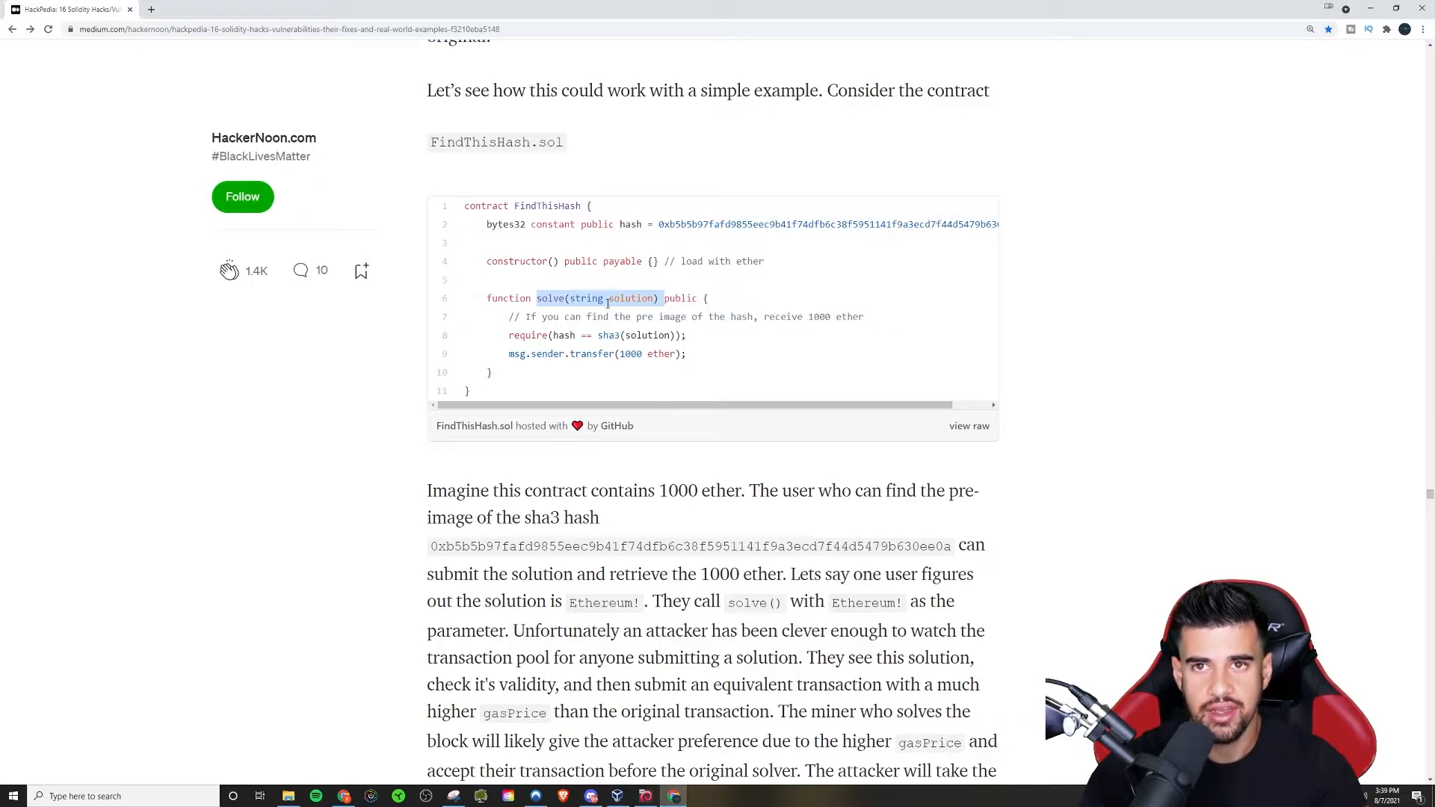
{"action": "scroll", "scroll_direction": "down", "scroll_amount": 3}
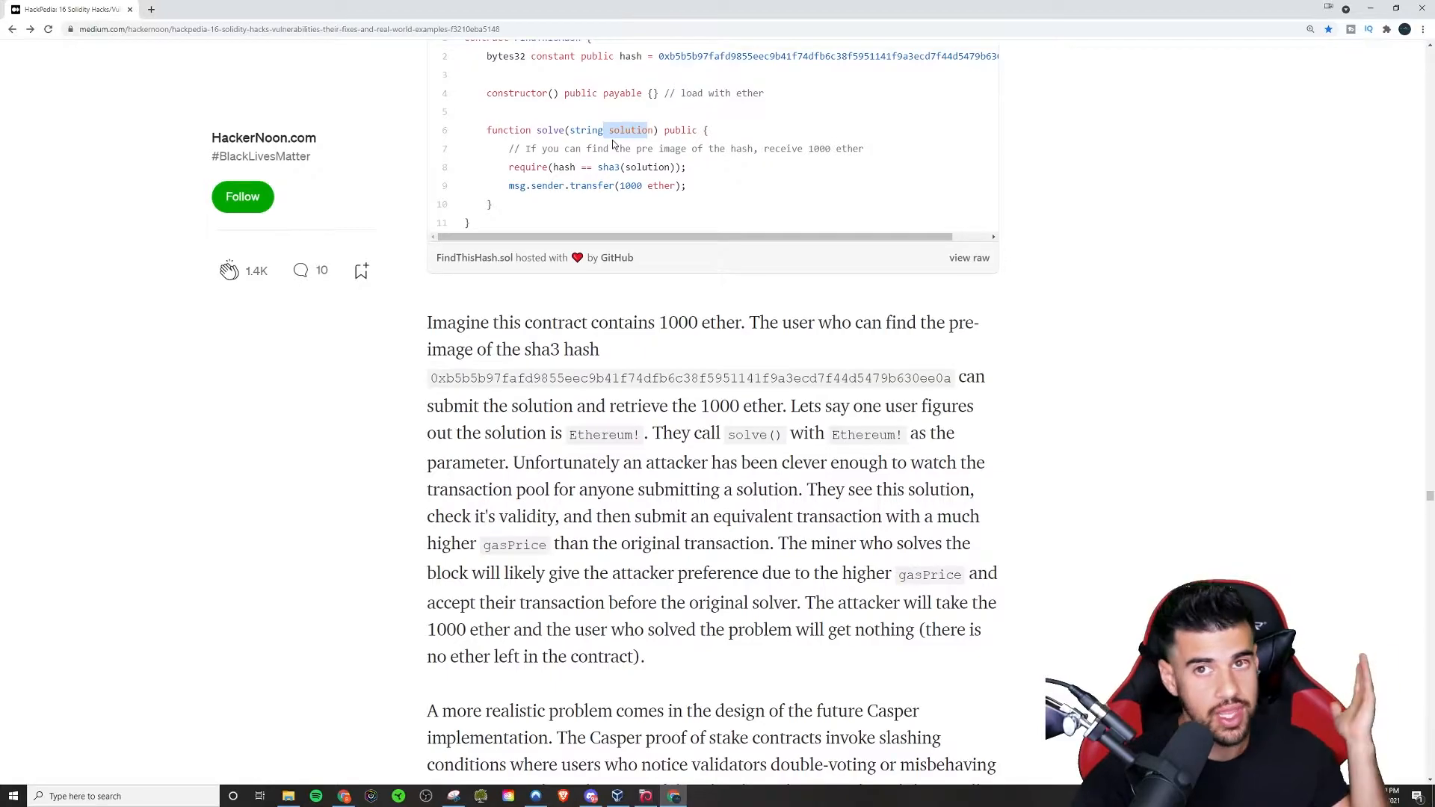
{"action": "mouse_move", "coordinate": [720, 48]}
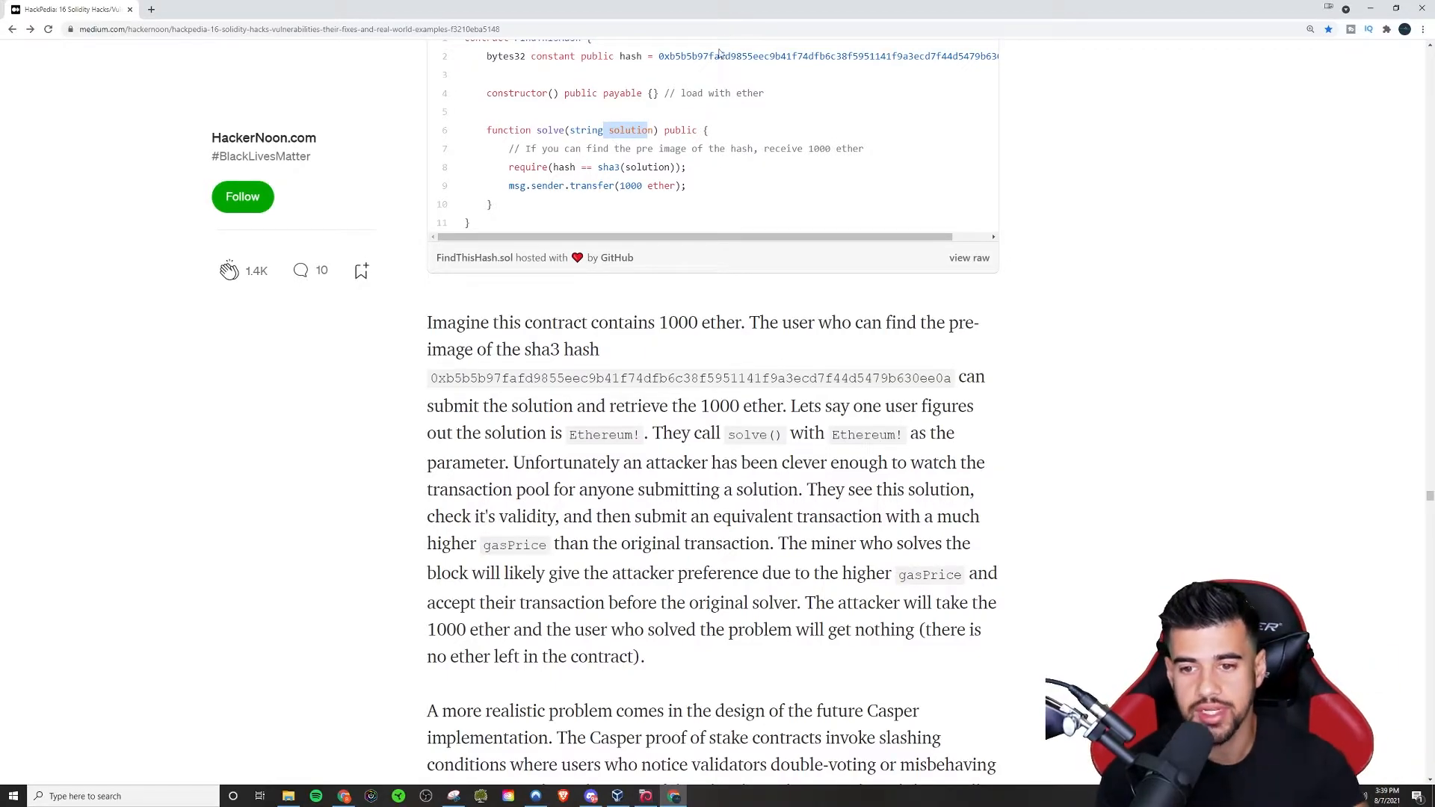
{"action": "scroll", "scroll_direction": "up", "scroll_amount": 3}
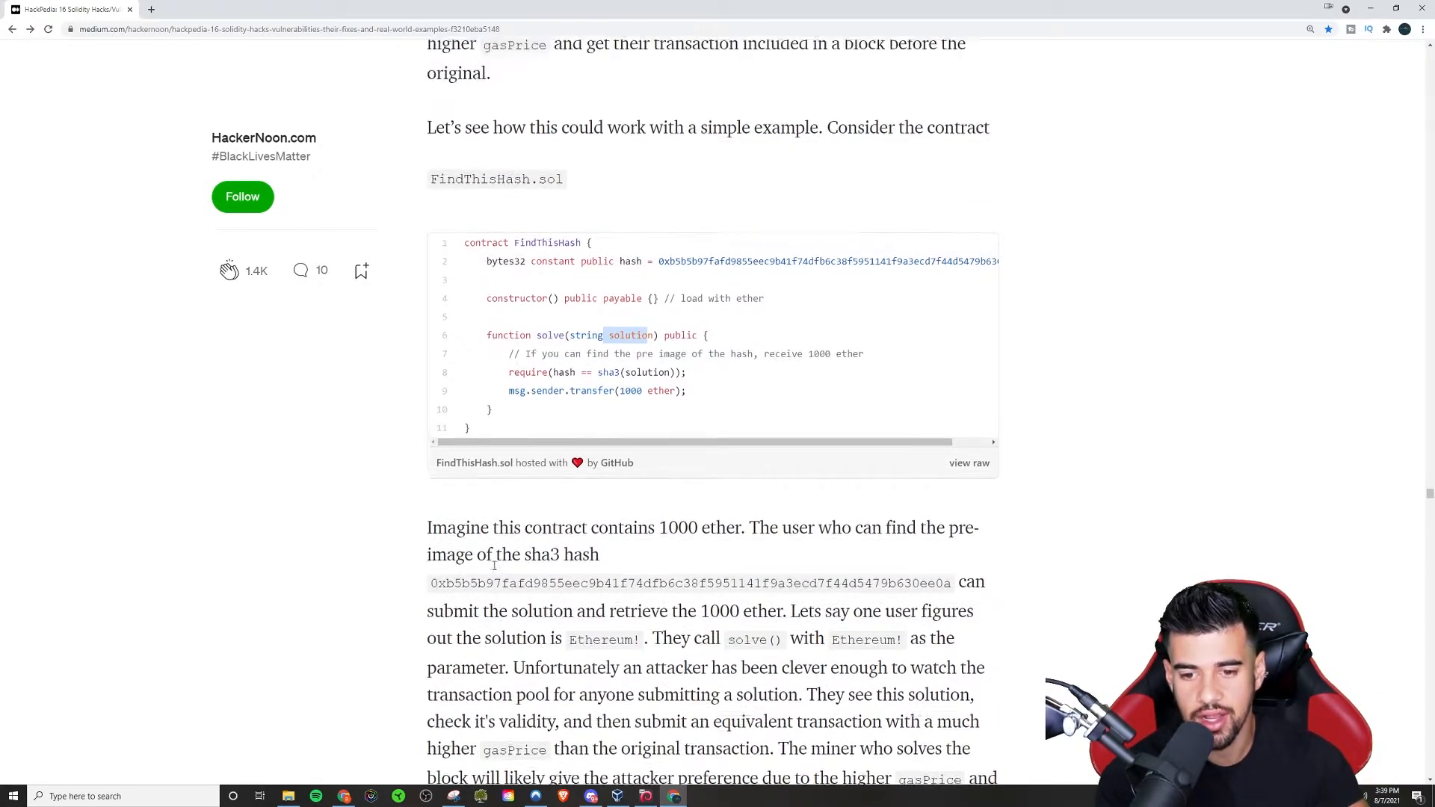
{"action": "scroll", "scroll_direction": "up", "scroll_amount": 3}
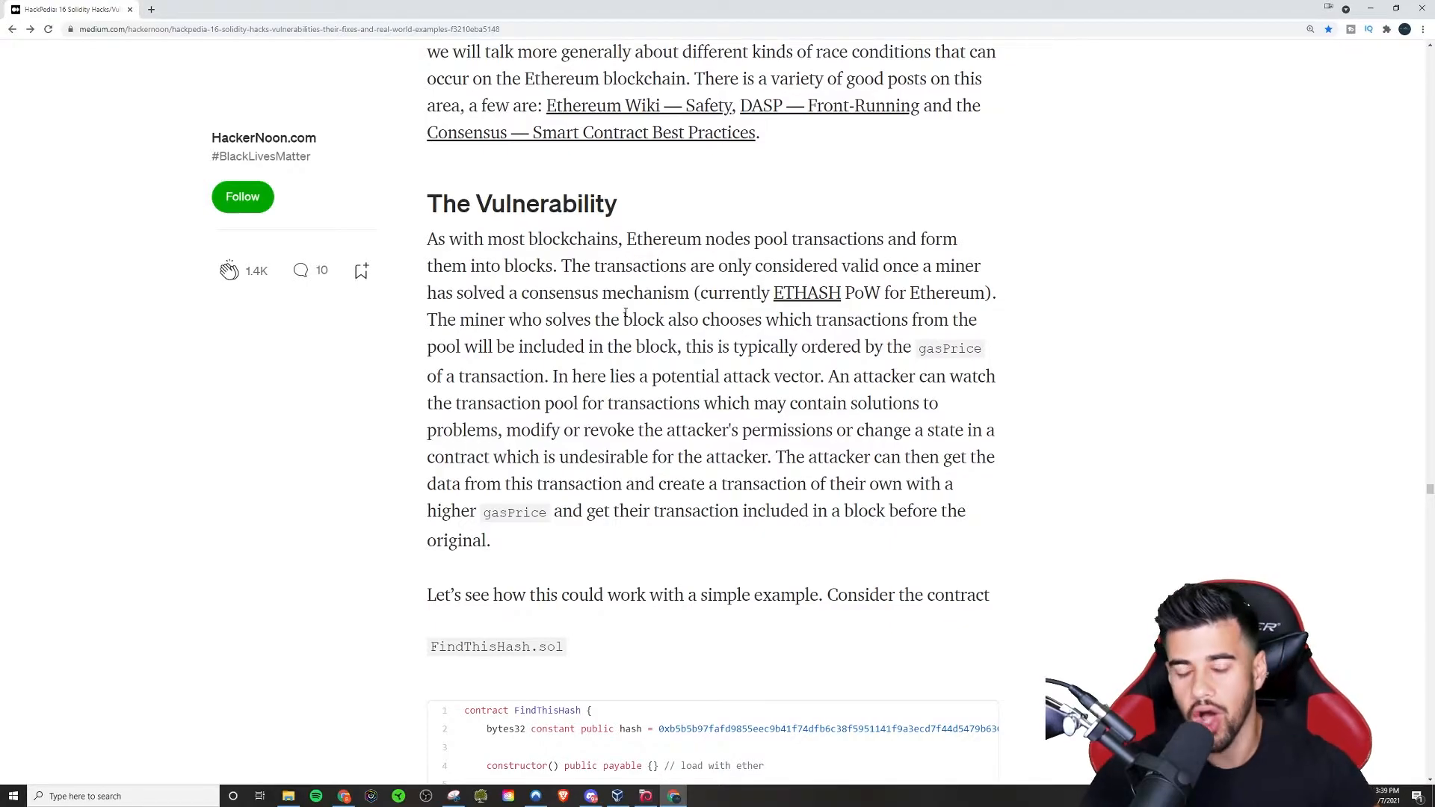
{"action": "scroll", "scroll_direction": "down", "scroll_amount": 3}
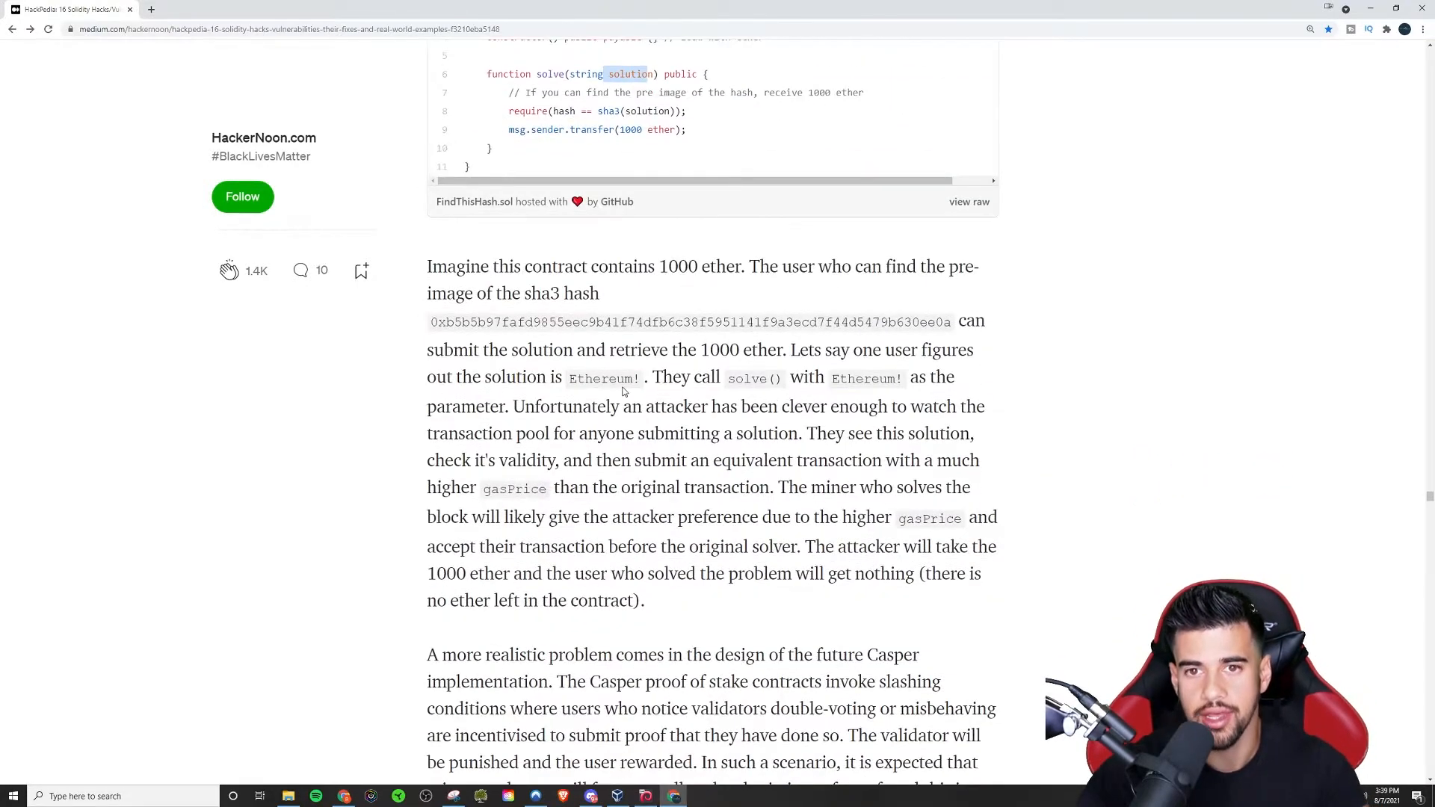
{"action": "scroll", "scroll_direction": "up", "scroll_amount": 3}
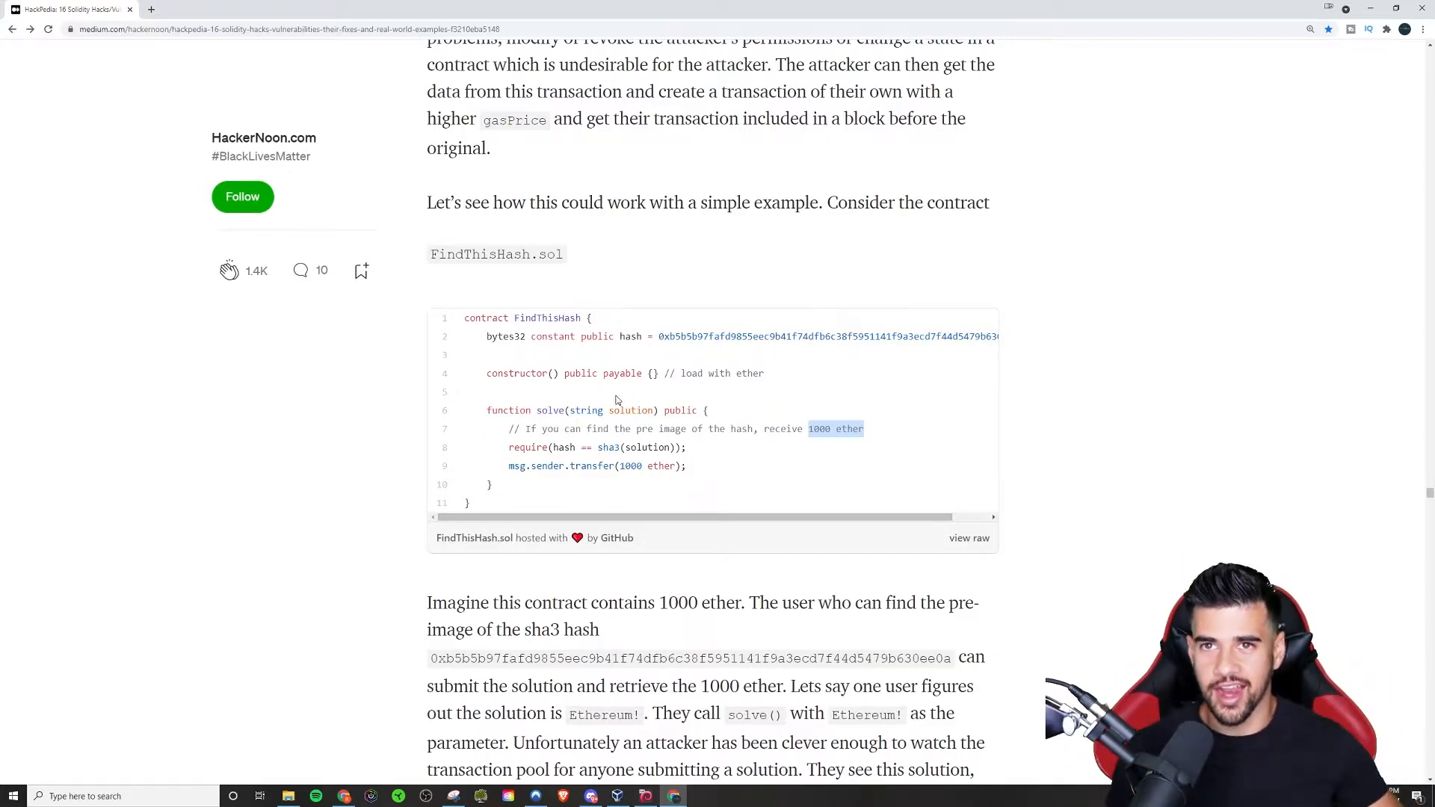
{"action": "scroll", "scroll_direction": "down", "scroll_amount": 3}
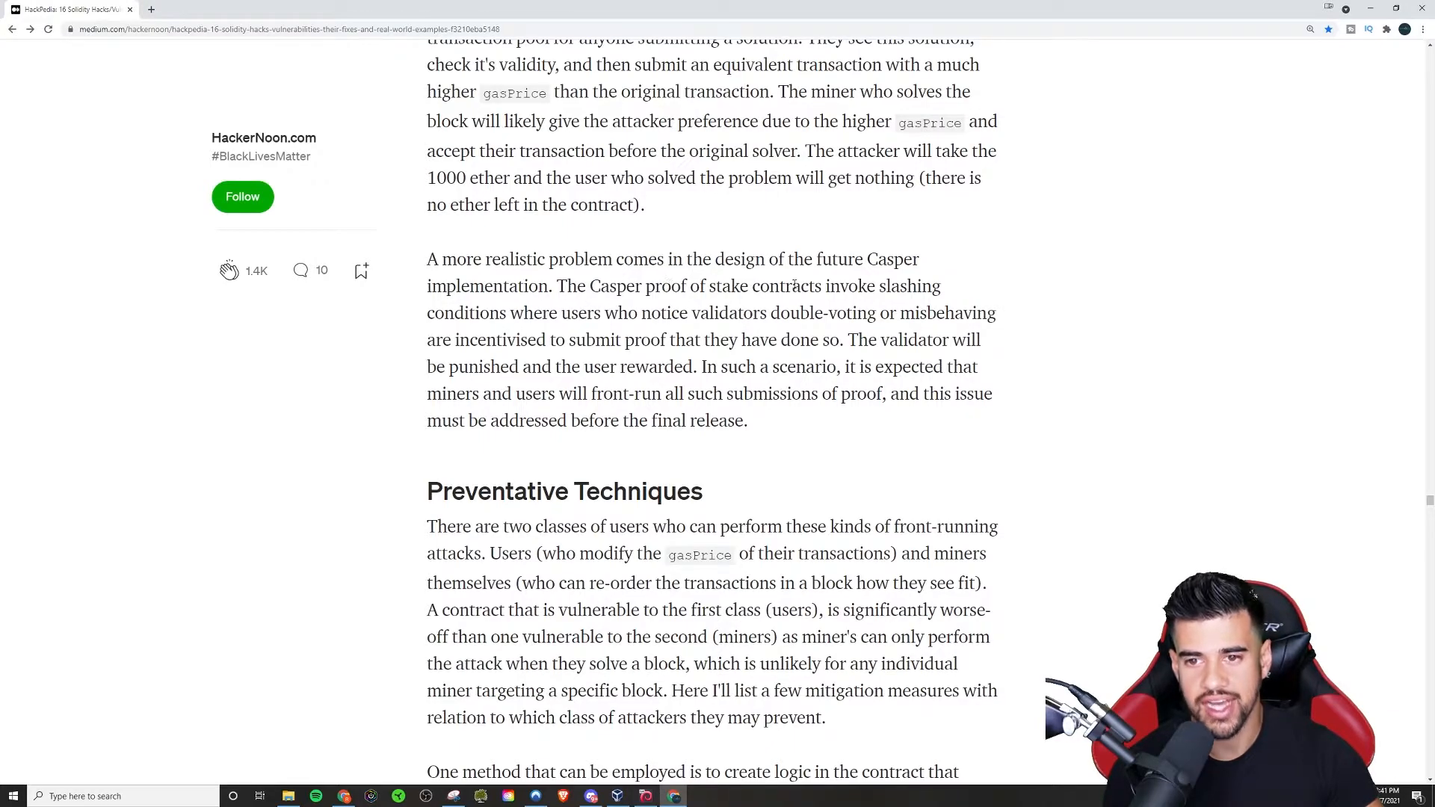
{"action": "left_click_drag", "start_coordinate": [426, 313], "coordinate": [679, 312]}
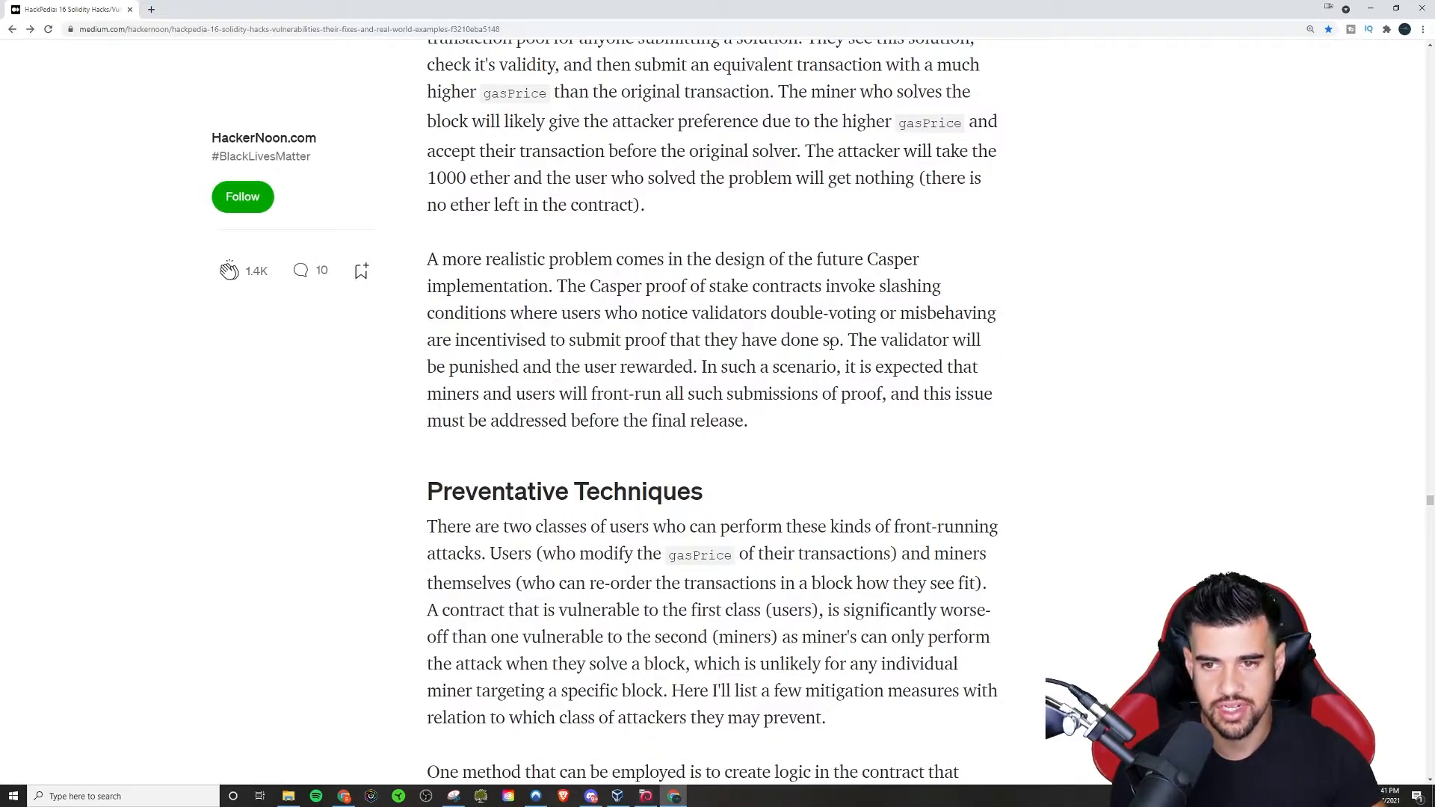
{"action": "left_click_drag", "start_coordinate": [458, 339], "coordinate": [737, 339]}
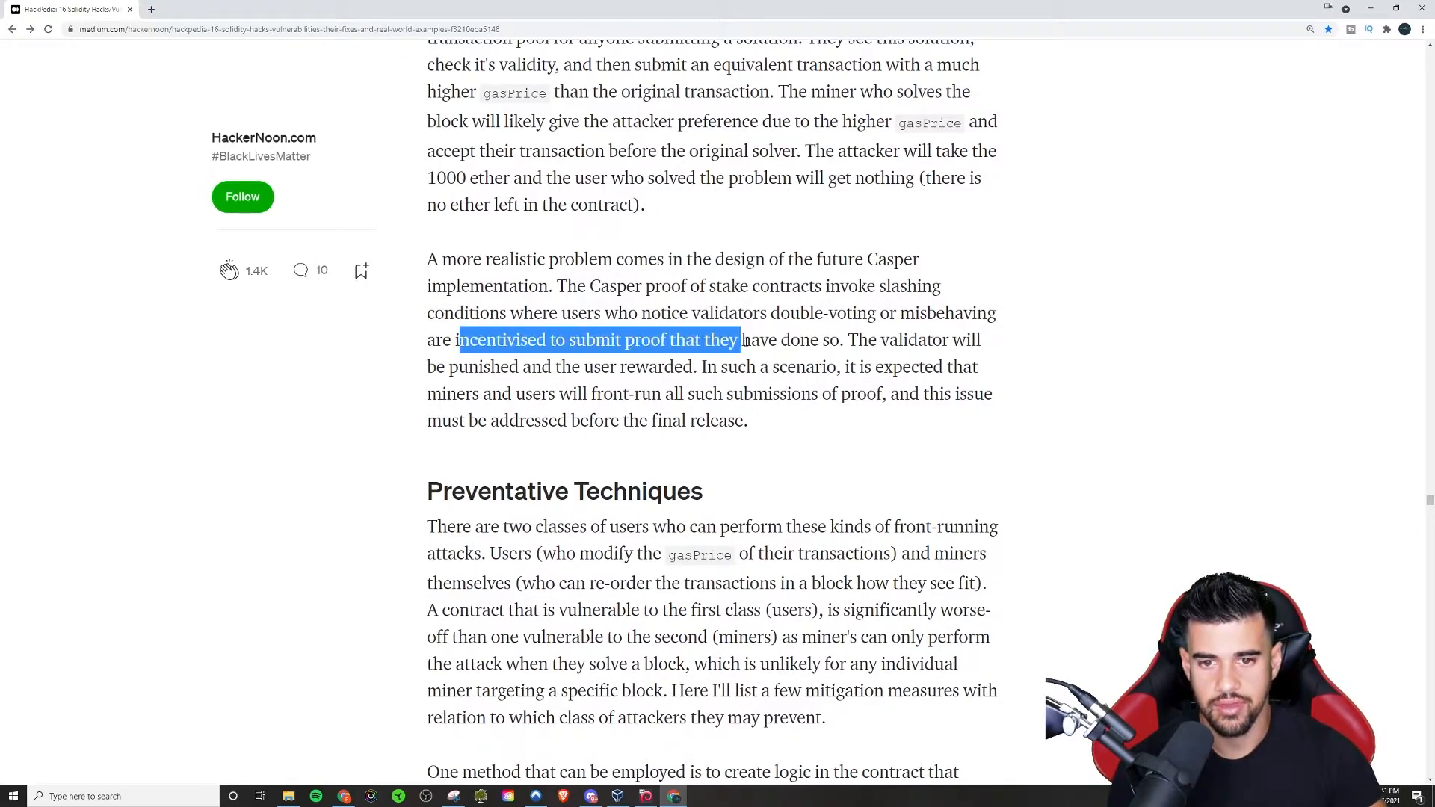
{"action": "left_click_drag", "start_coordinate": [847, 340], "coordinate": [500, 367]}
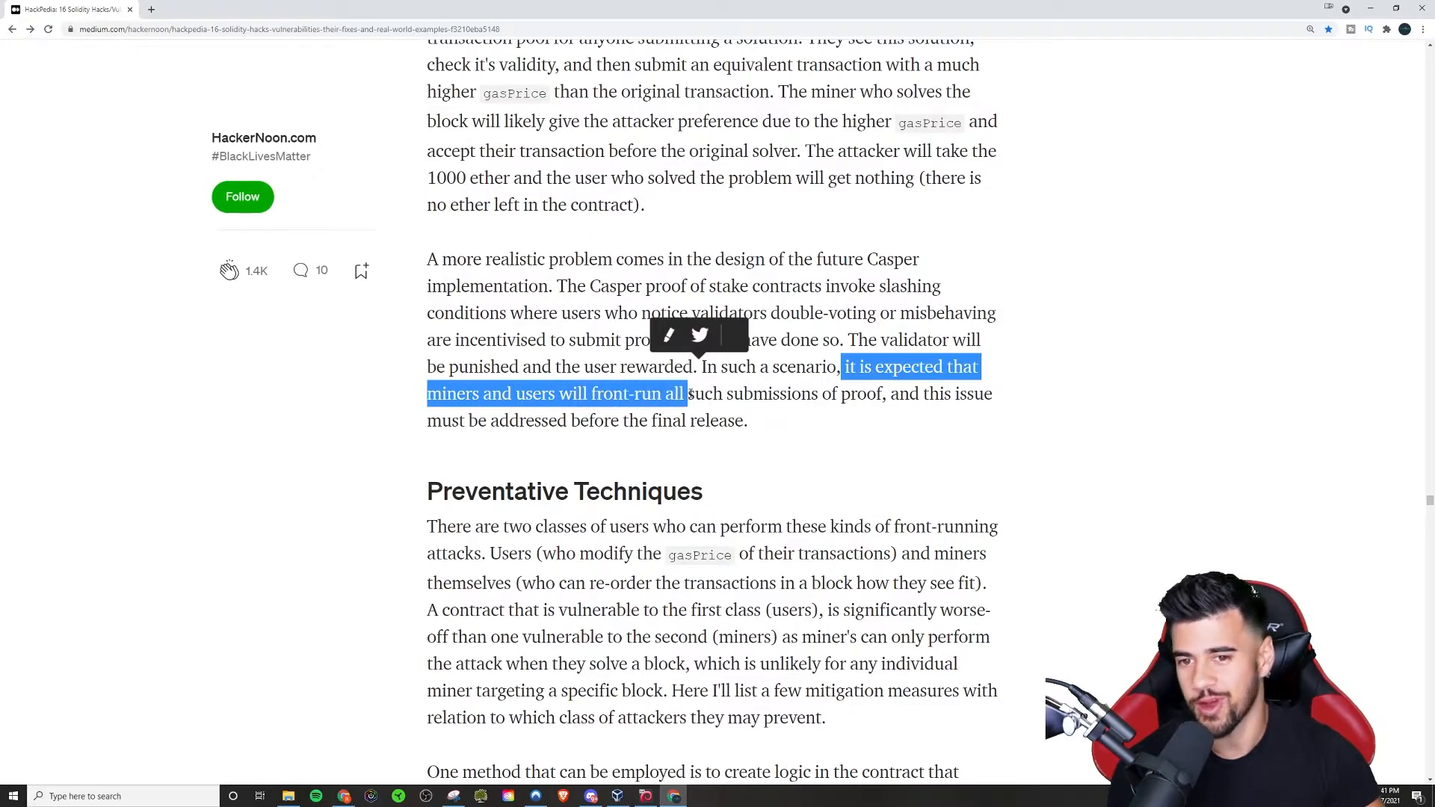
{"action": "left_click_drag", "start_coordinate": [686, 393], "coordinate": [832, 394]}
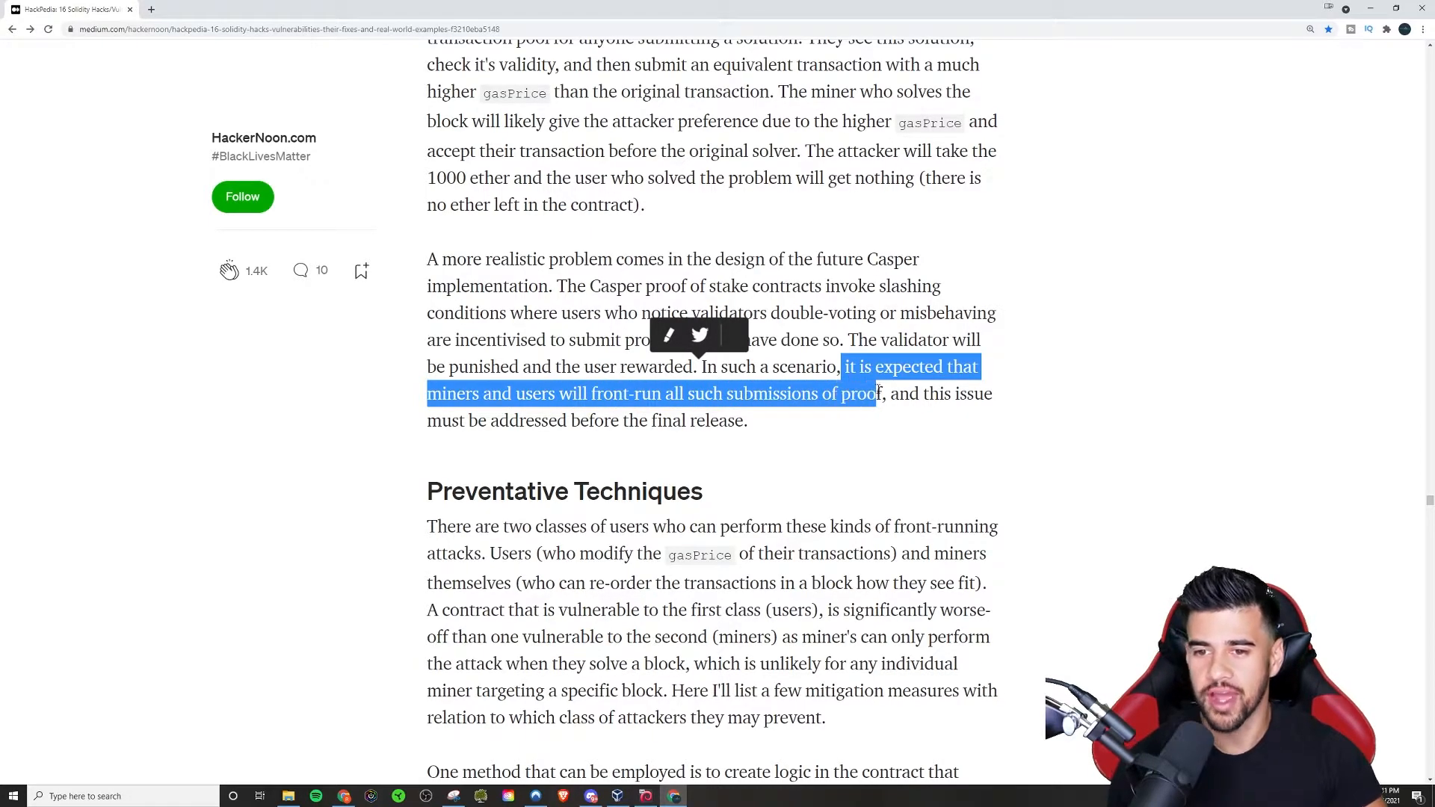
{"action": "left_click_drag", "start_coordinate": [874, 393], "coordinate": [938, 394]}
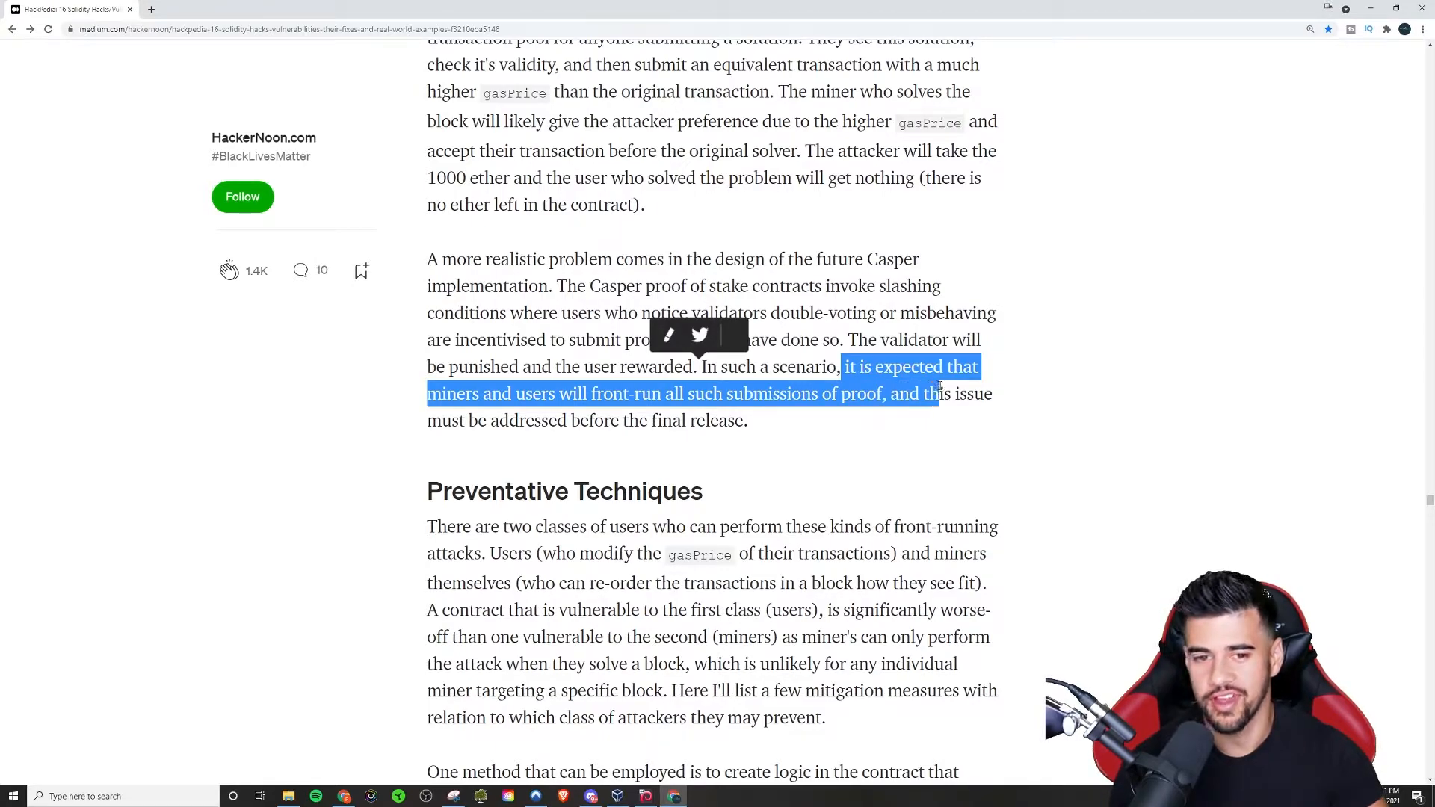
{"action": "left_click_drag", "start_coordinate": [938, 394], "coordinate": [747, 419]}
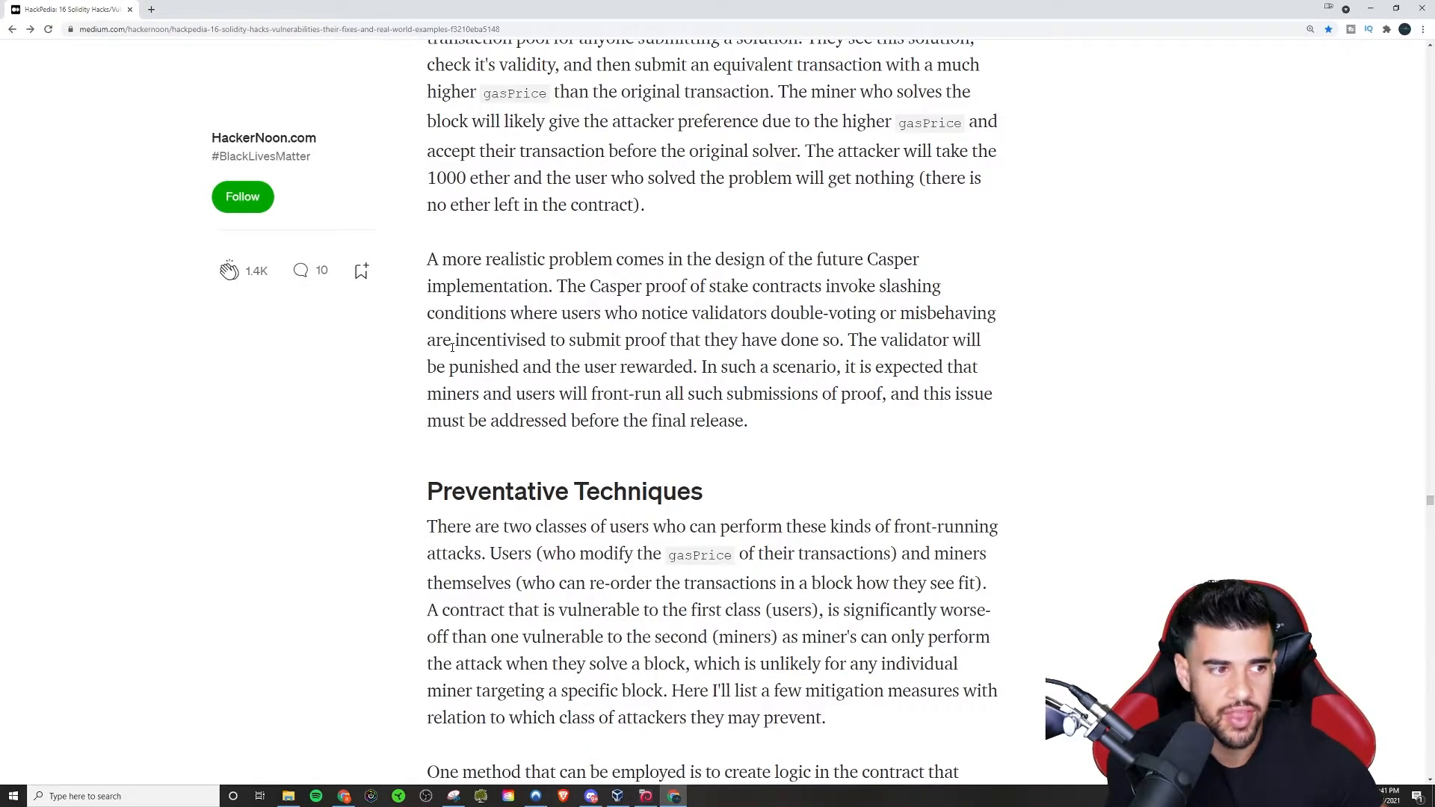
{"action": "scroll", "scroll_direction": "down", "scroll_amount": 3}
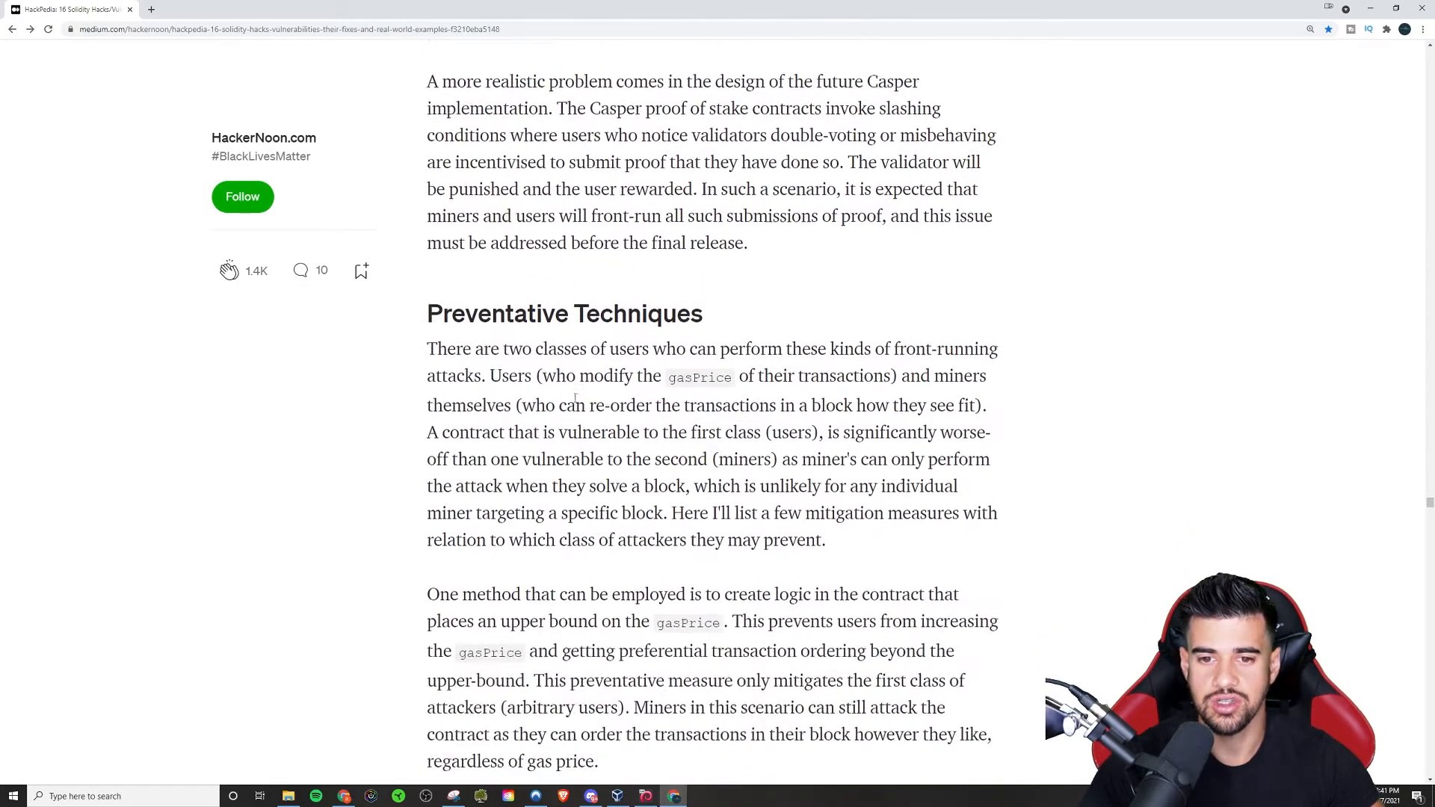
{"action": "scroll", "scroll_direction": "down", "scroll_amount": 3}
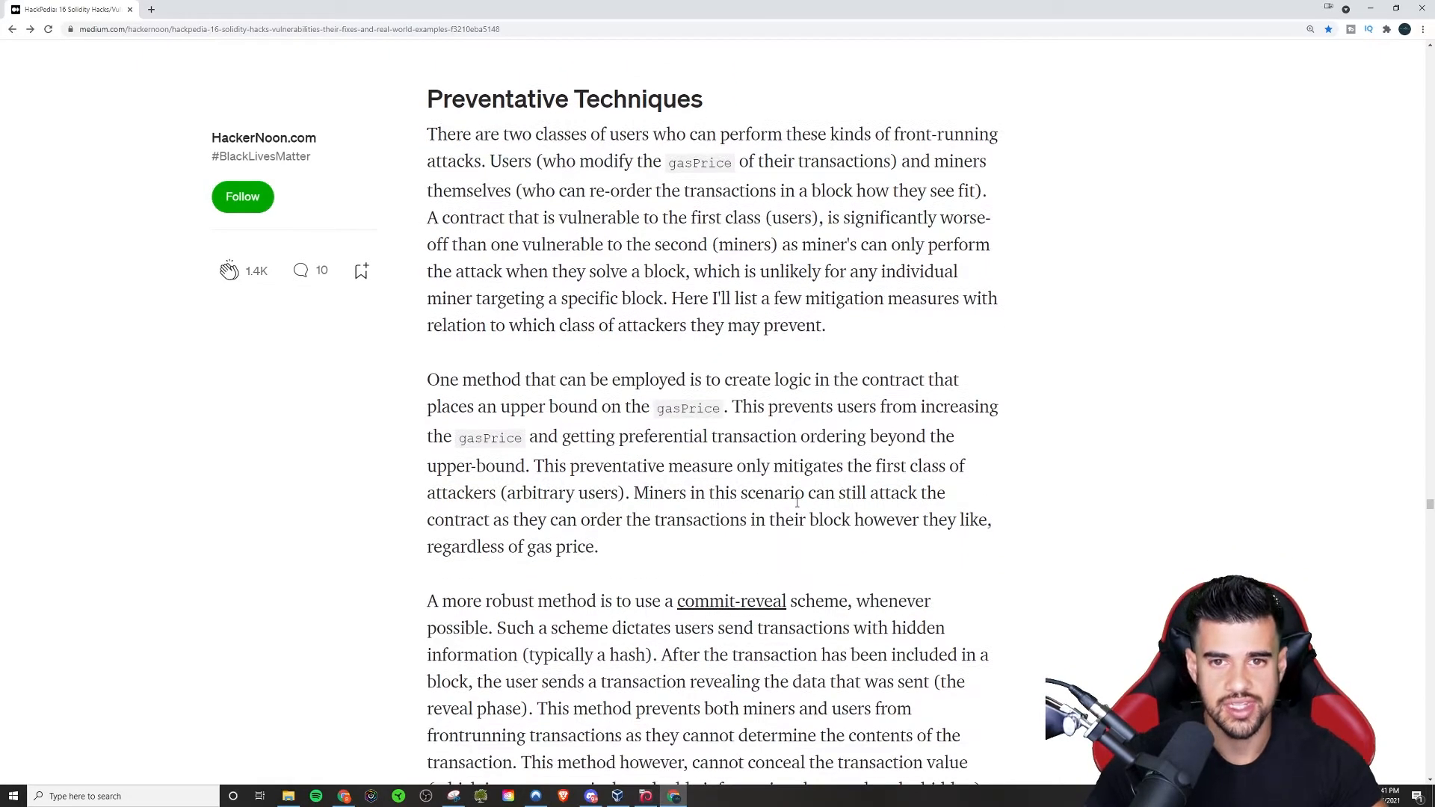
{"action": "left_click_drag", "start_coordinate": [427, 134], "coordinate": [834, 133]}
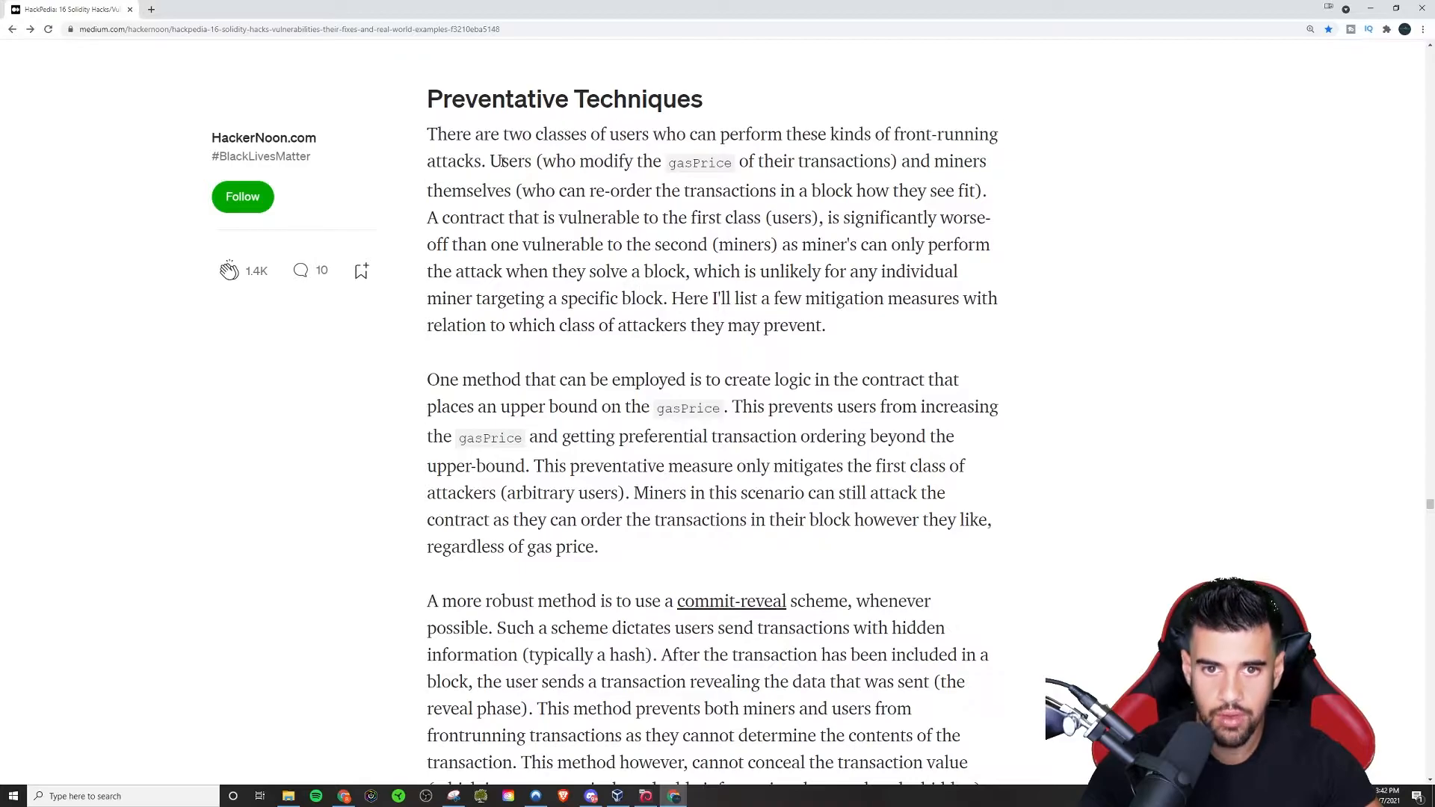
{"action": "left_click_drag", "start_coordinate": [490, 161], "coordinate": [948, 161]}
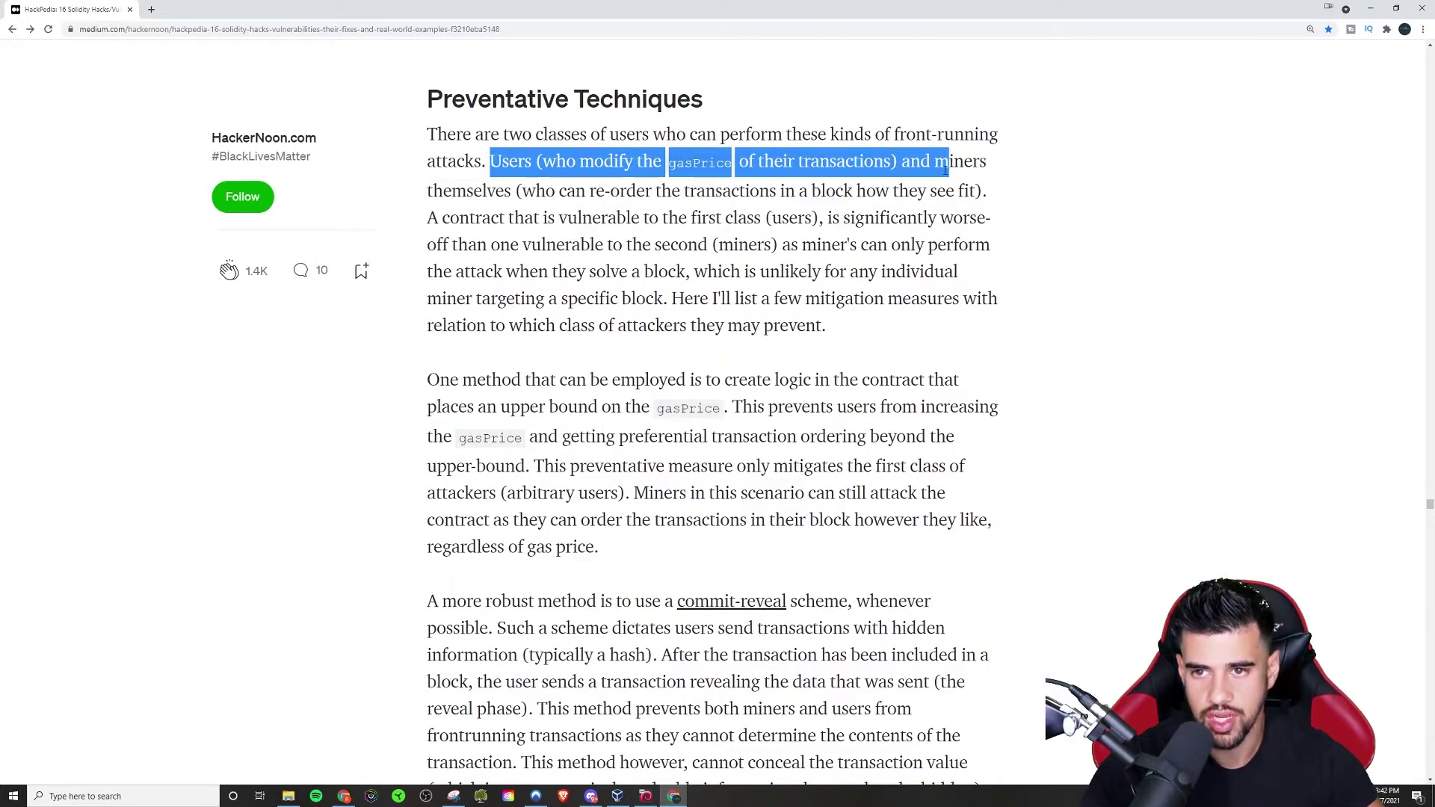
{"action": "left_click_drag", "start_coordinate": [949, 162], "coordinate": [476, 218]}
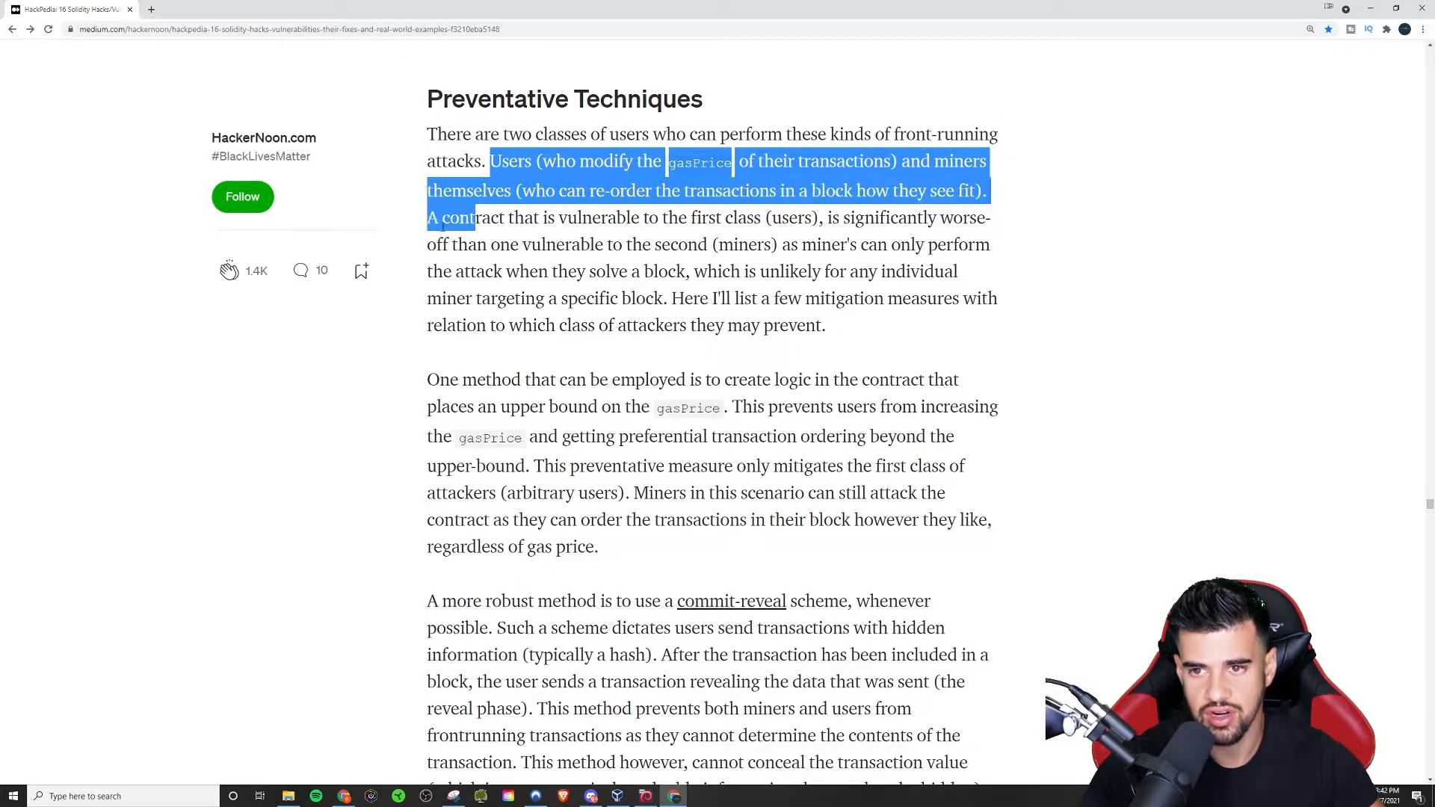
{"action": "left_click", "coordinate": [422, 220]}
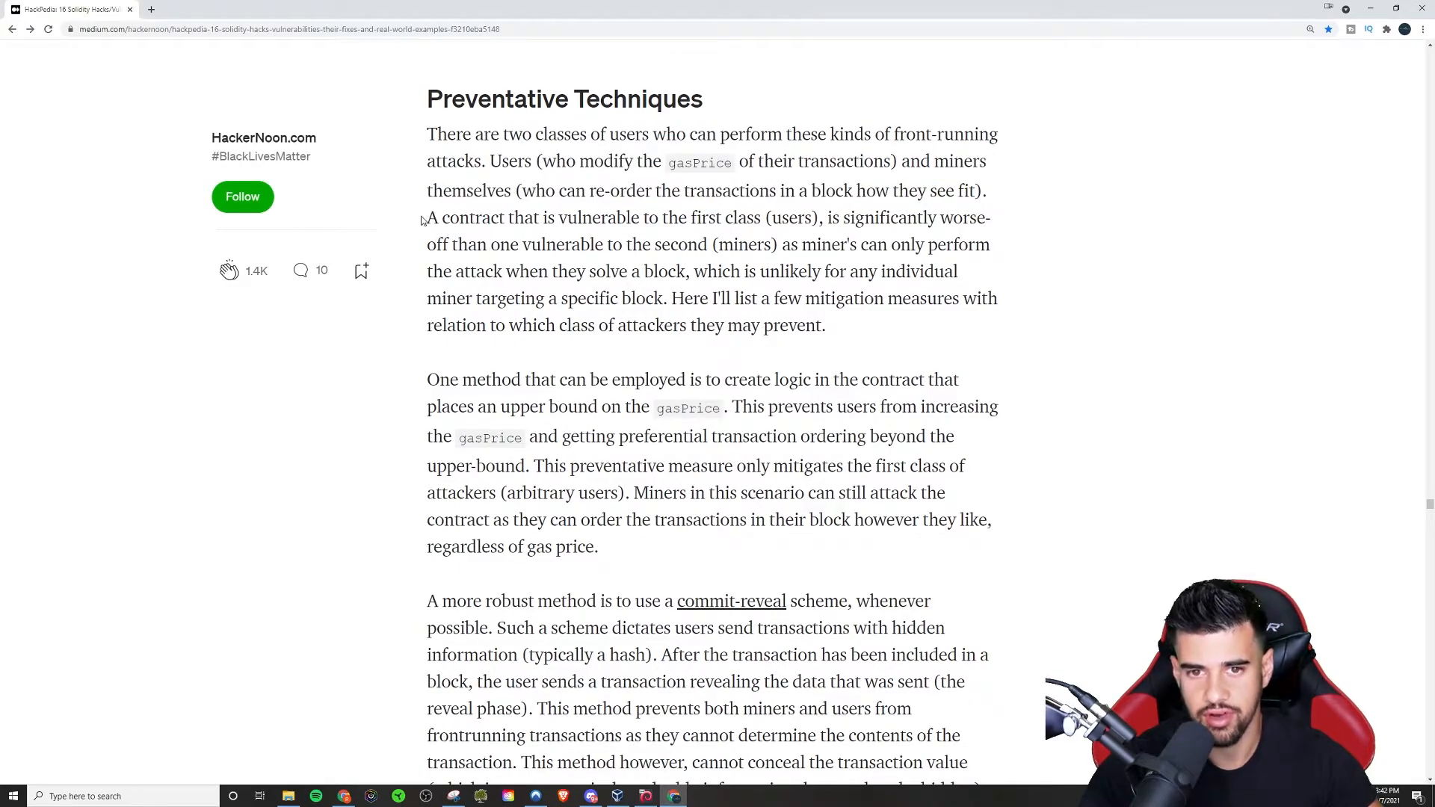
{"action": "mouse_move", "coordinate": [745, 214]}
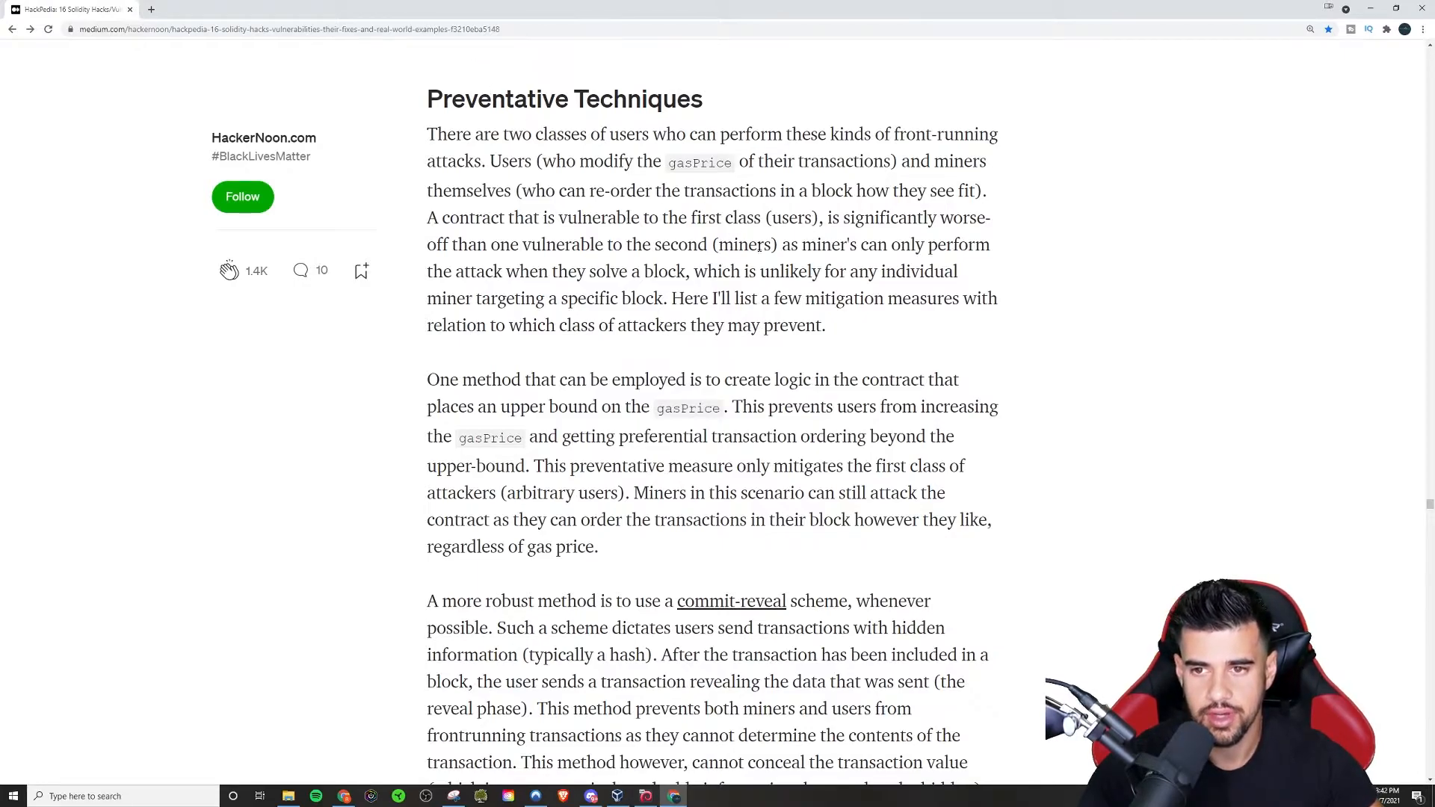
{"action": "mouse_move", "coordinate": [578, 343]}
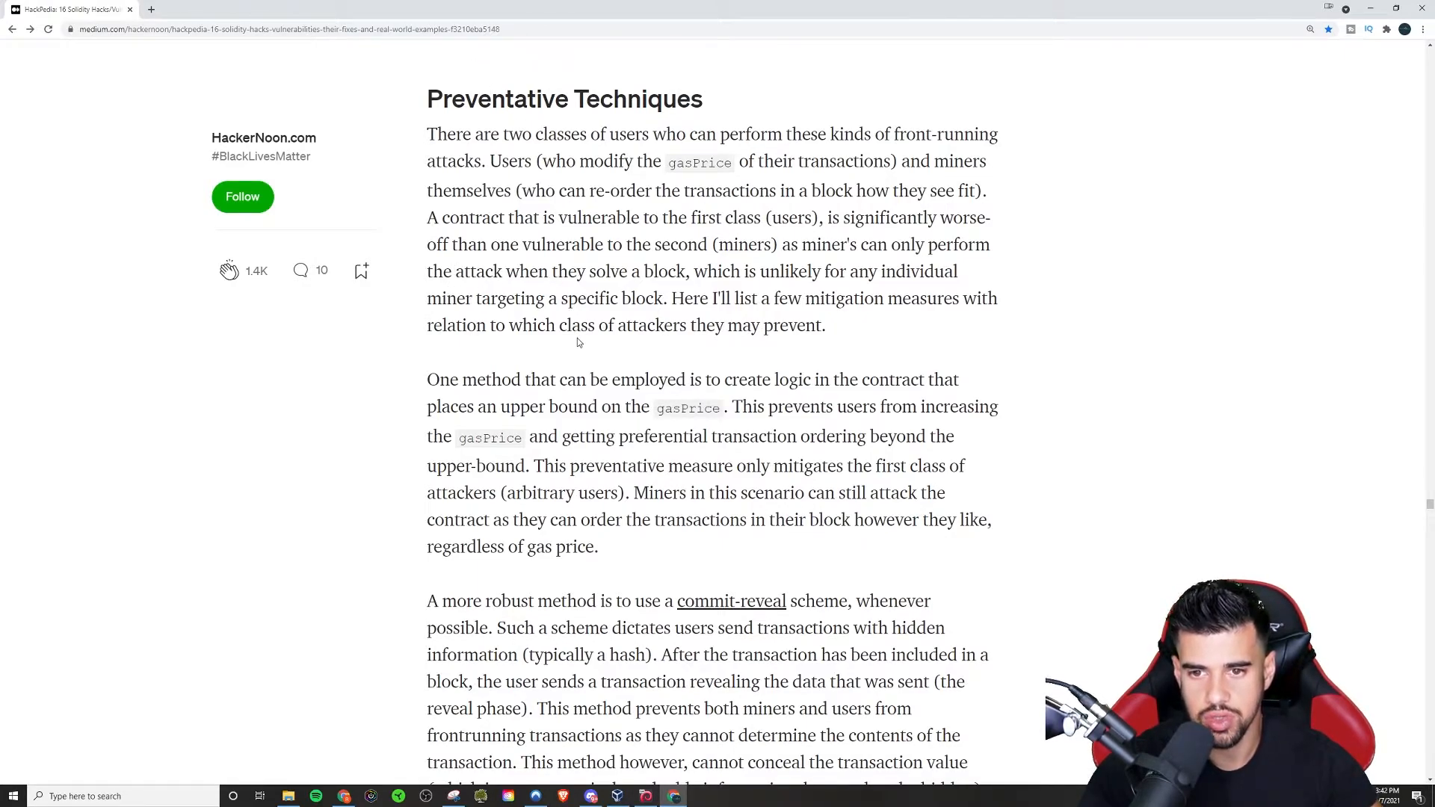
{"action": "scroll", "scroll_direction": "down", "scroll_amount": 3}
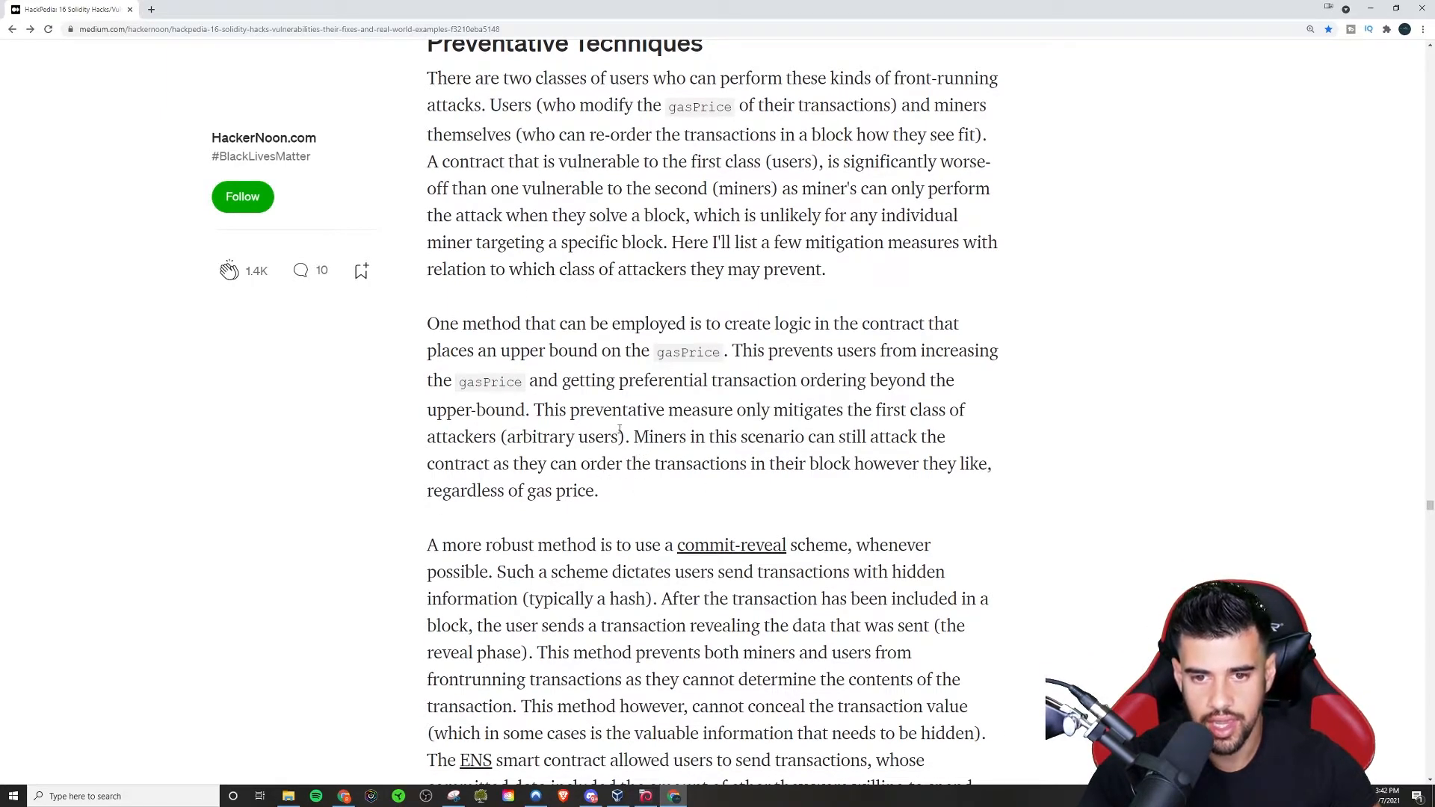
{"action": "scroll", "scroll_direction": "up", "scroll_amount": 3}
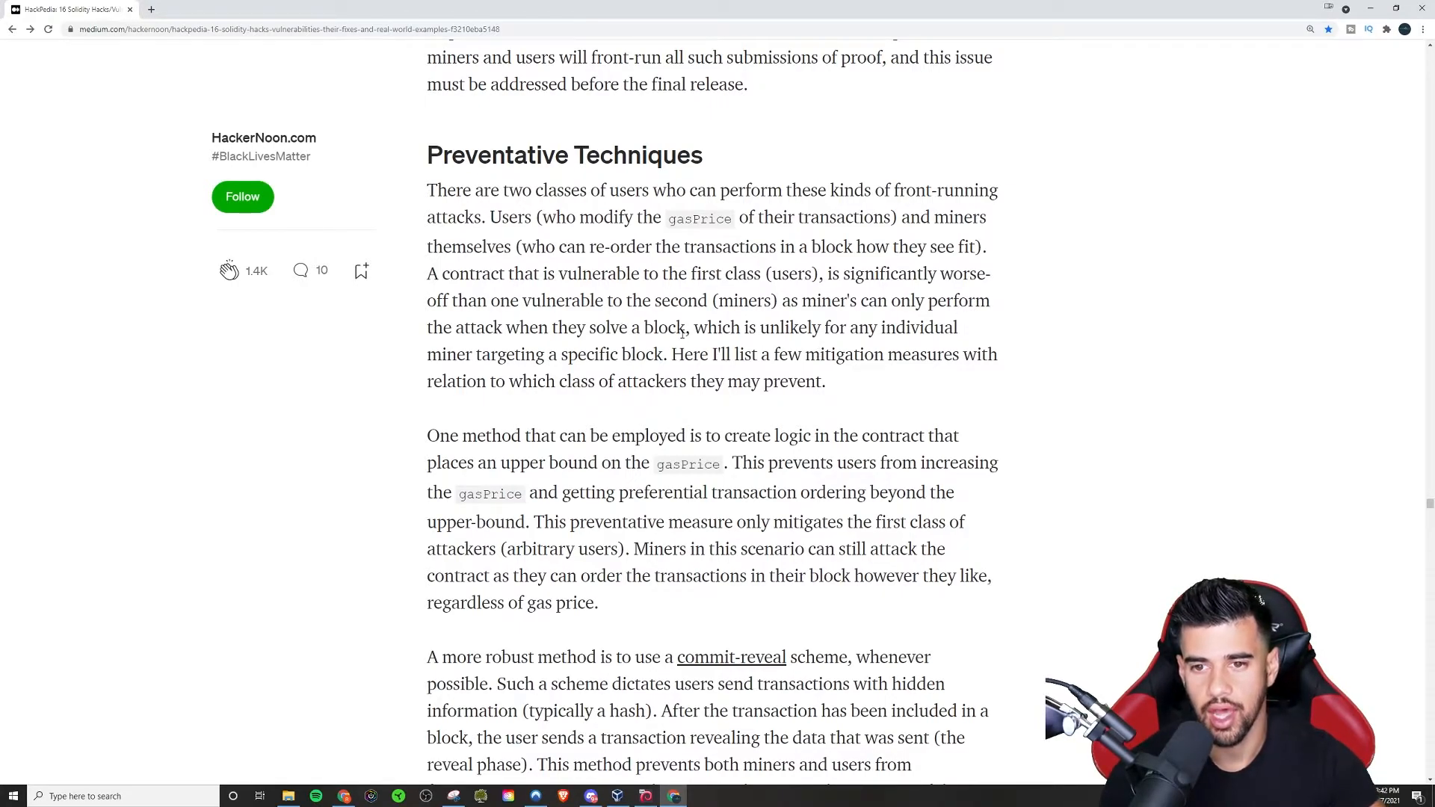
{"action": "mouse_move", "coordinate": [748, 318]}
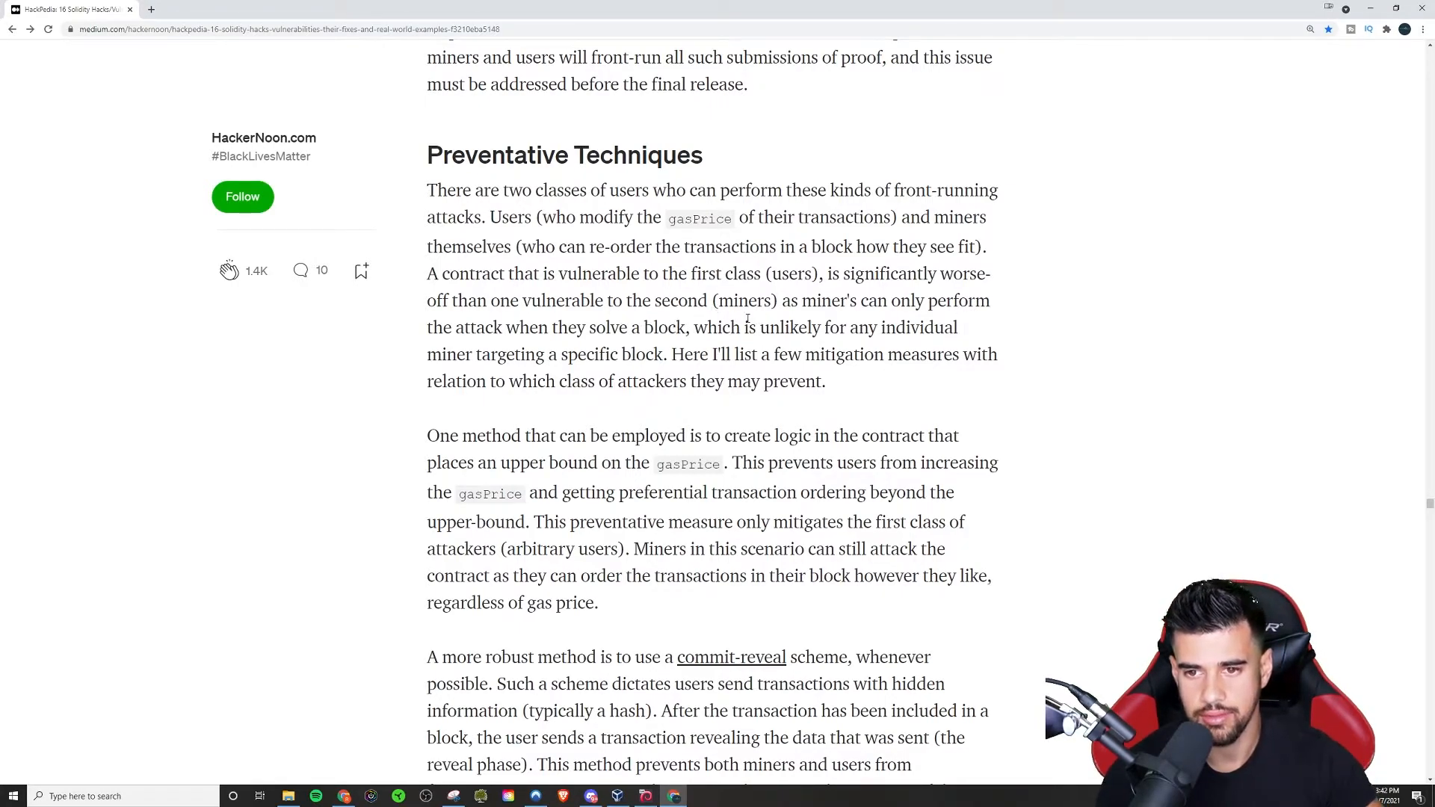
{"action": "left_click_drag", "start_coordinate": [789, 301], "coordinate": [706, 326]}
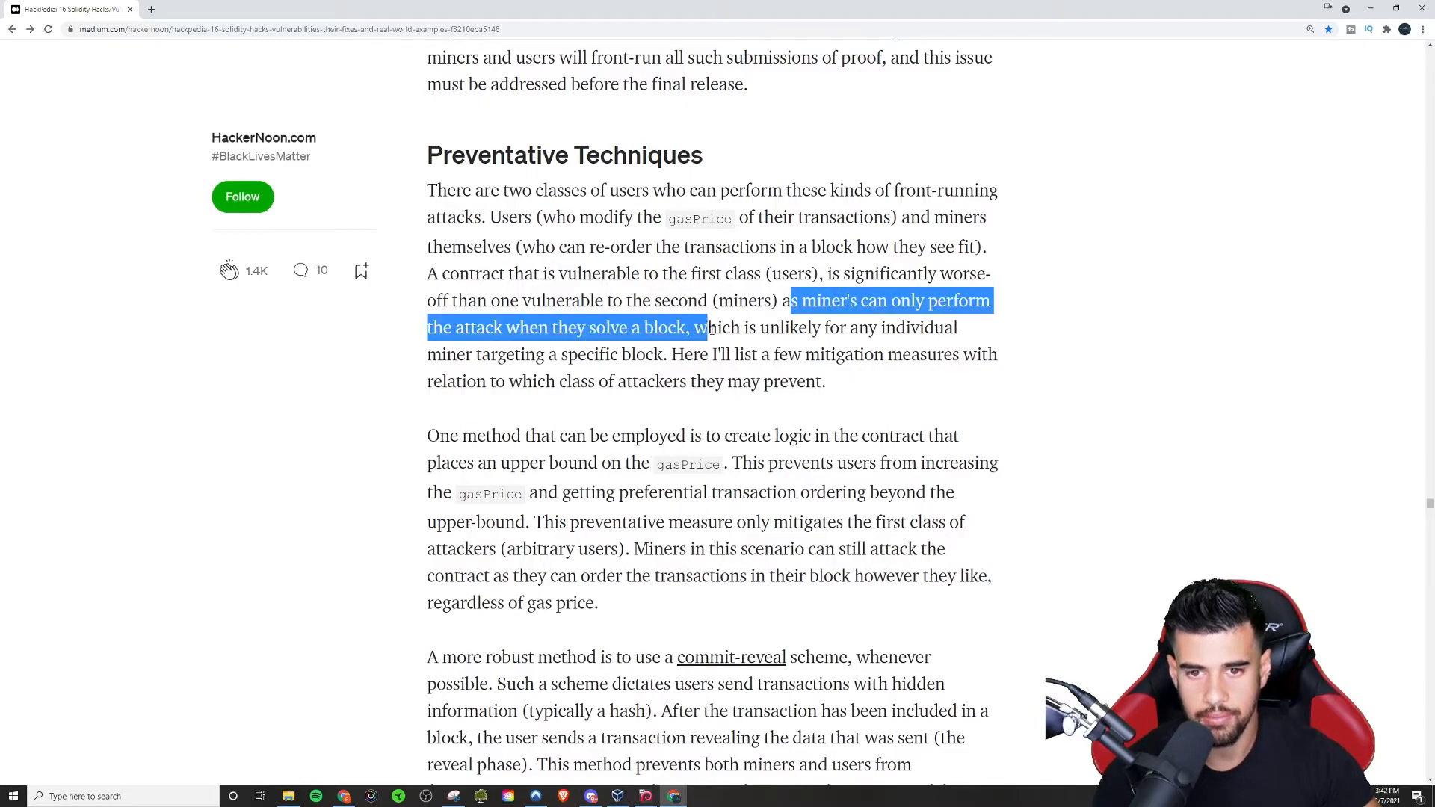
{"action": "left_click", "coordinate": [805, 300]}
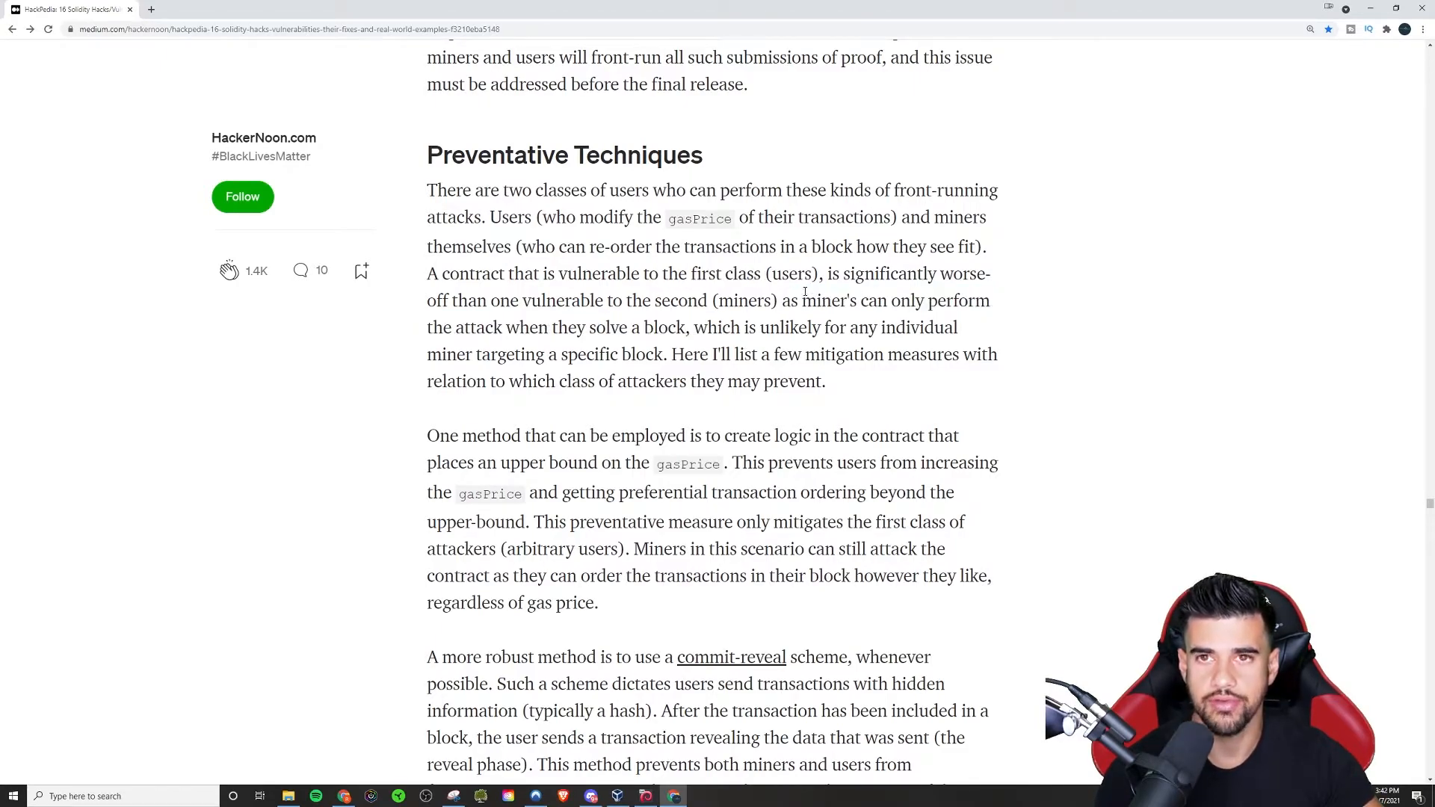
{"action": "left_click_drag", "start_coordinate": [803, 301], "coordinate": [954, 301]}
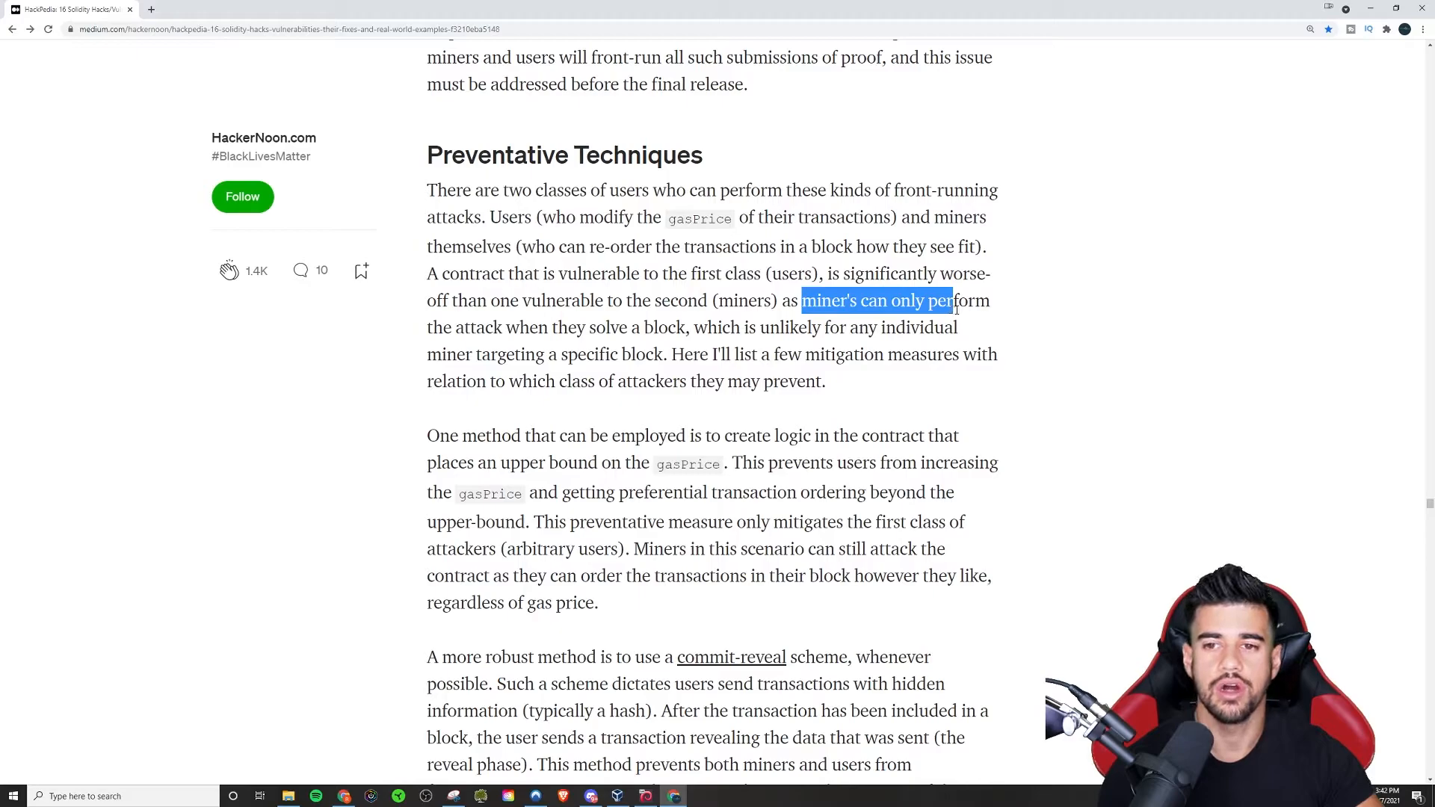
{"action": "left_click_drag", "start_coordinate": [951, 300], "coordinate": [567, 327]}
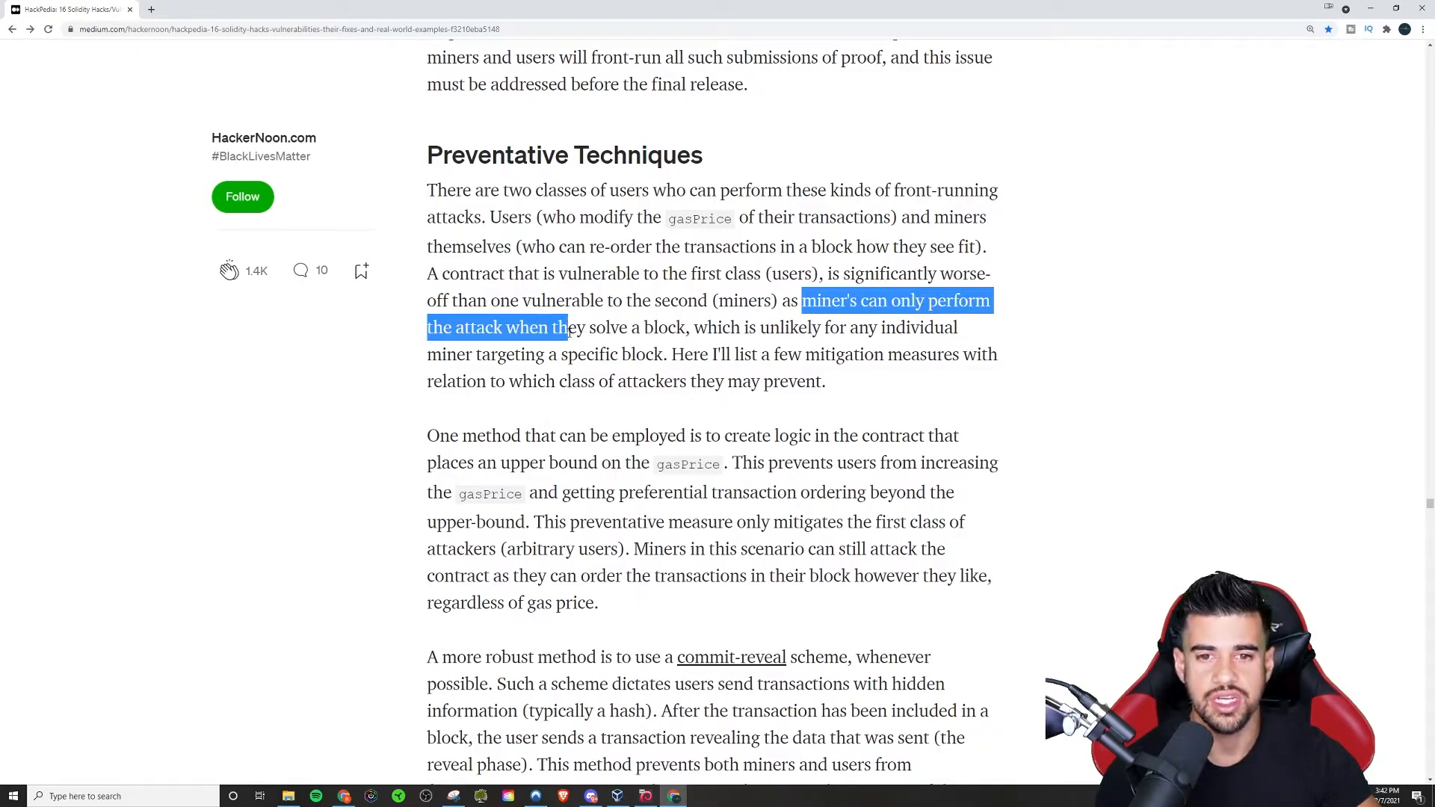
{"action": "left_click_drag", "start_coordinate": [568, 326], "coordinate": [742, 382]}
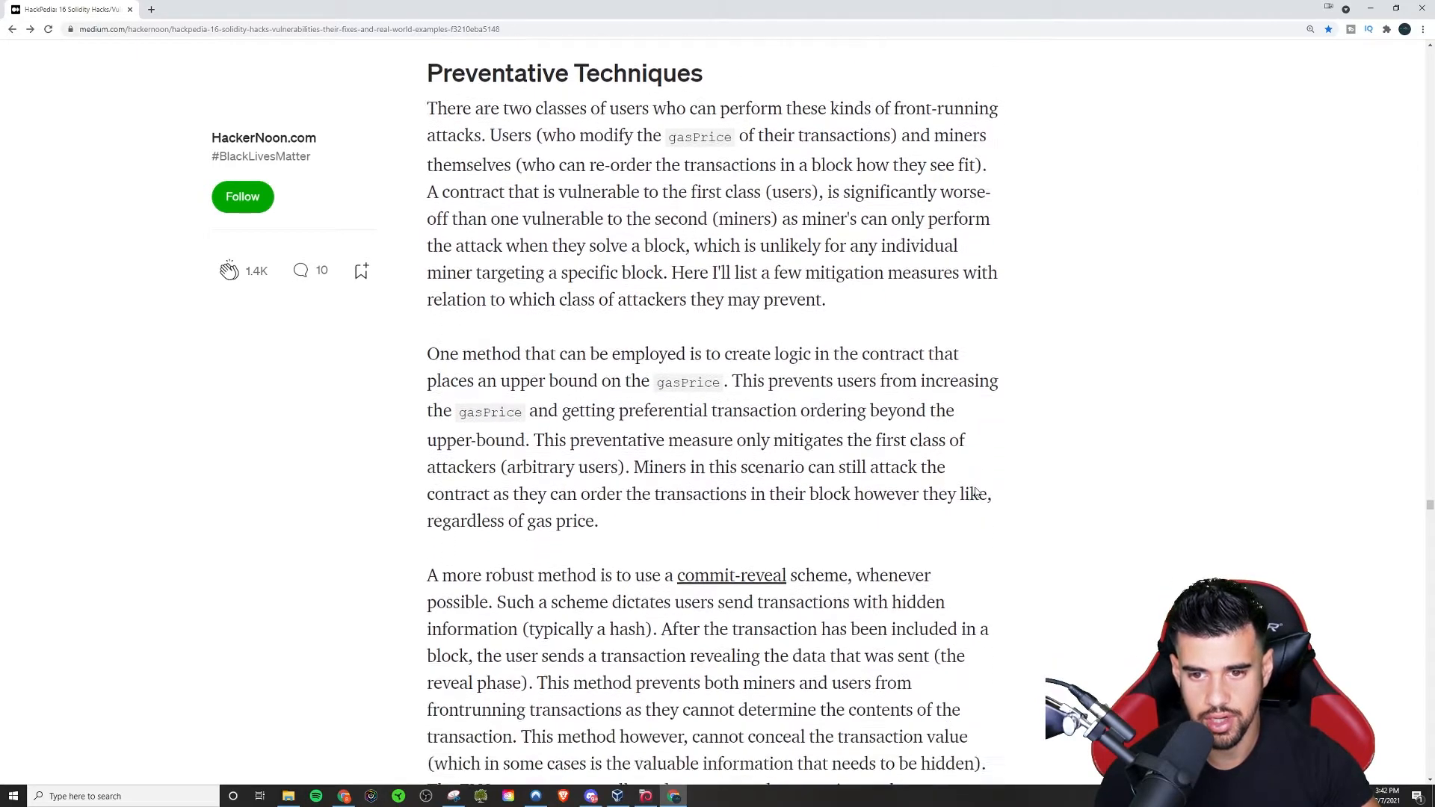
{"action": "scroll", "scroll_direction": "down", "scroll_amount": 3}
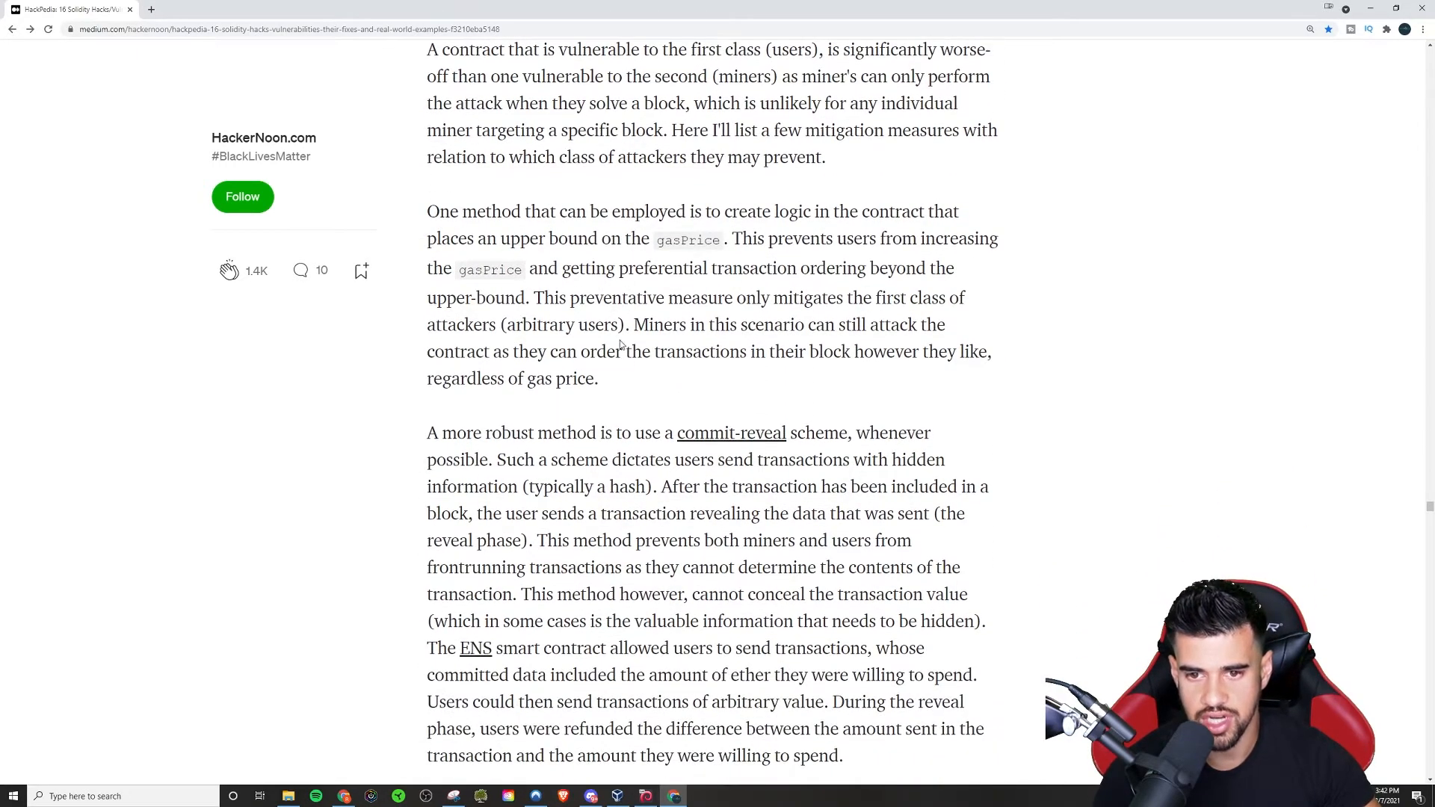
{"action": "scroll", "scroll_direction": "down", "scroll_amount": 3}
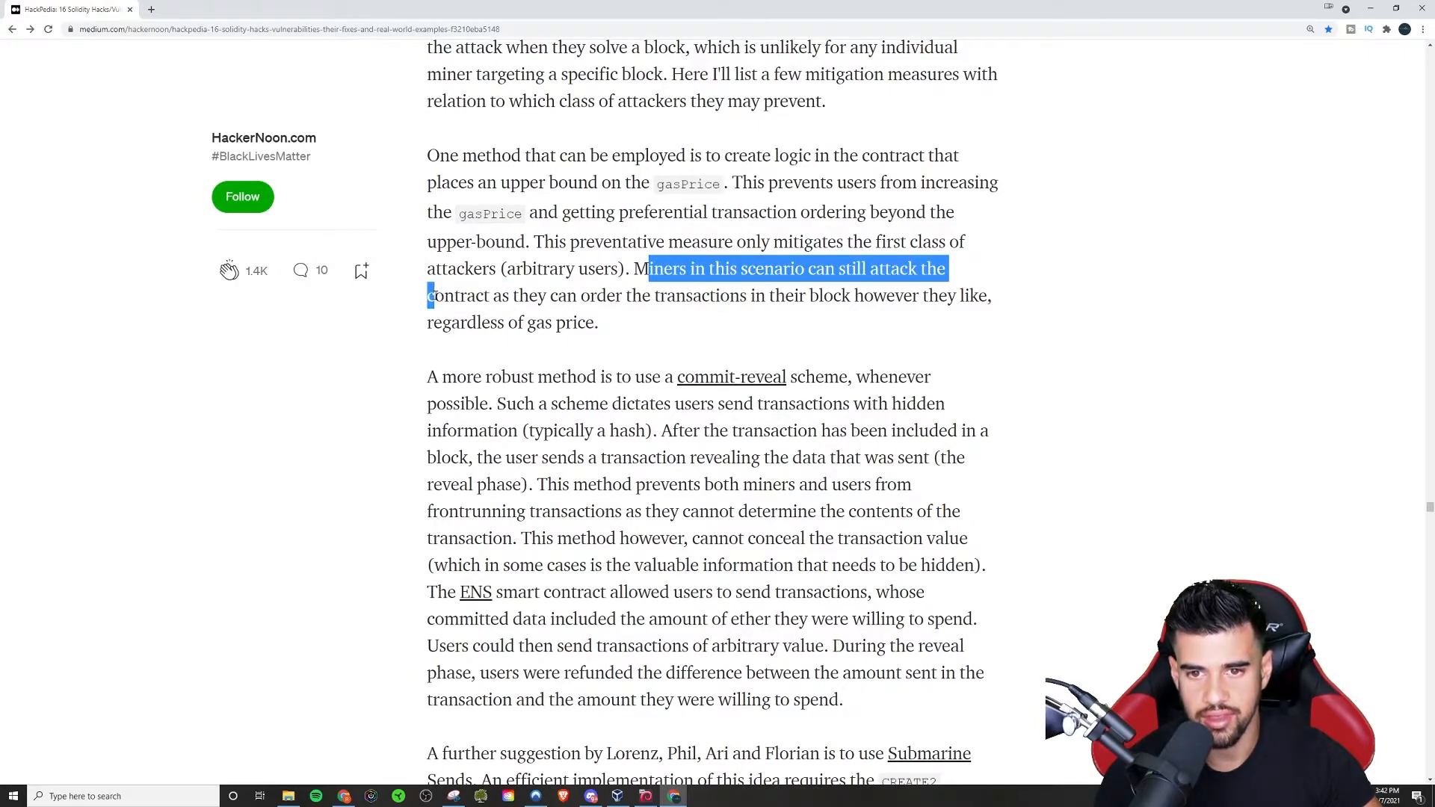
{"action": "left_click_drag", "start_coordinate": [430, 294], "coordinate": [918, 294]}
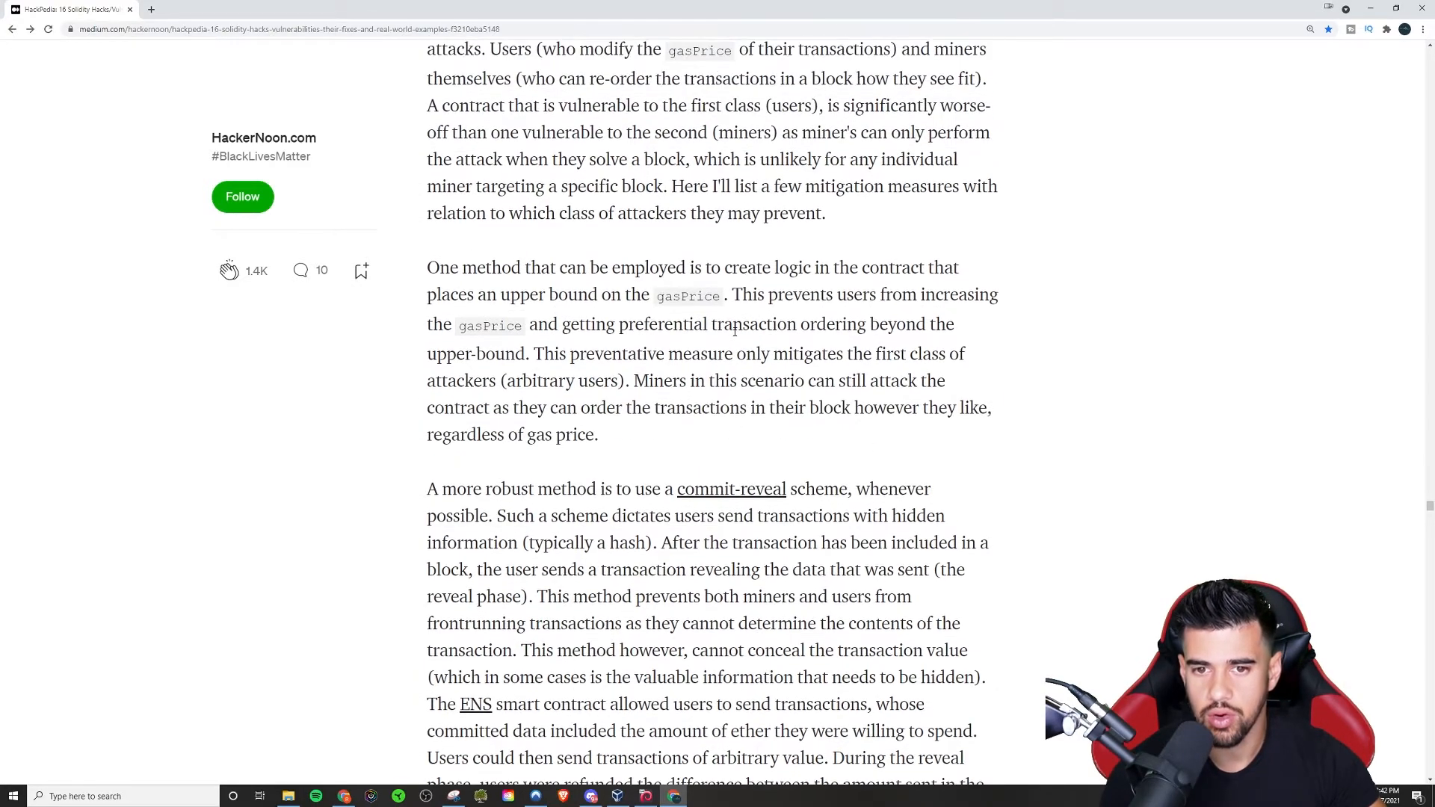
{"action": "scroll", "scroll_direction": "up", "scroll_amount": 3}
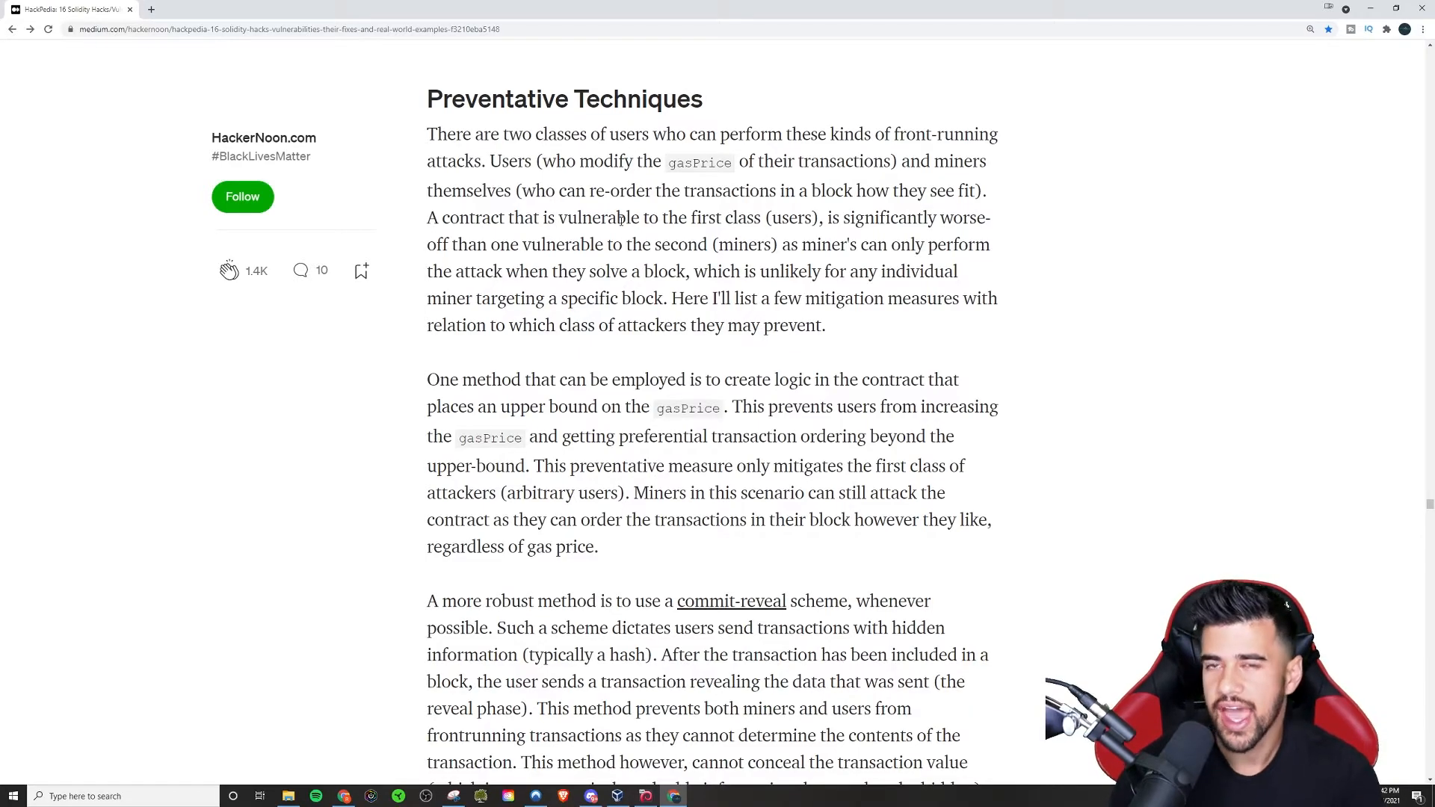
Step: Scroll down to the commit-reveal paragraph
{"action": "scroll", "scroll_direction": "up", "scroll_amount": 3}
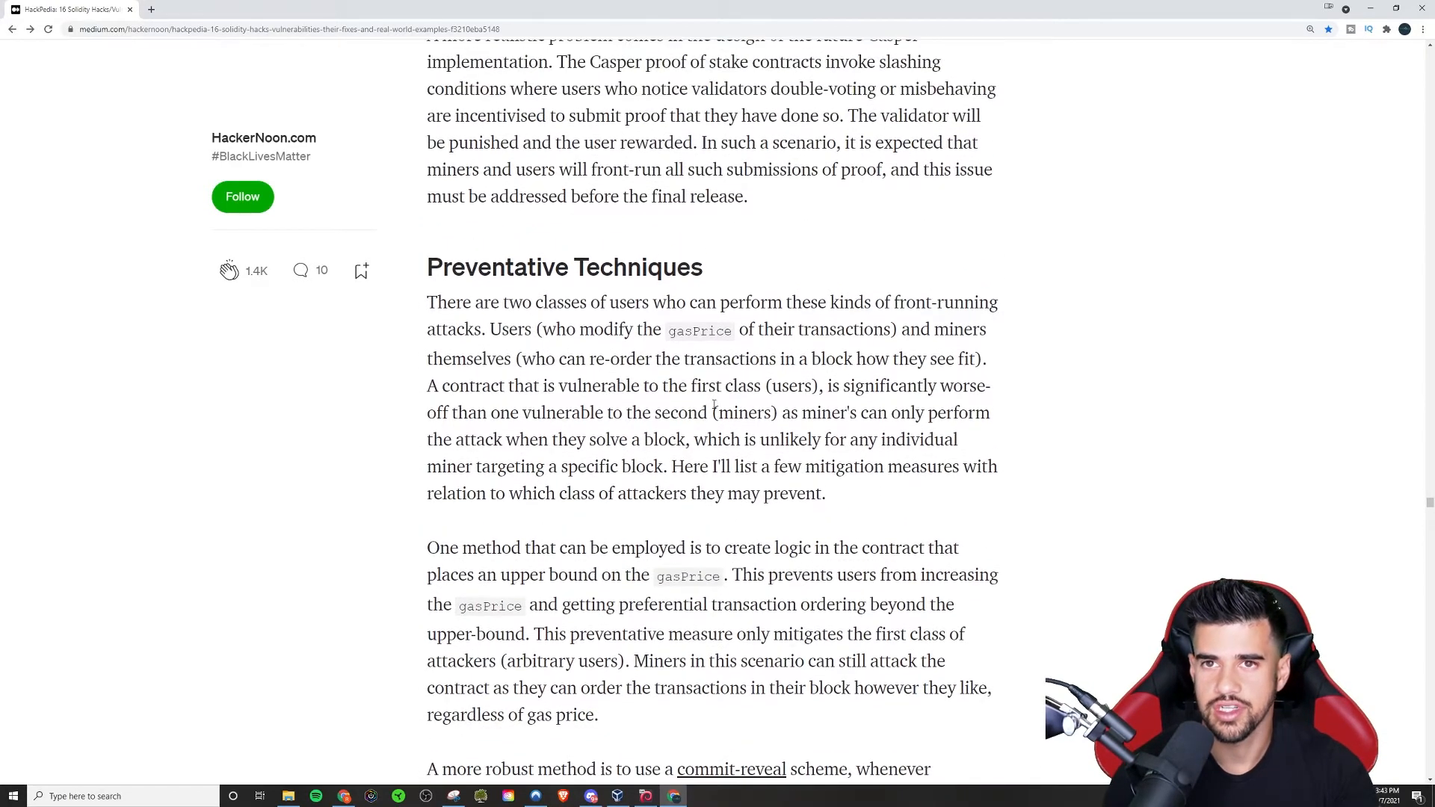
{"action": "scroll", "scroll_direction": "down", "scroll_amount": 3}
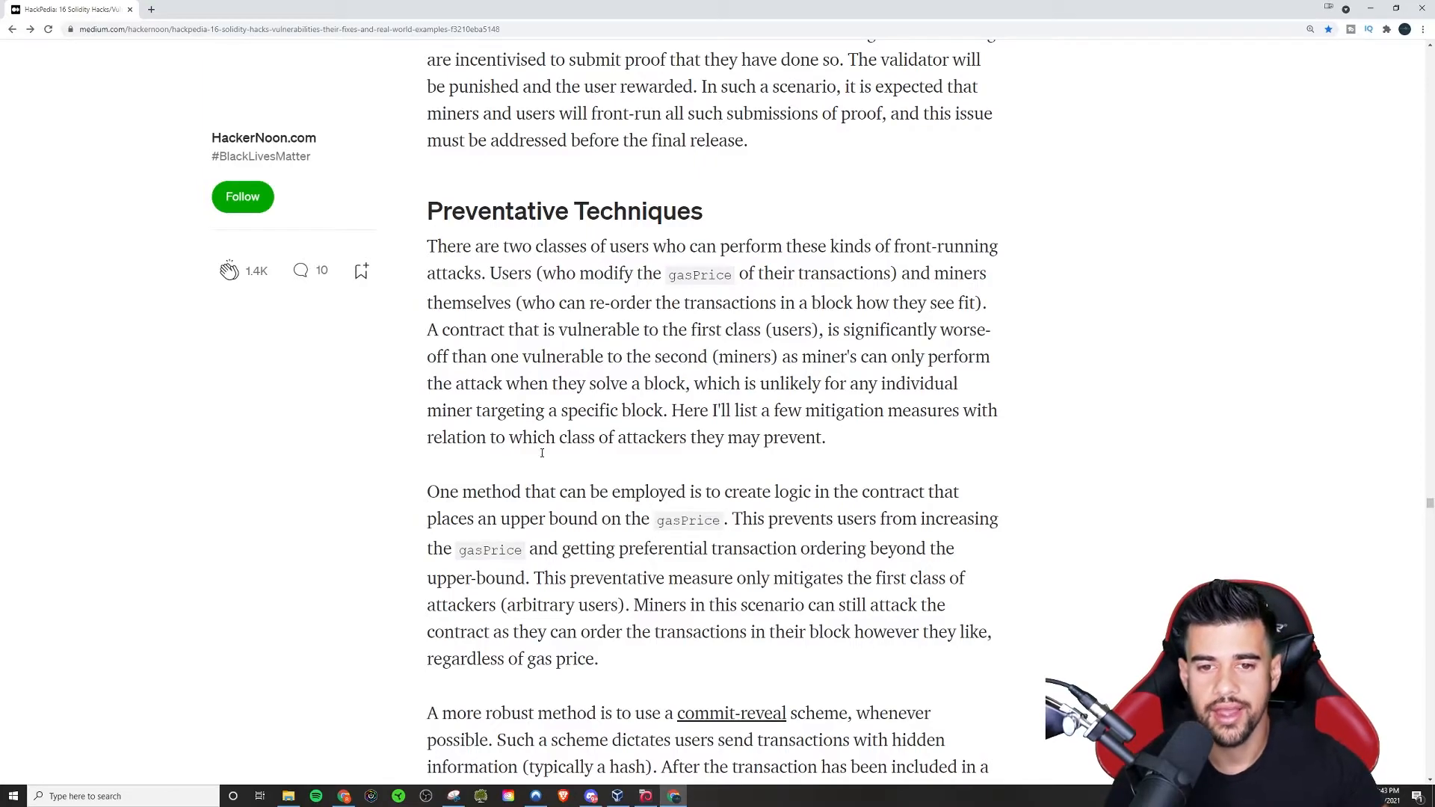
{"action": "scroll", "scroll_direction": "down", "scroll_amount": 3}
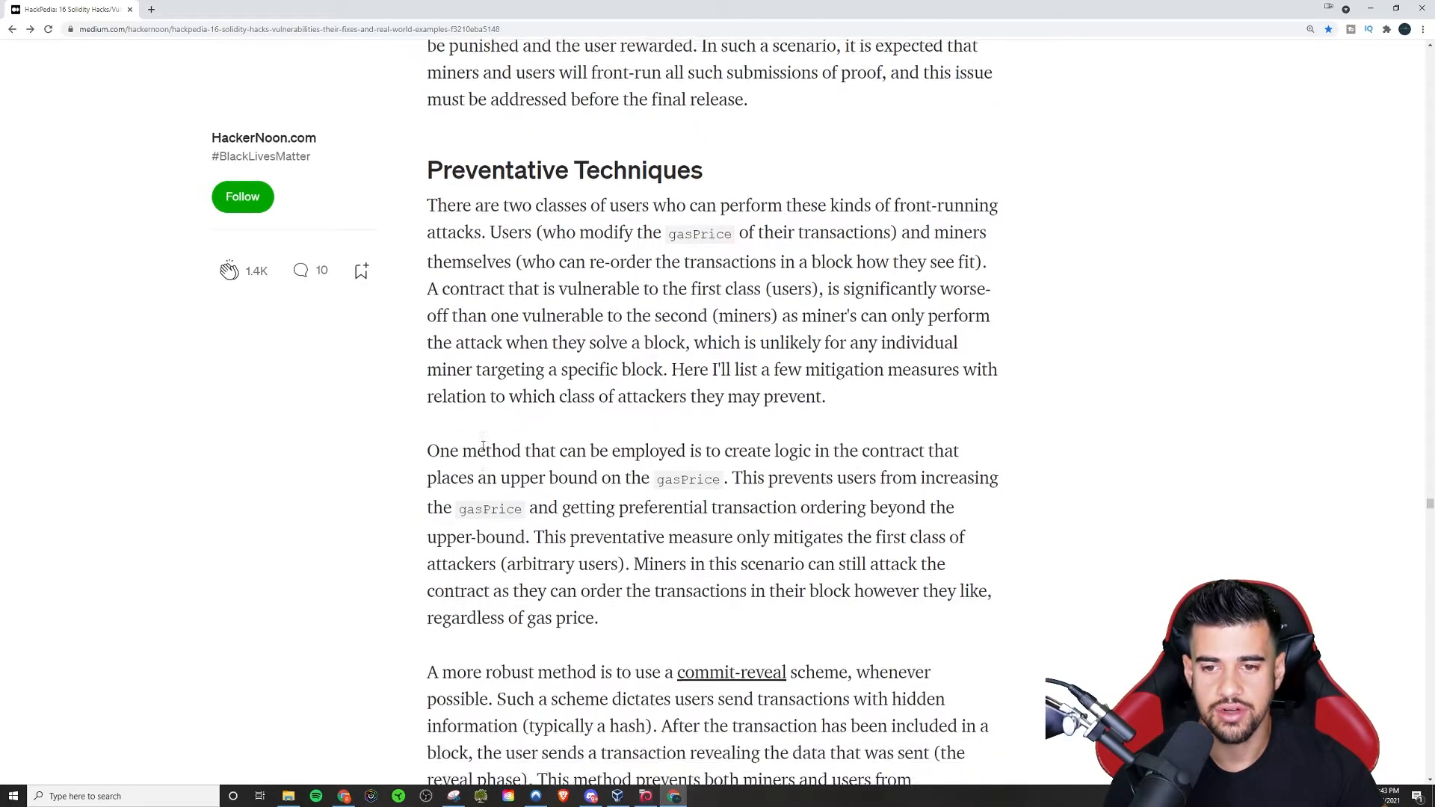
{"action": "scroll", "scroll_direction": "down", "scroll_amount": 3}
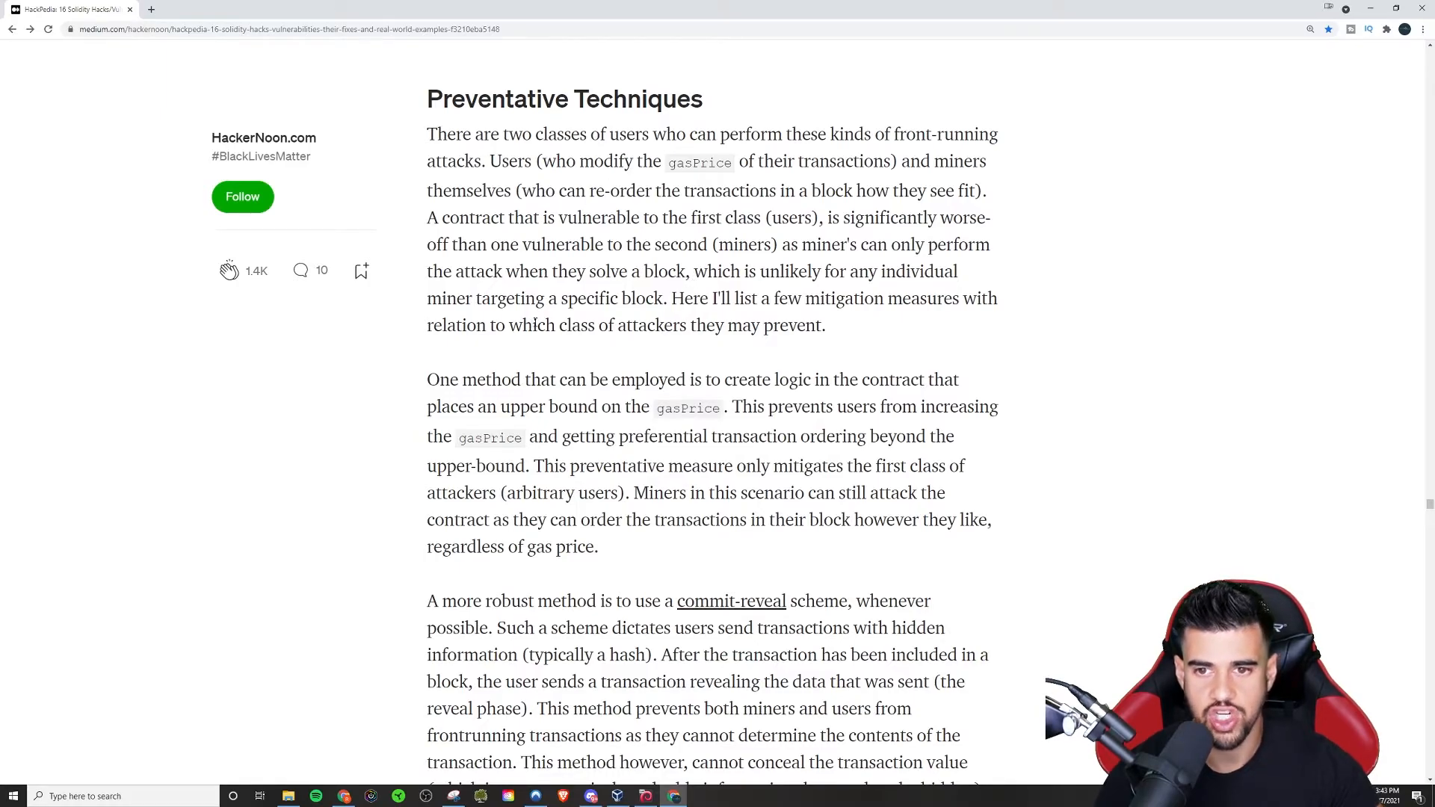
{"action": "scroll", "scroll_direction": "down", "scroll_amount": 3}
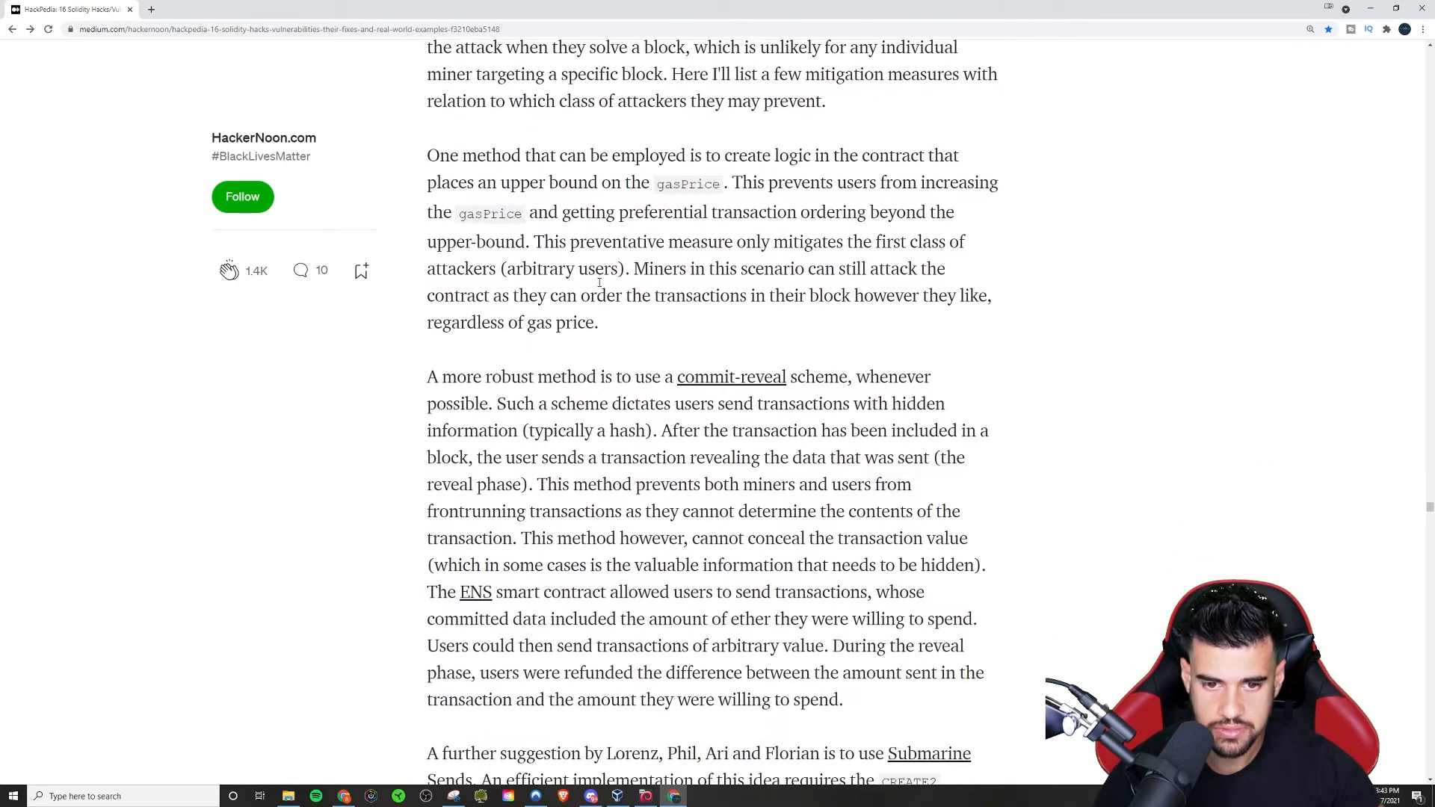
Step: Highlight the commit-reveal scheme sentence and the one about sending hidden information
{"action": "left_click_drag", "start_coordinate": [427, 376], "coordinate": [641, 376]}
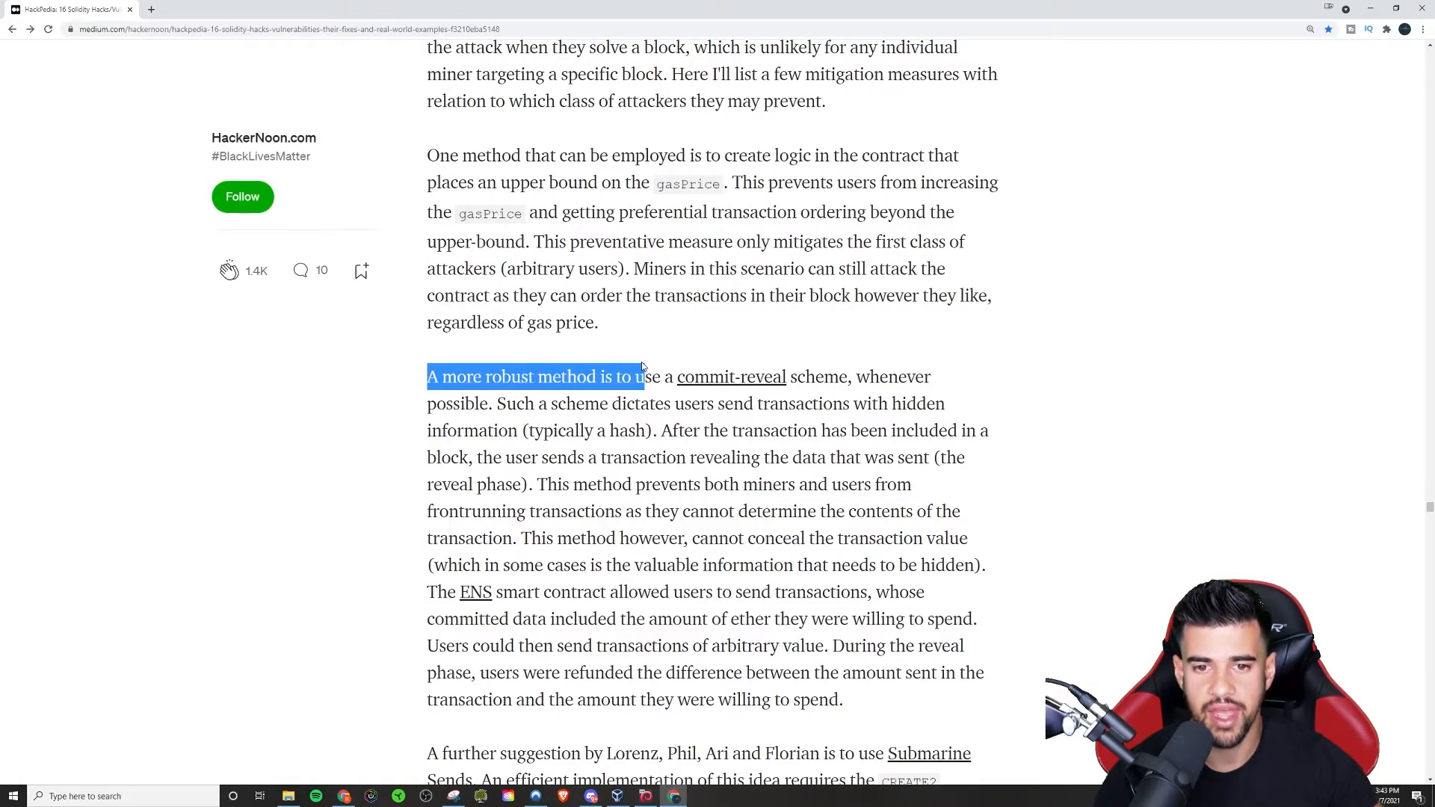
{"action": "left_click_drag", "start_coordinate": [641, 375], "coordinate": [769, 375]}
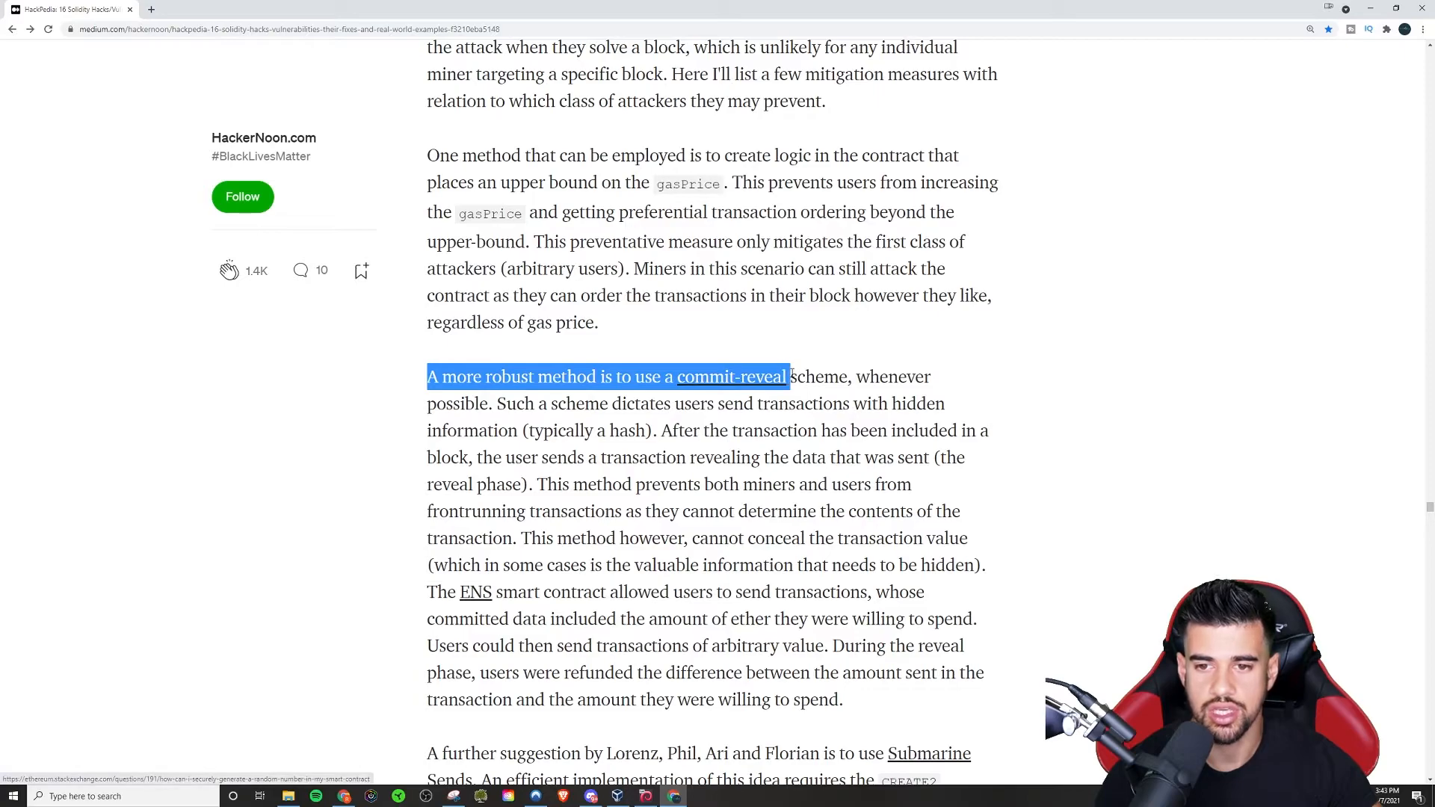
{"action": "left_click_drag", "start_coordinate": [789, 376], "coordinate": [851, 375]}
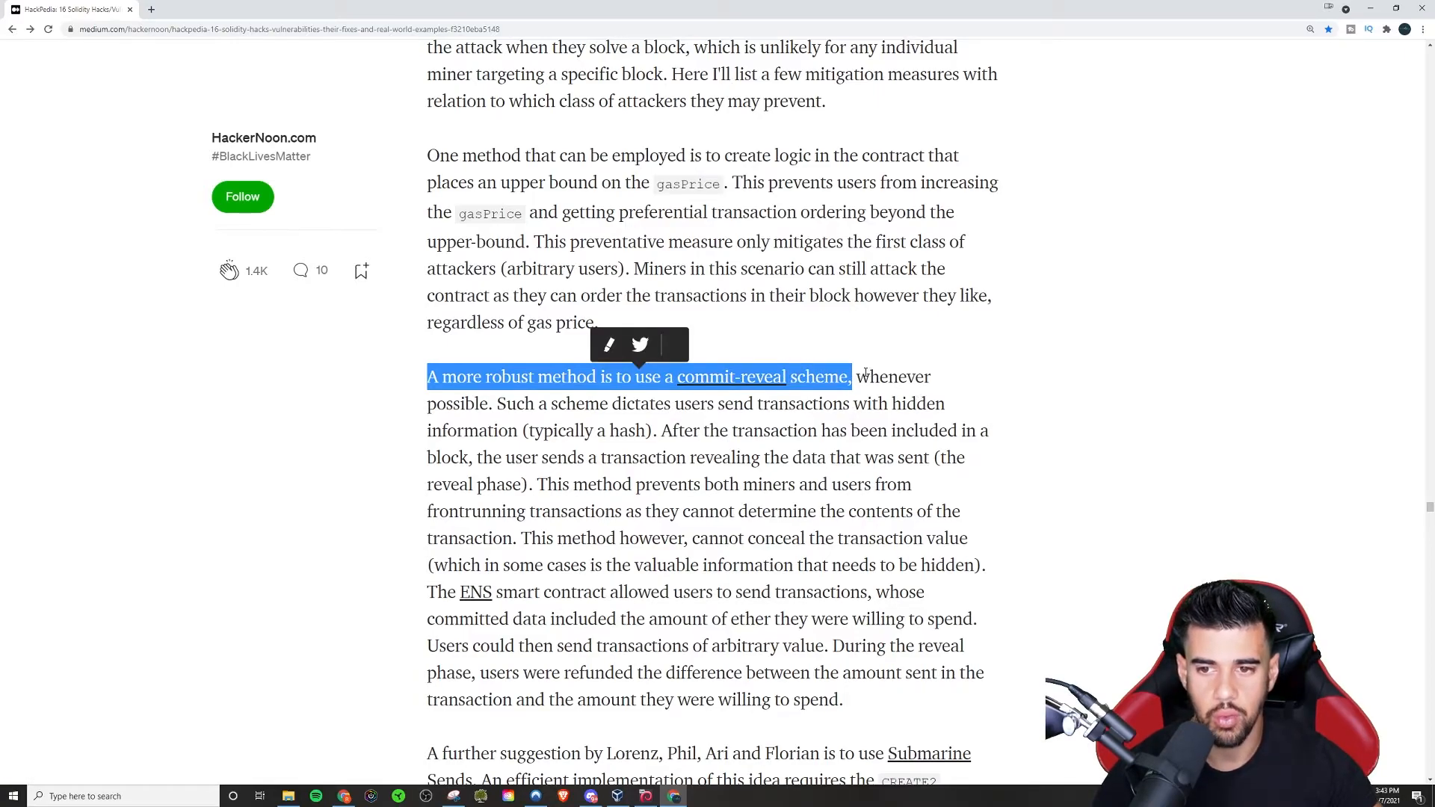
{"action": "left_click", "coordinate": [504, 403]}
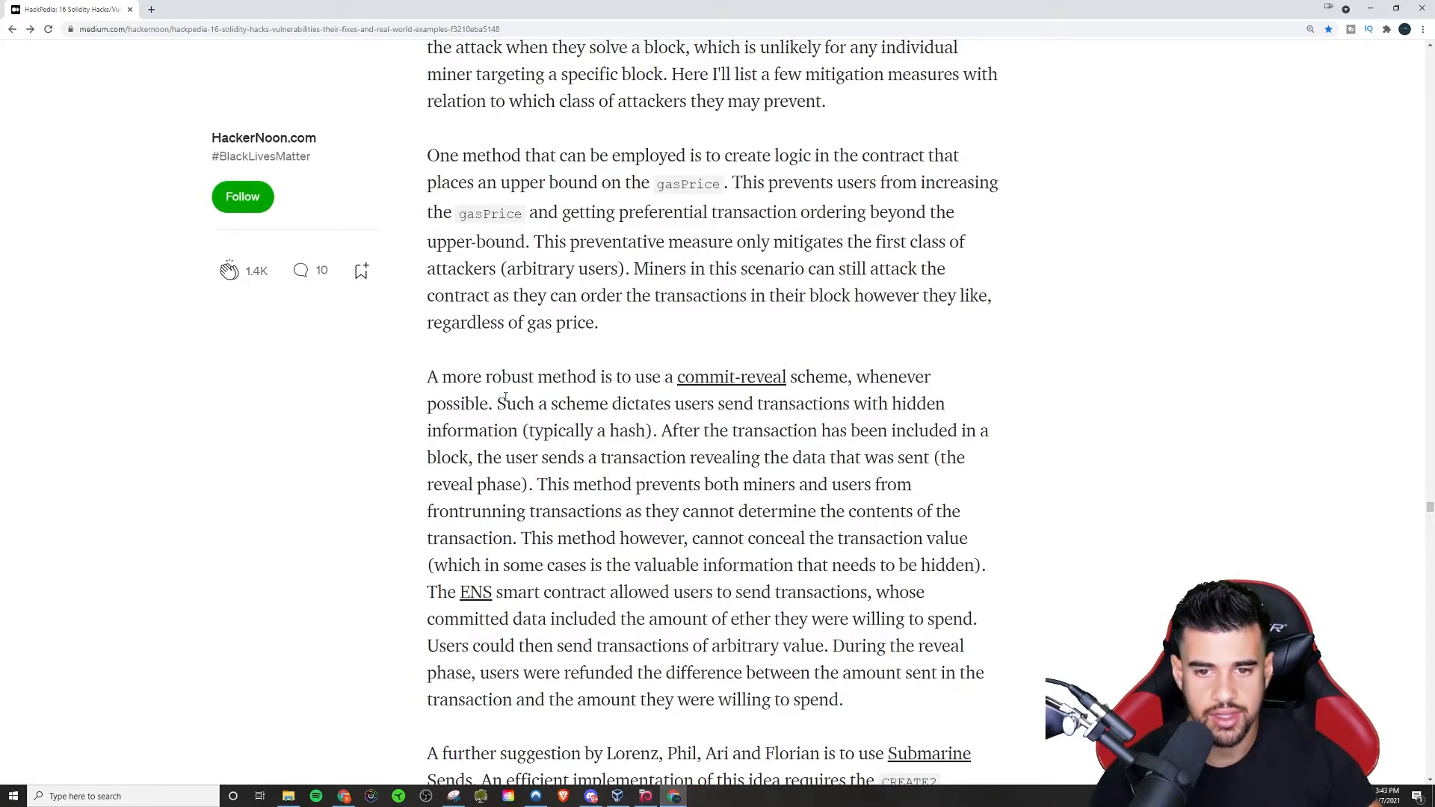
{"action": "left_click_drag", "start_coordinate": [498, 403], "coordinate": [949, 403]}
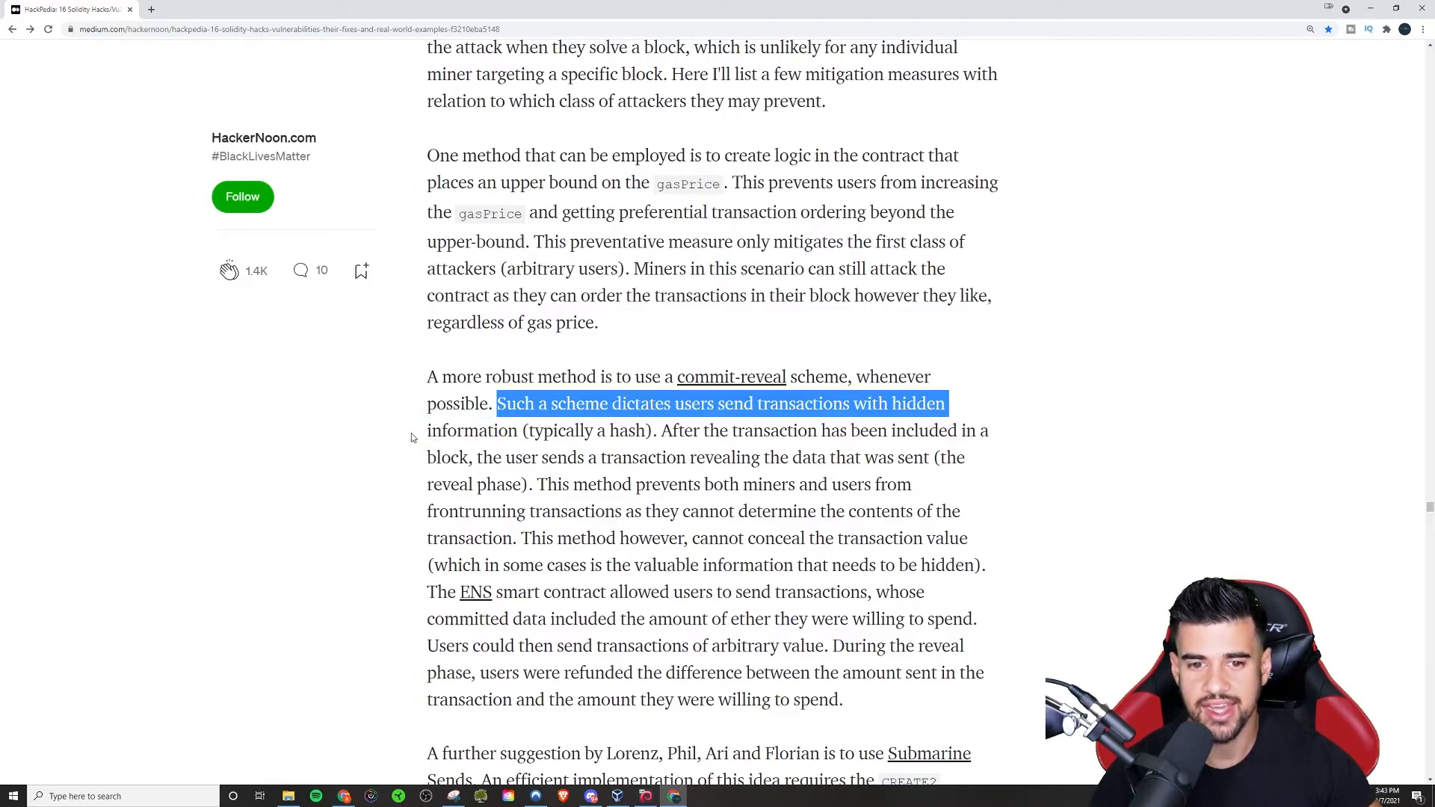
{"action": "left_click_drag", "start_coordinate": [949, 404], "coordinate": [615, 430]}
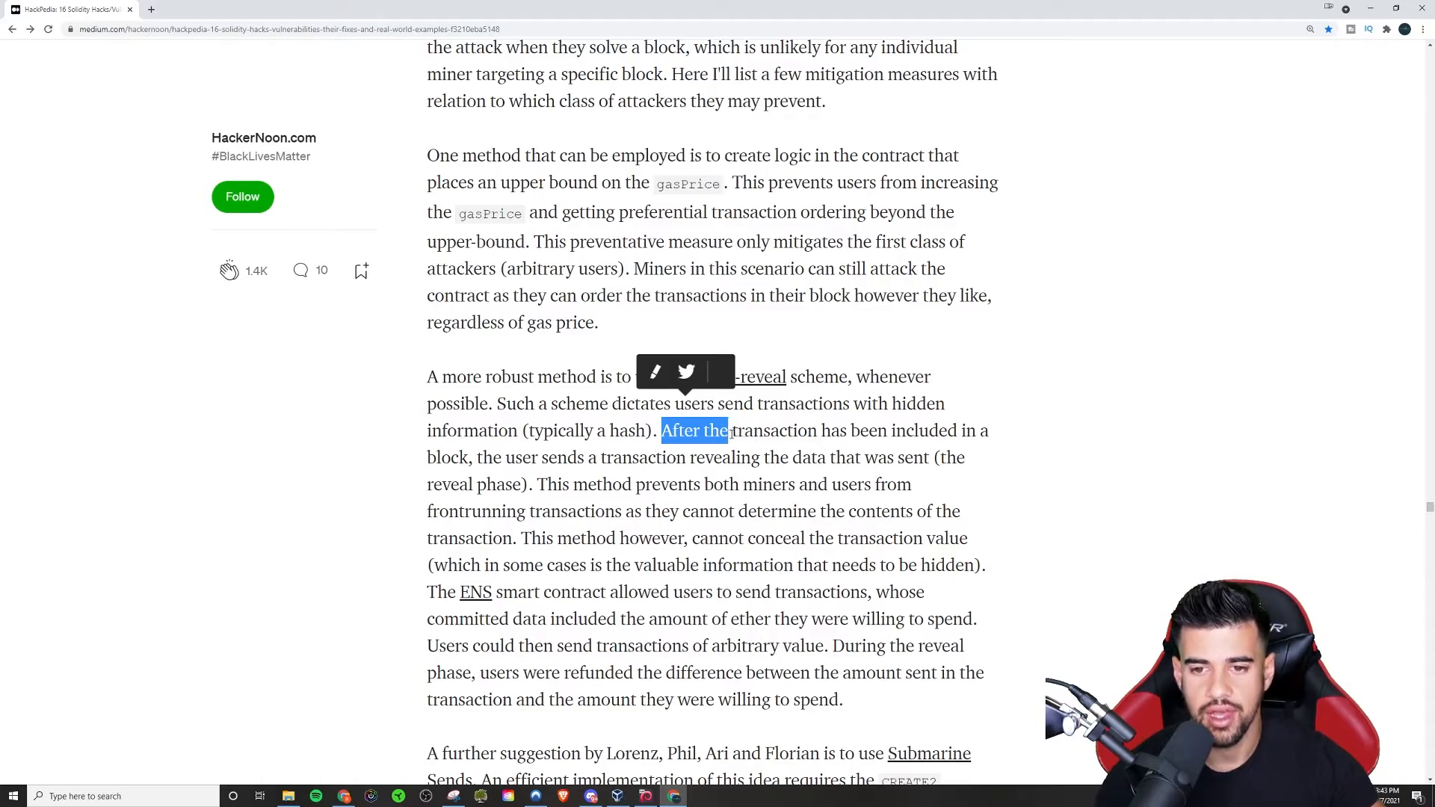
Step: Highlight the reveal-phase sentences and the limitation that transaction values cannot be concealed
{"action": "left_click_drag", "start_coordinate": [727, 431], "coordinate": [430, 458]}
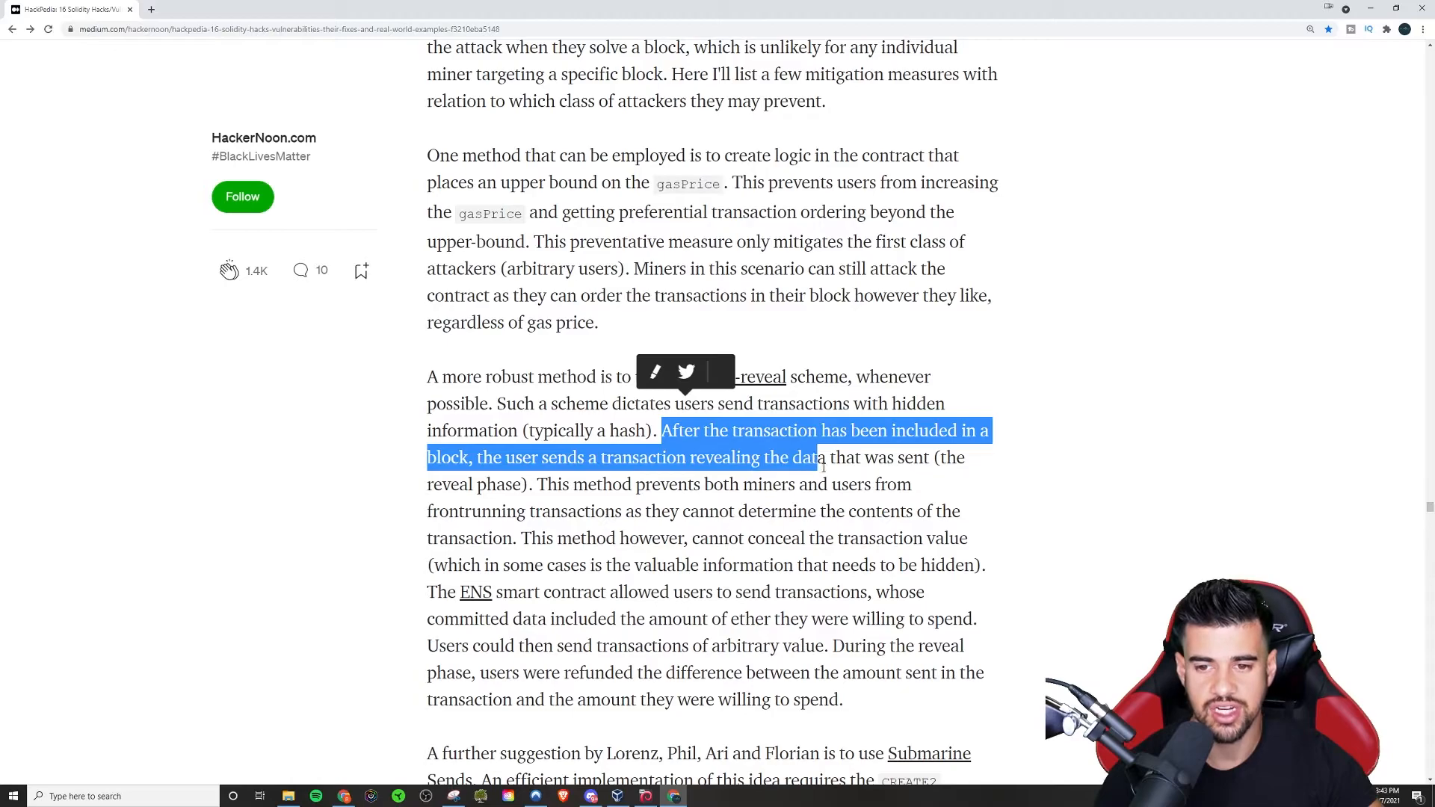
{"action": "left_click_drag", "start_coordinate": [819, 457], "coordinate": [488, 484]}
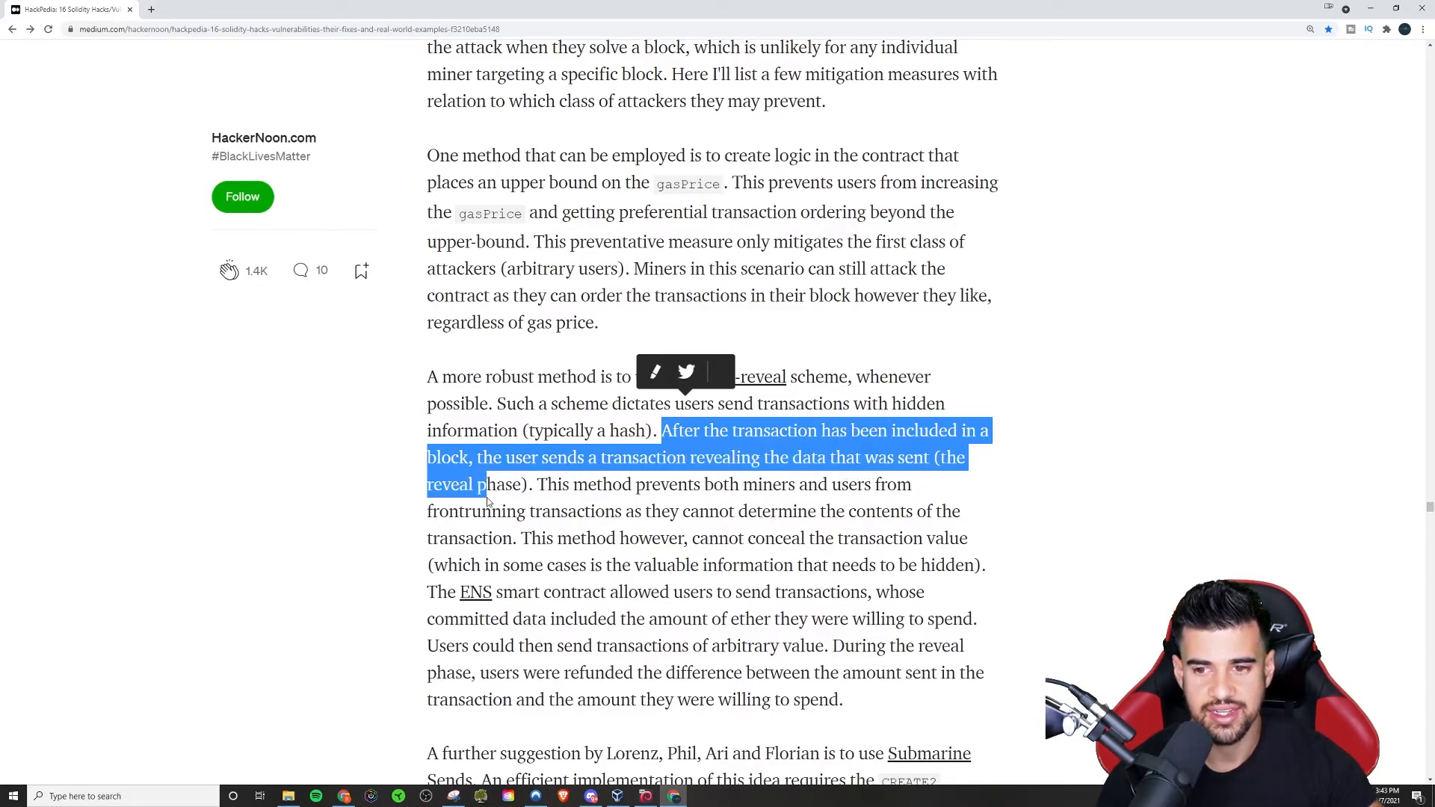
{"action": "left_click_drag", "start_coordinate": [488, 484], "coordinate": [671, 484]}
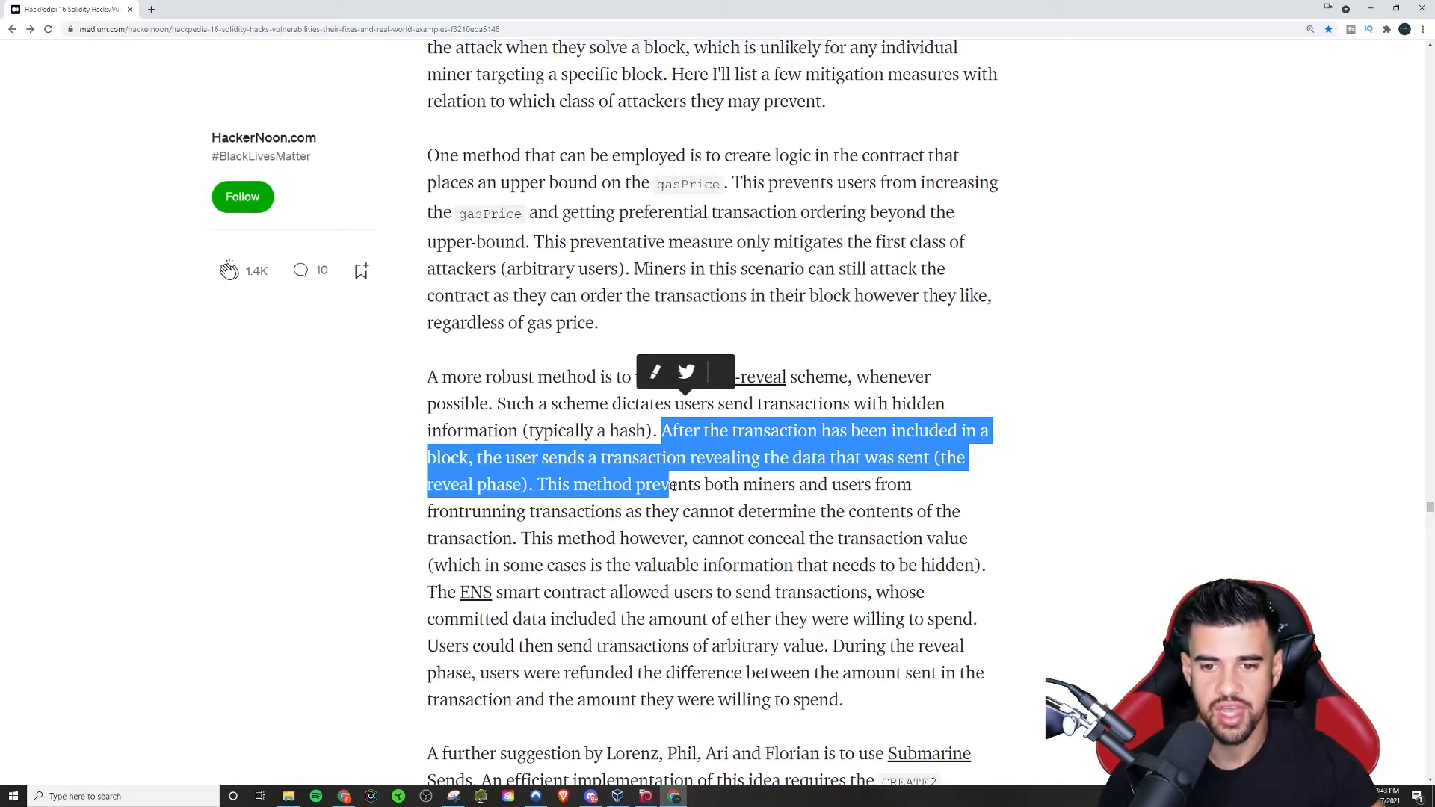
{"action": "left_click_drag", "start_coordinate": [671, 484], "coordinate": [641, 511]}
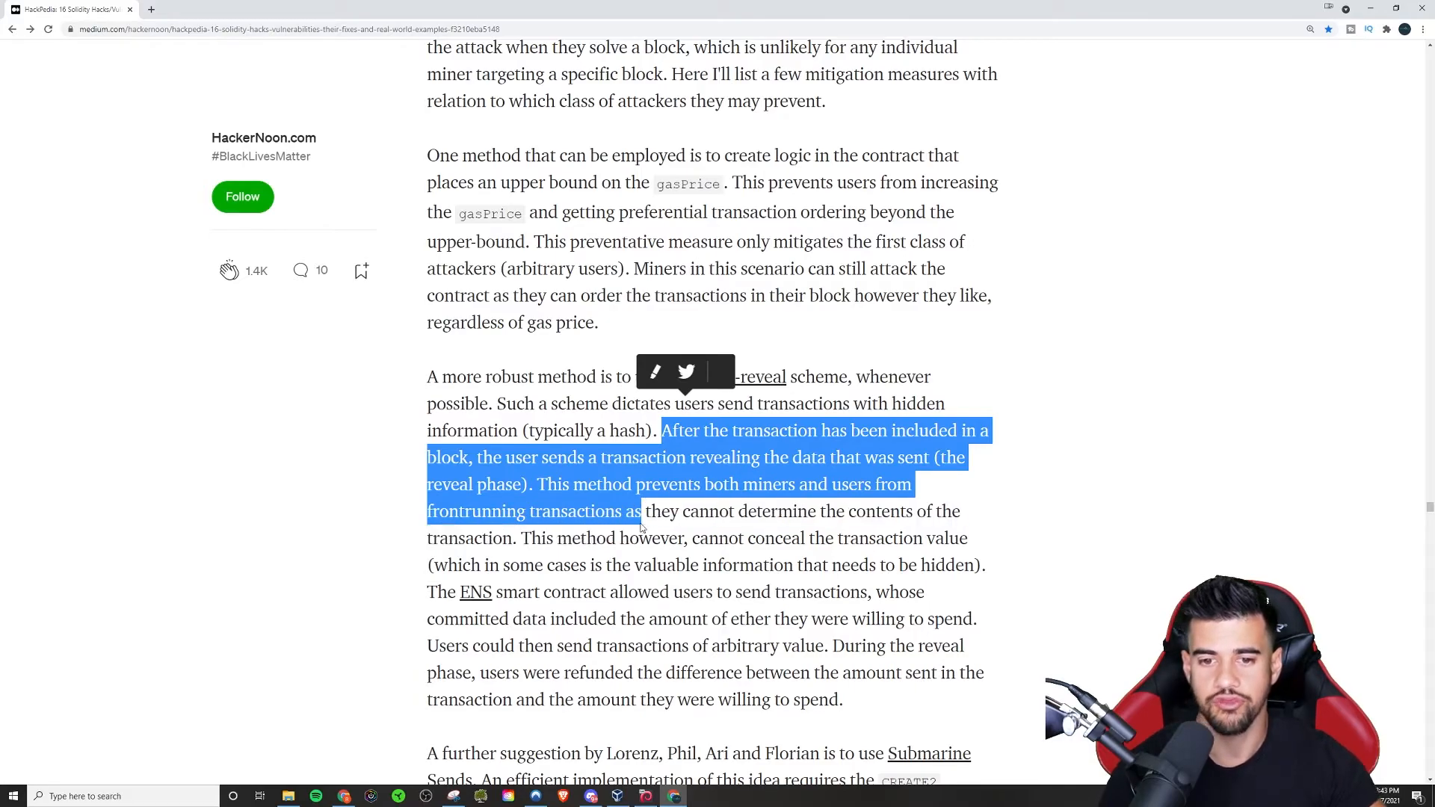
{"action": "left_click_drag", "start_coordinate": [641, 511], "coordinate": [842, 510]}
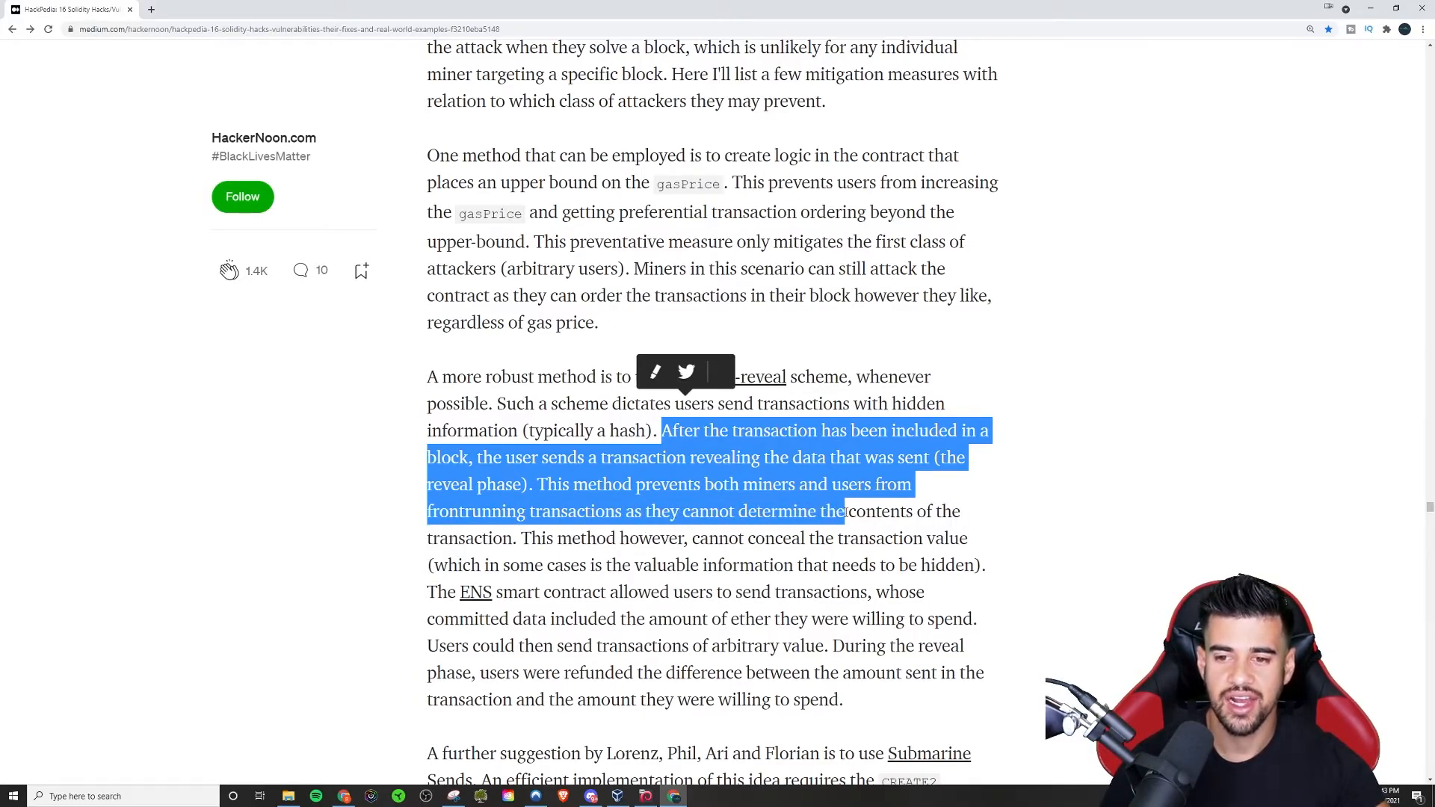
{"action": "left_click_drag", "start_coordinate": [841, 510], "coordinate": [516, 537]}
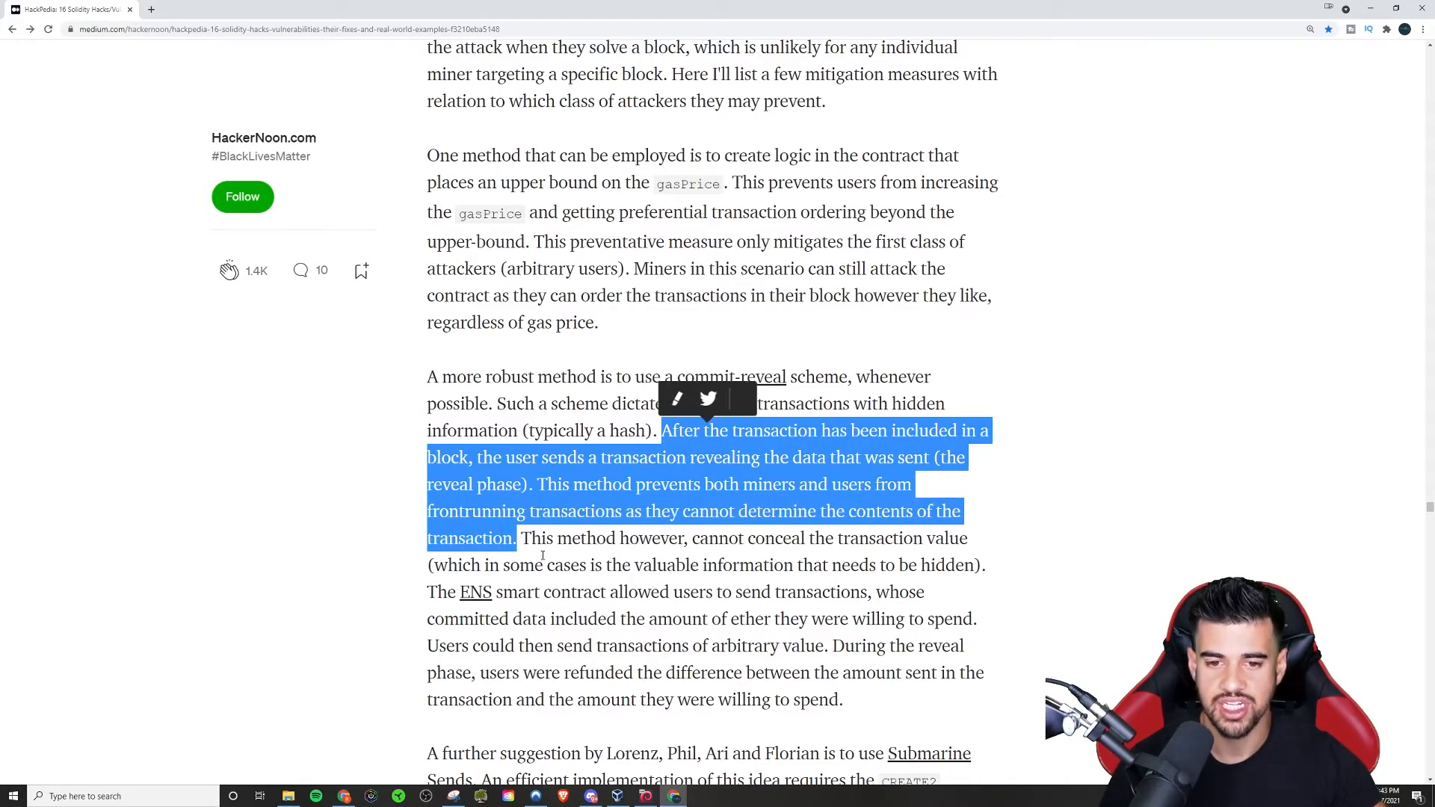
{"action": "scroll", "scroll_direction": "down", "scroll_amount": 3}
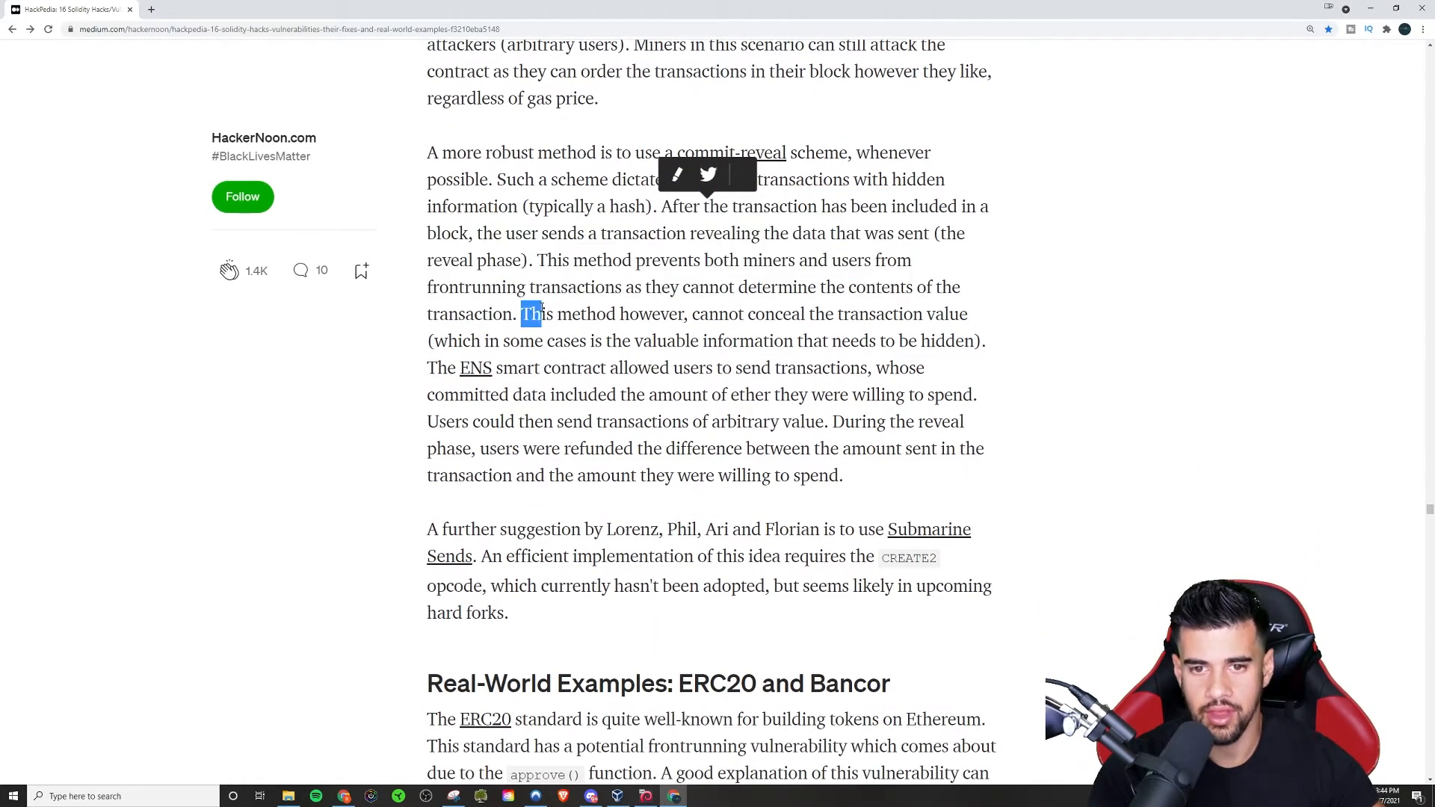
{"action": "left_click_drag", "start_coordinate": [526, 314], "coordinate": [925, 314]}
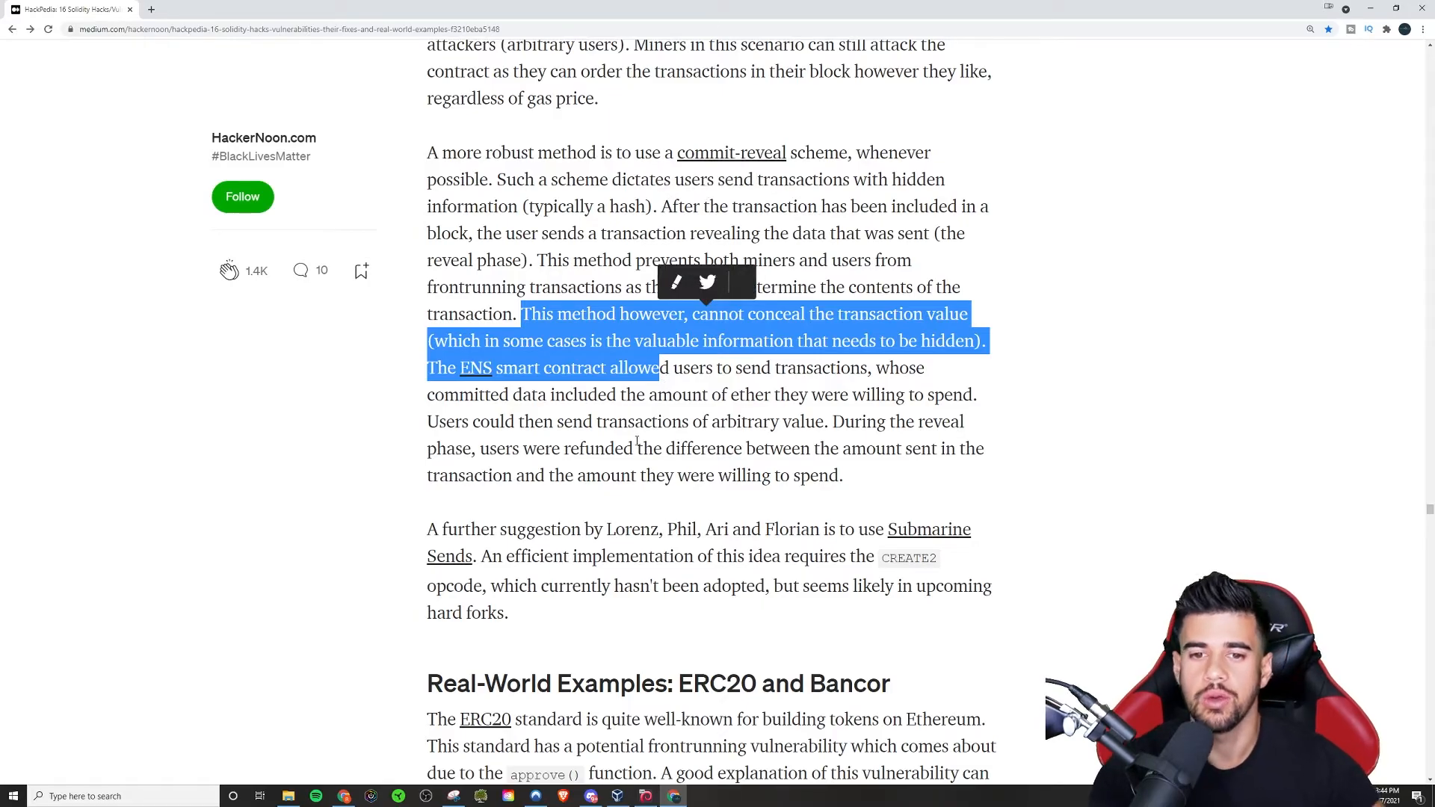
Step: Scroll past Submarine Sends through the ERC20 approve() and Bancor examples toward Denial Of Service
{"action": "scroll", "scroll_direction": "down", "scroll_amount": 3}
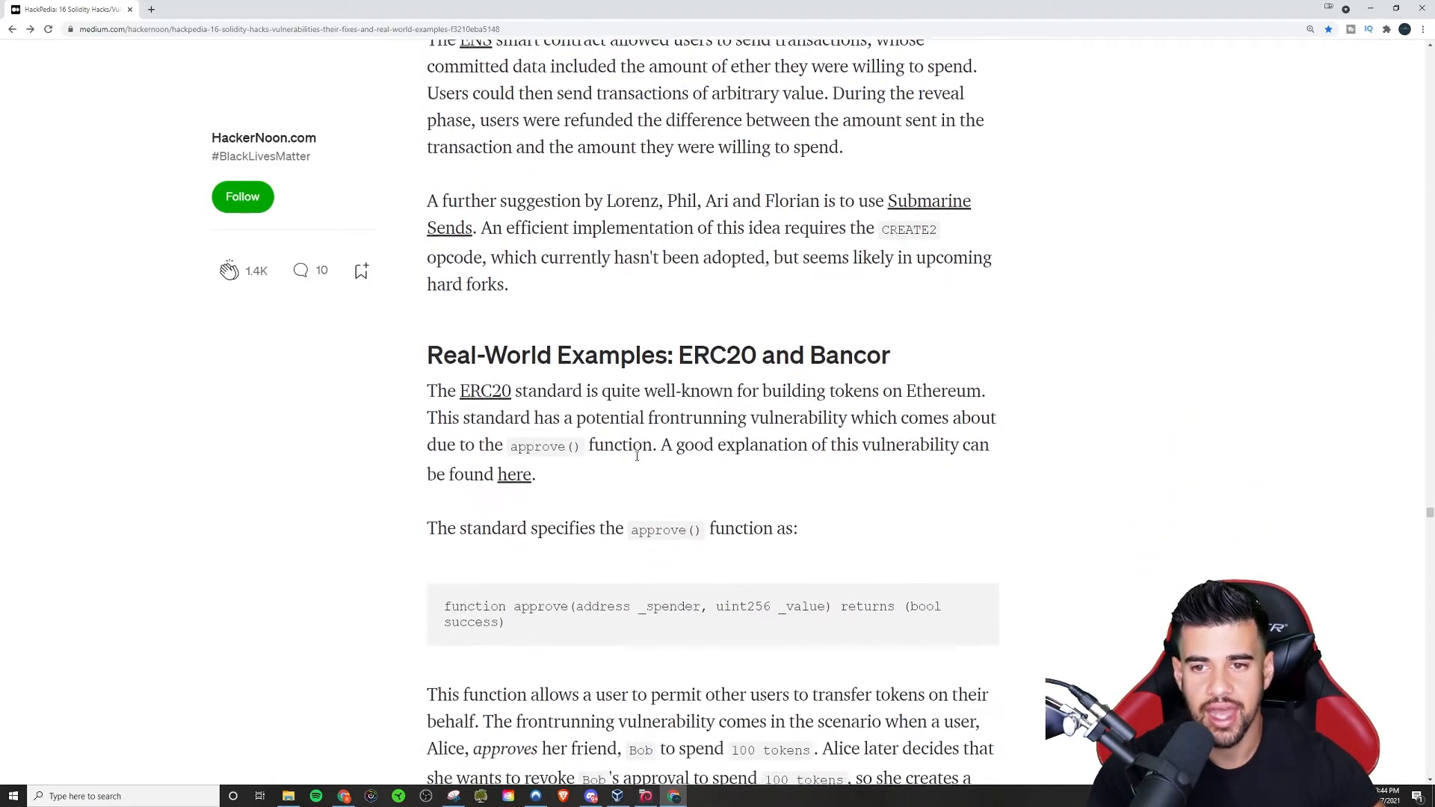
{"action": "scroll", "scroll_direction": "down", "scroll_amount": 3}
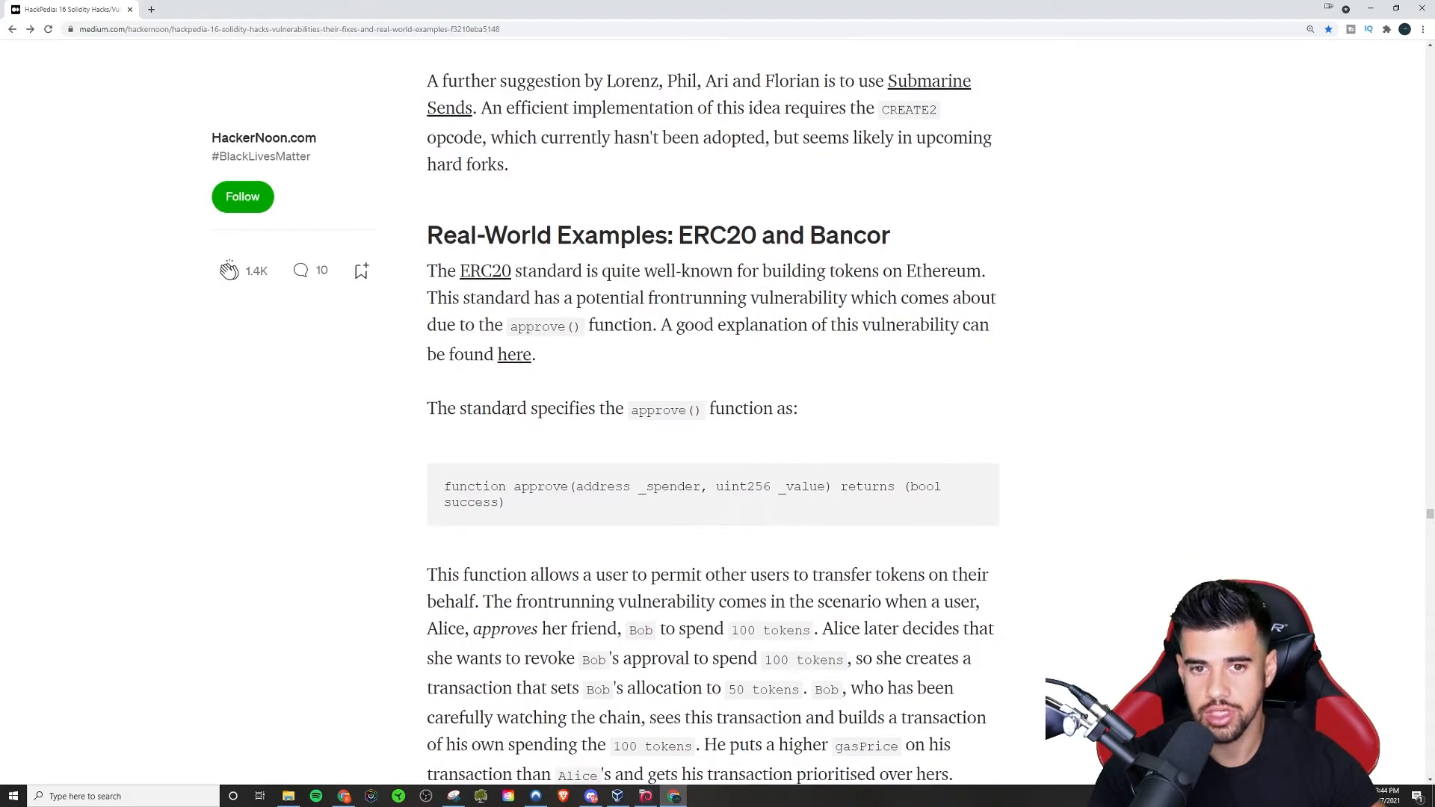
{"action": "scroll", "scroll_direction": "down", "scroll_amount": 3}
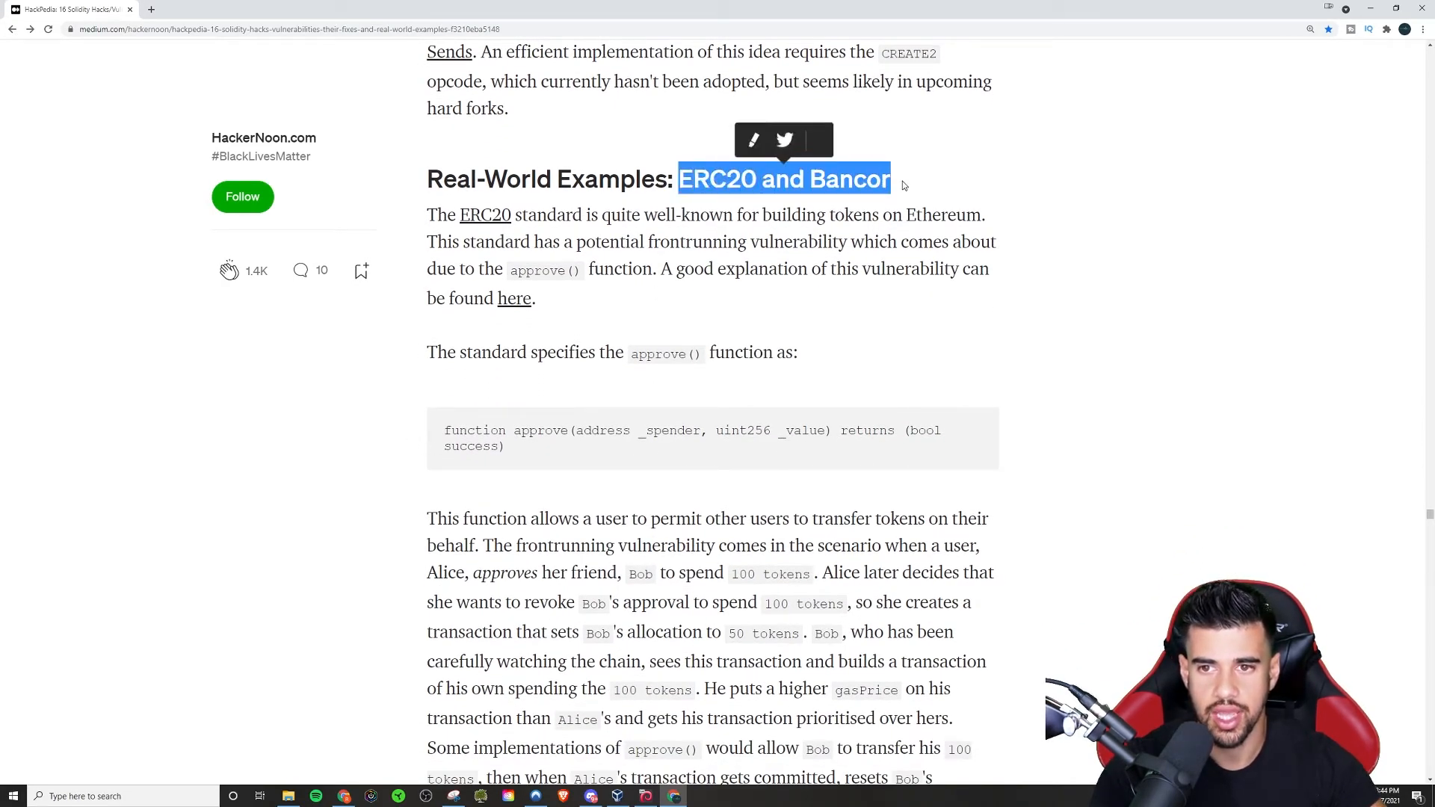
{"action": "scroll", "scroll_direction": "down", "scroll_amount": 3}
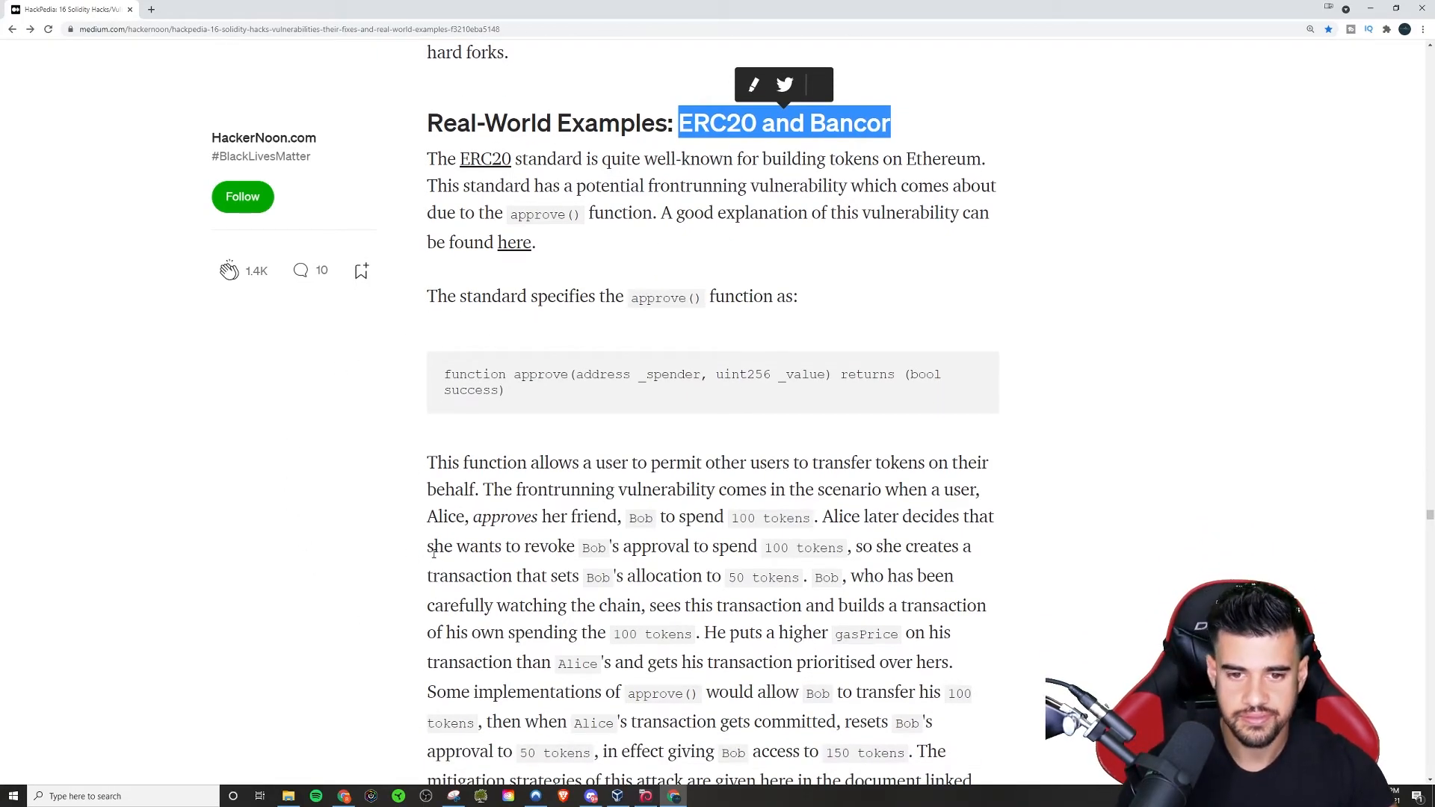
{"action": "scroll", "scroll_direction": "down", "scroll_amount": 3}
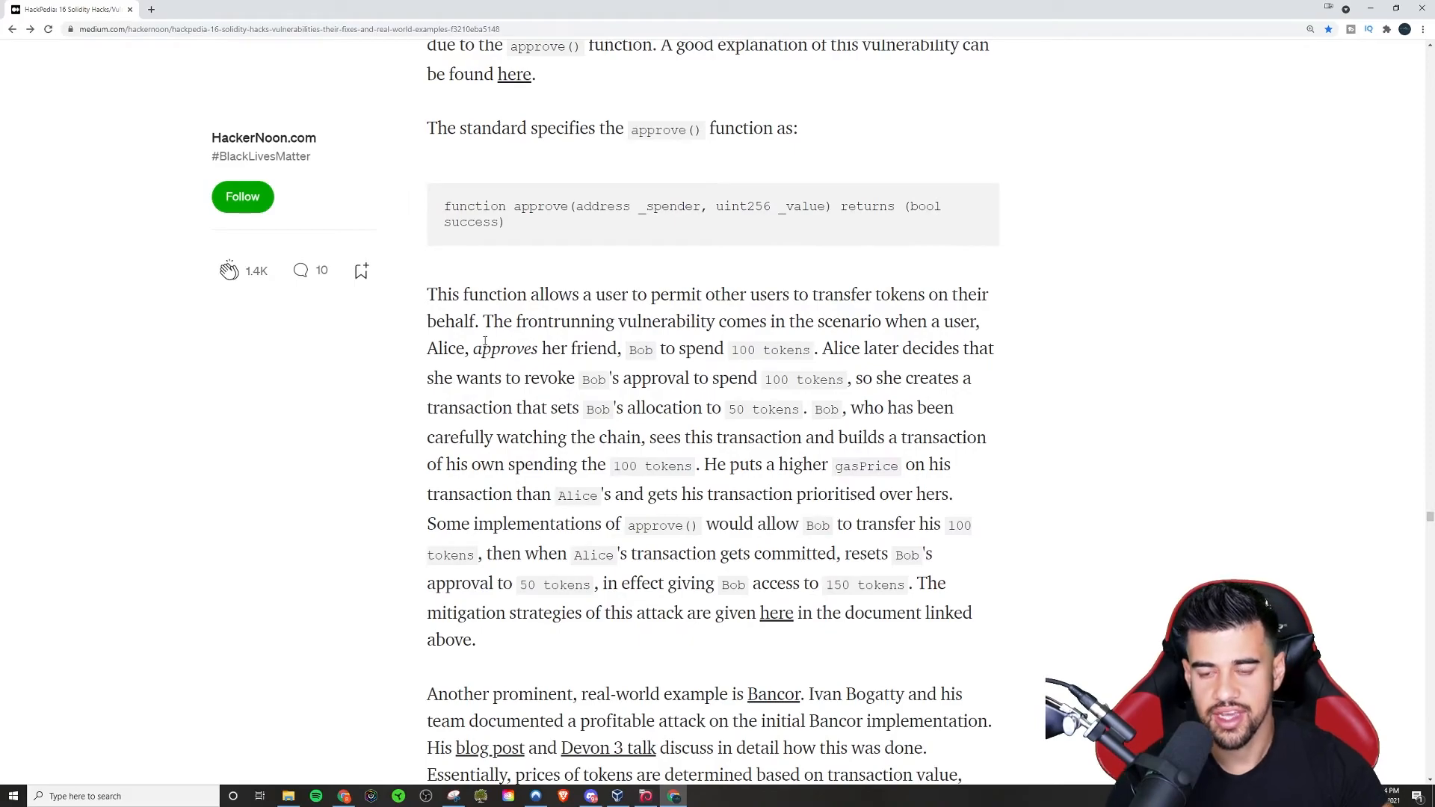
{"action": "mouse_move", "coordinate": [679, 544]}
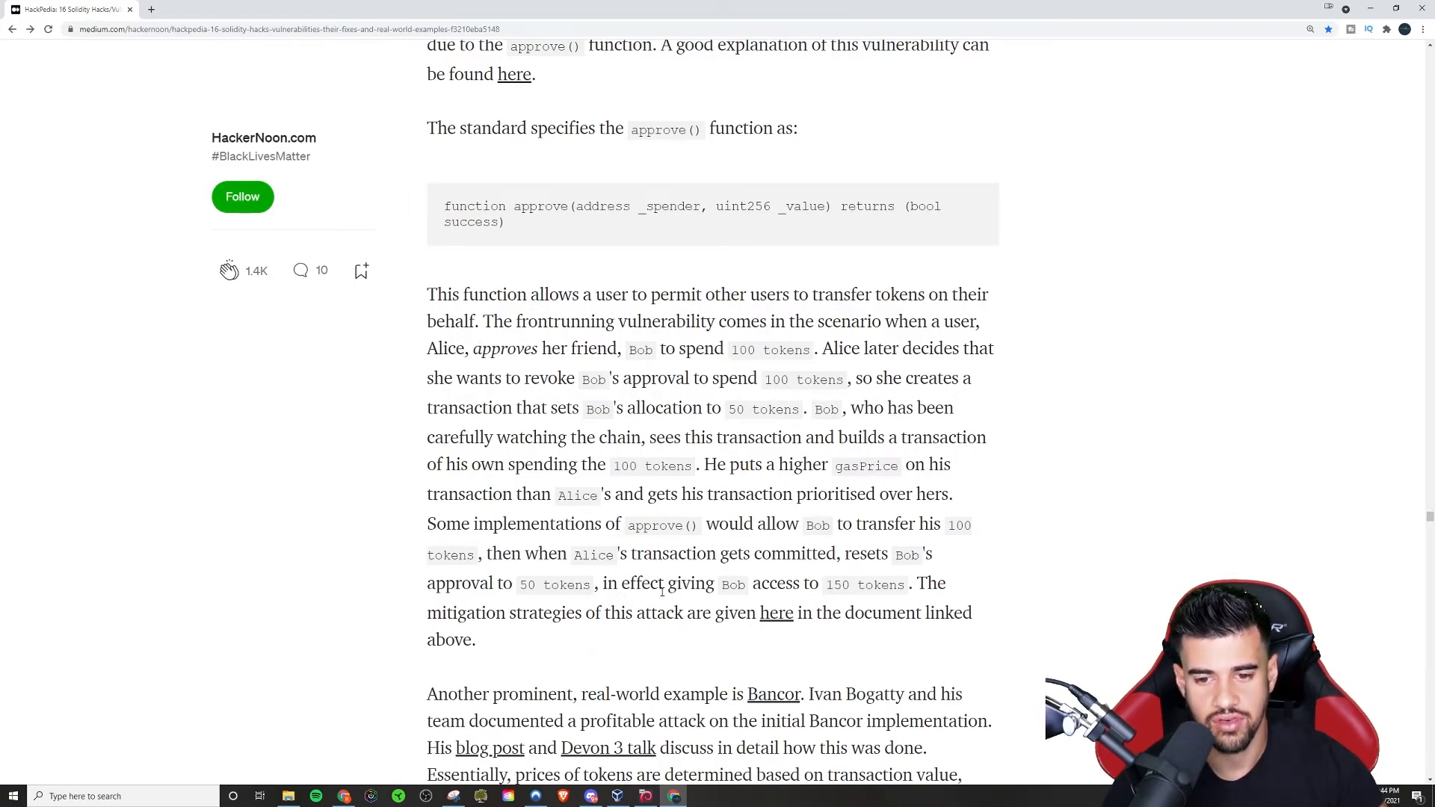
{"action": "scroll", "scroll_direction": "down", "scroll_amount": 3}
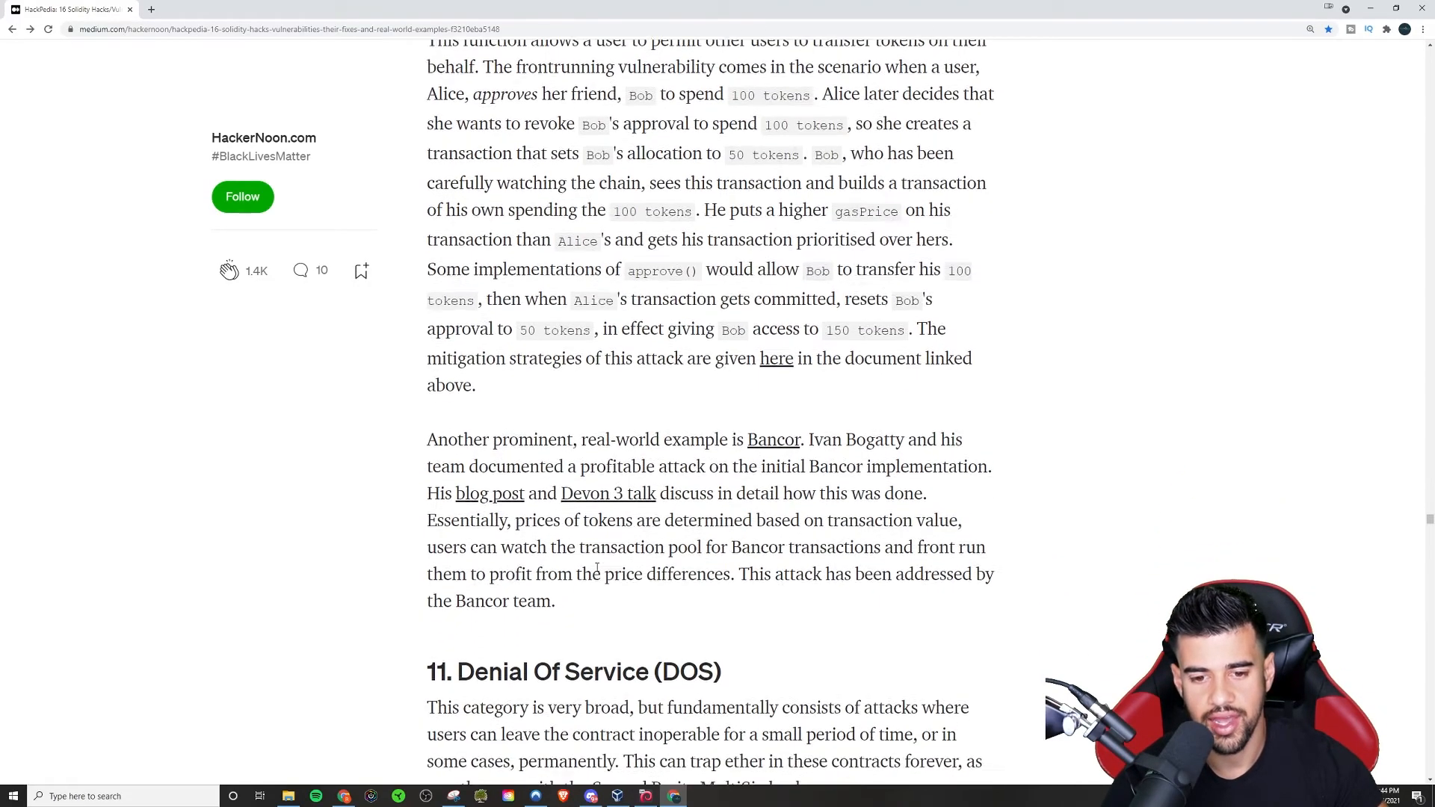
{"action": "scroll", "scroll_direction": "down", "scroll_amount": 3}
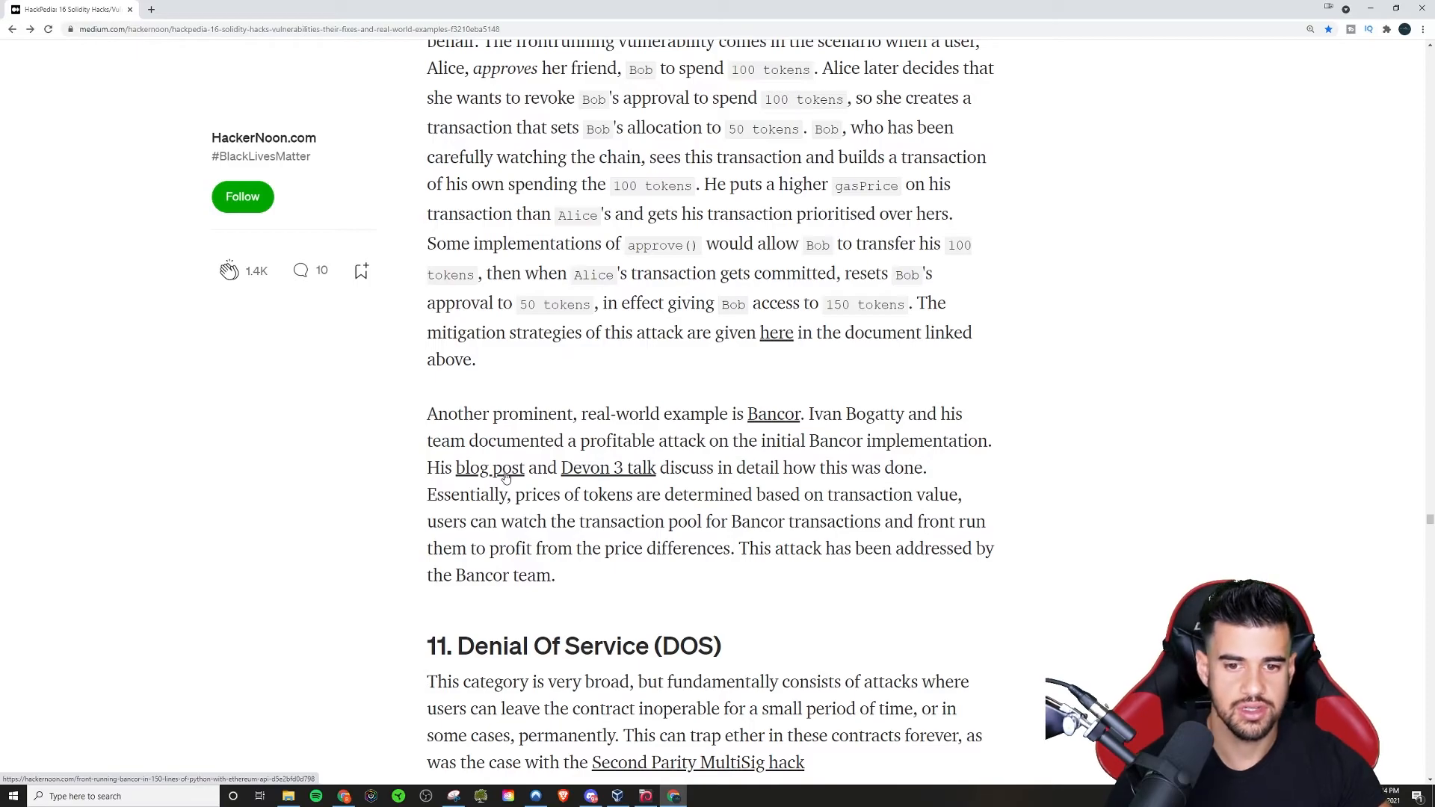
Step: Open the Bancor front-running blog post and scroll through its intro and Background to Easy Mode
{"action": "left_click", "coordinate": [490, 468]}
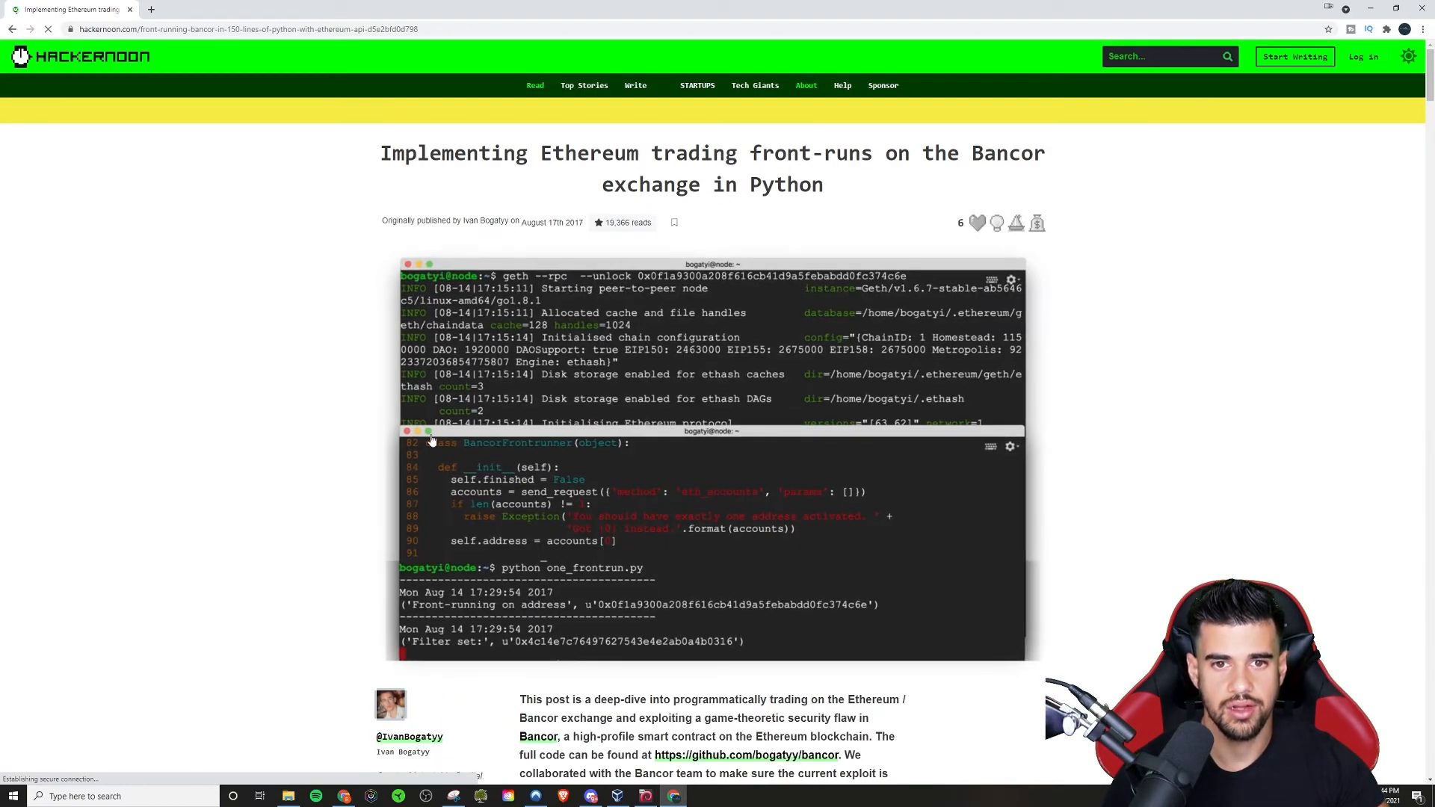
{"action": "scroll", "scroll_direction": "down", "scroll_amount": 3}
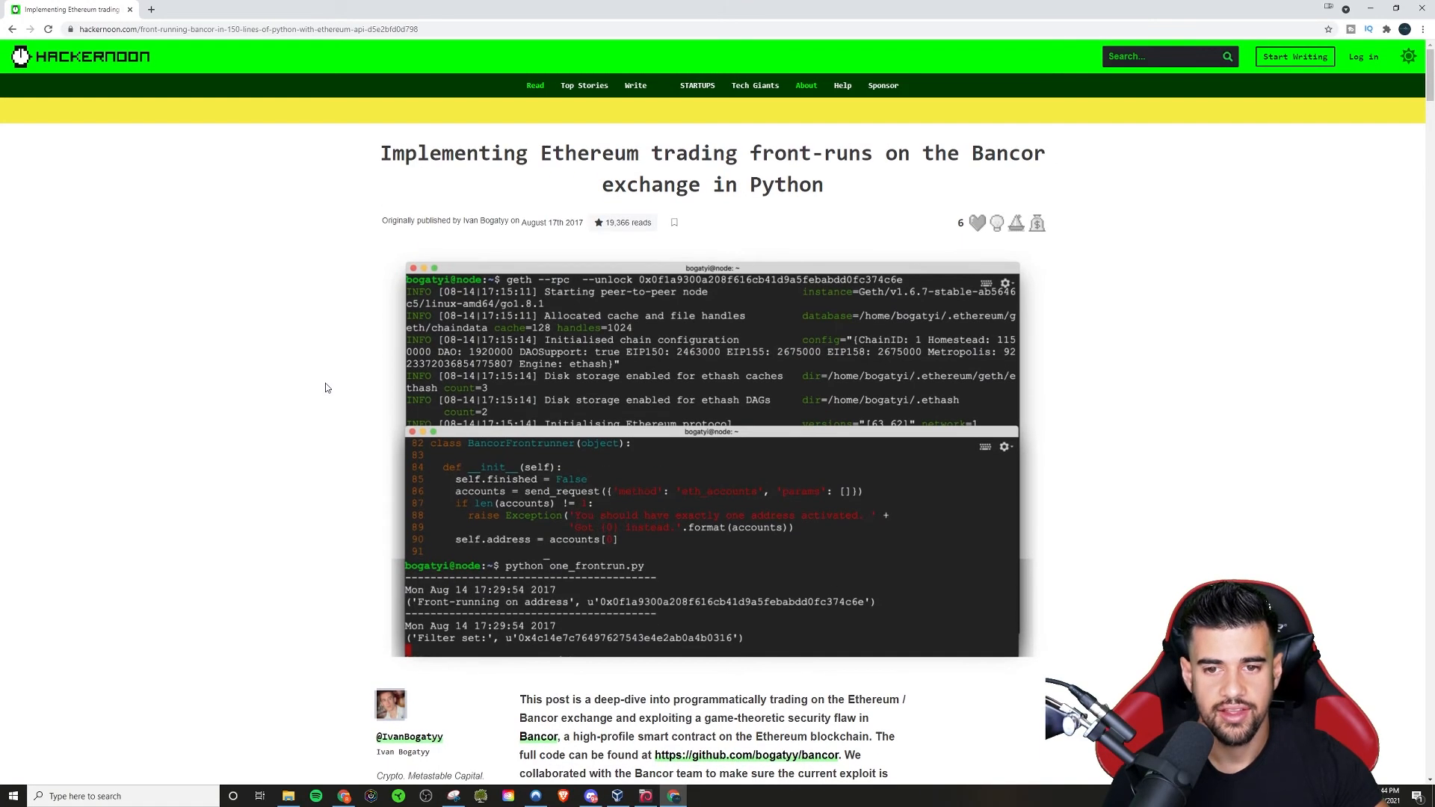
{"action": "mouse_move", "coordinate": [314, 365]}
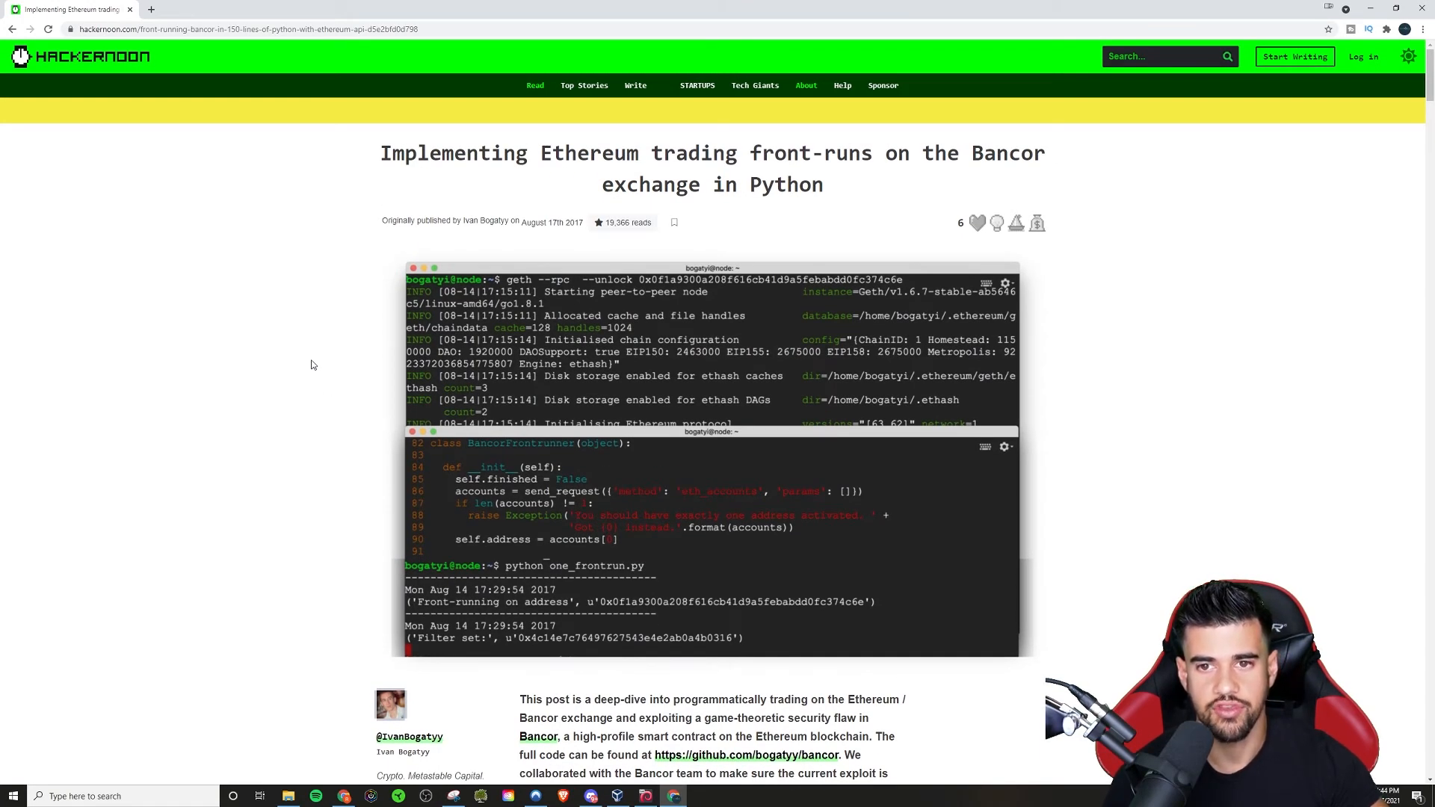
{"action": "scroll", "scroll_direction": "down", "scroll_amount": 3}
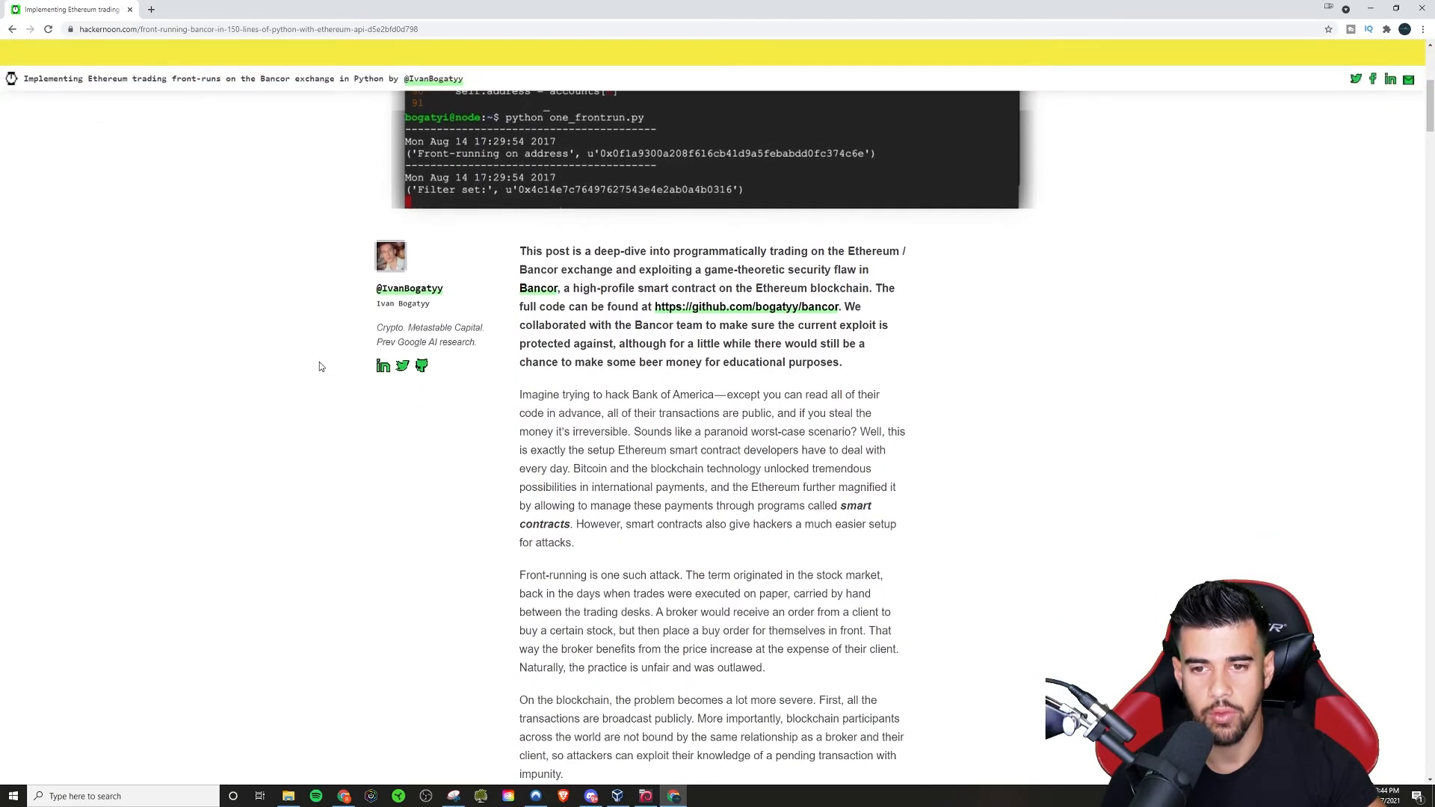
{"action": "scroll", "scroll_direction": "down", "scroll_amount": 3}
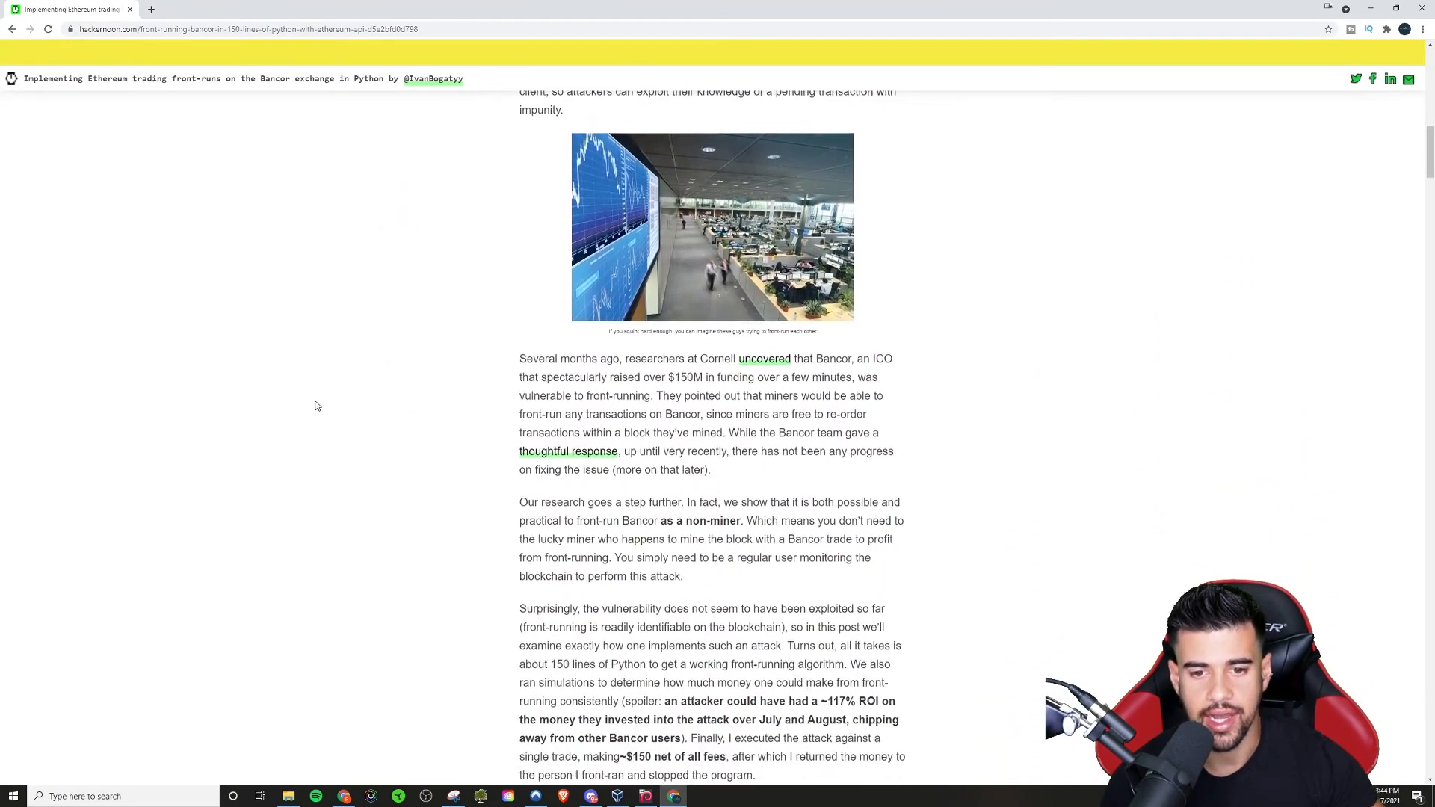
{"action": "scroll", "scroll_direction": "down", "scroll_amount": 3}
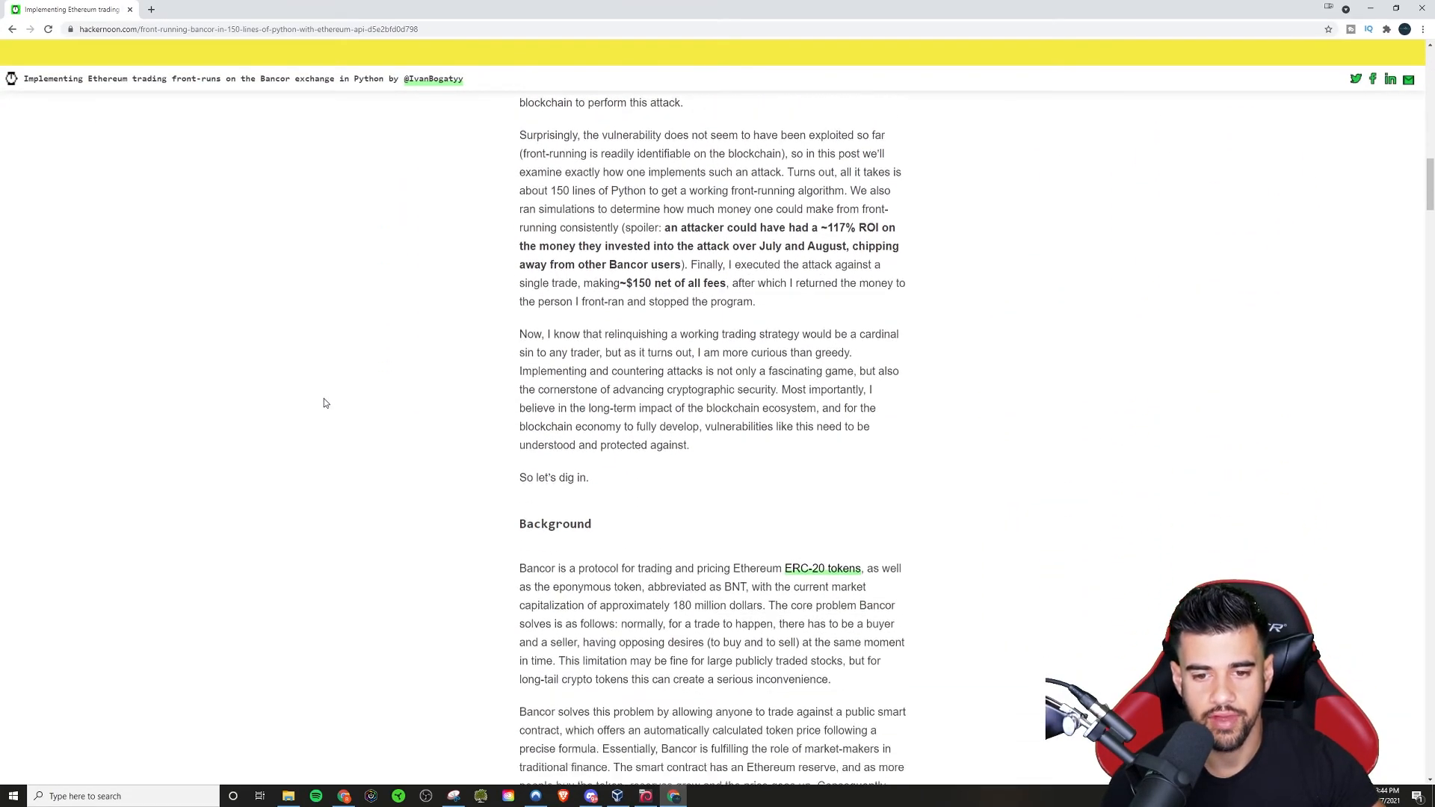
{"action": "scroll", "scroll_direction": "down", "scroll_amount": 3}
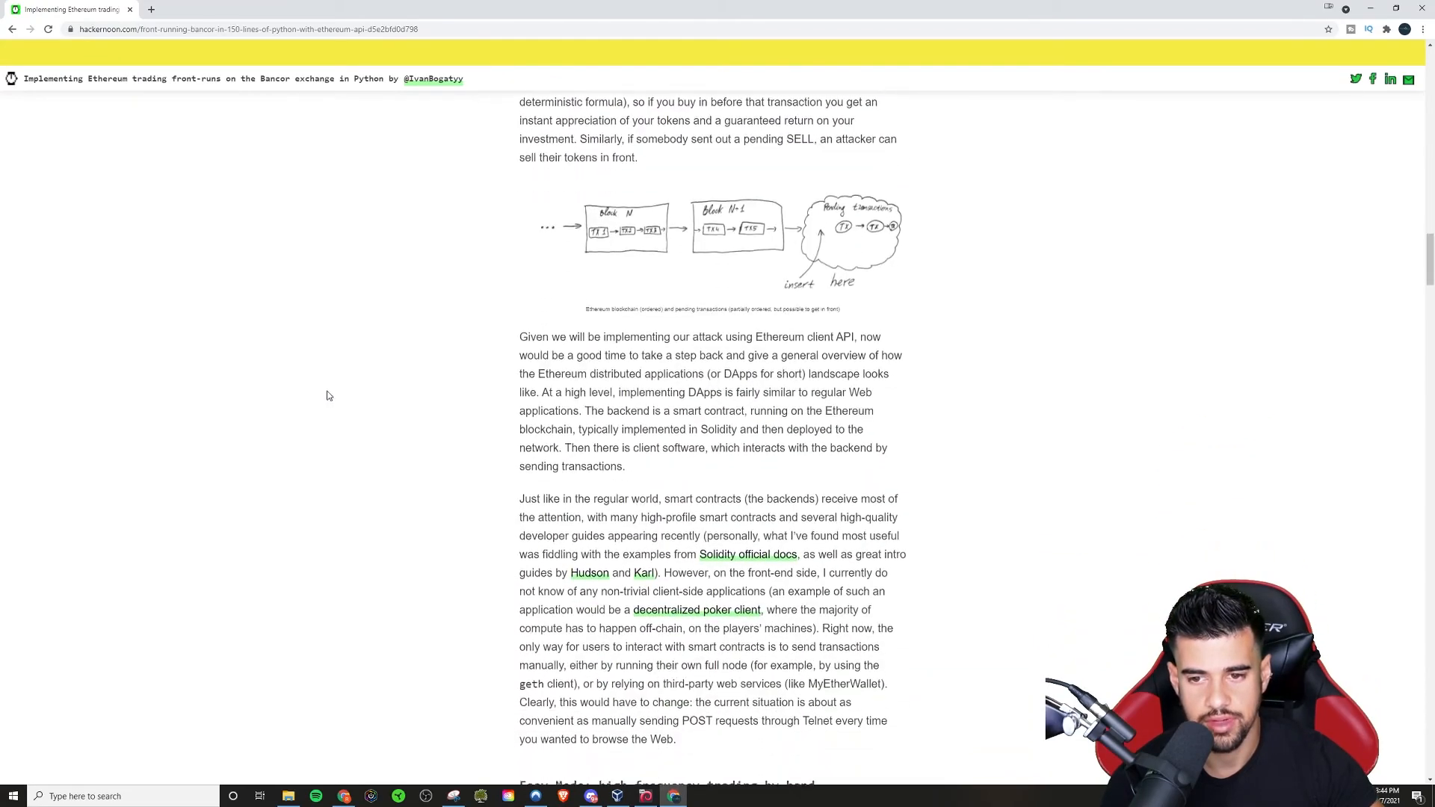
{"action": "scroll", "scroll_direction": "down", "scroll_amount": 3}
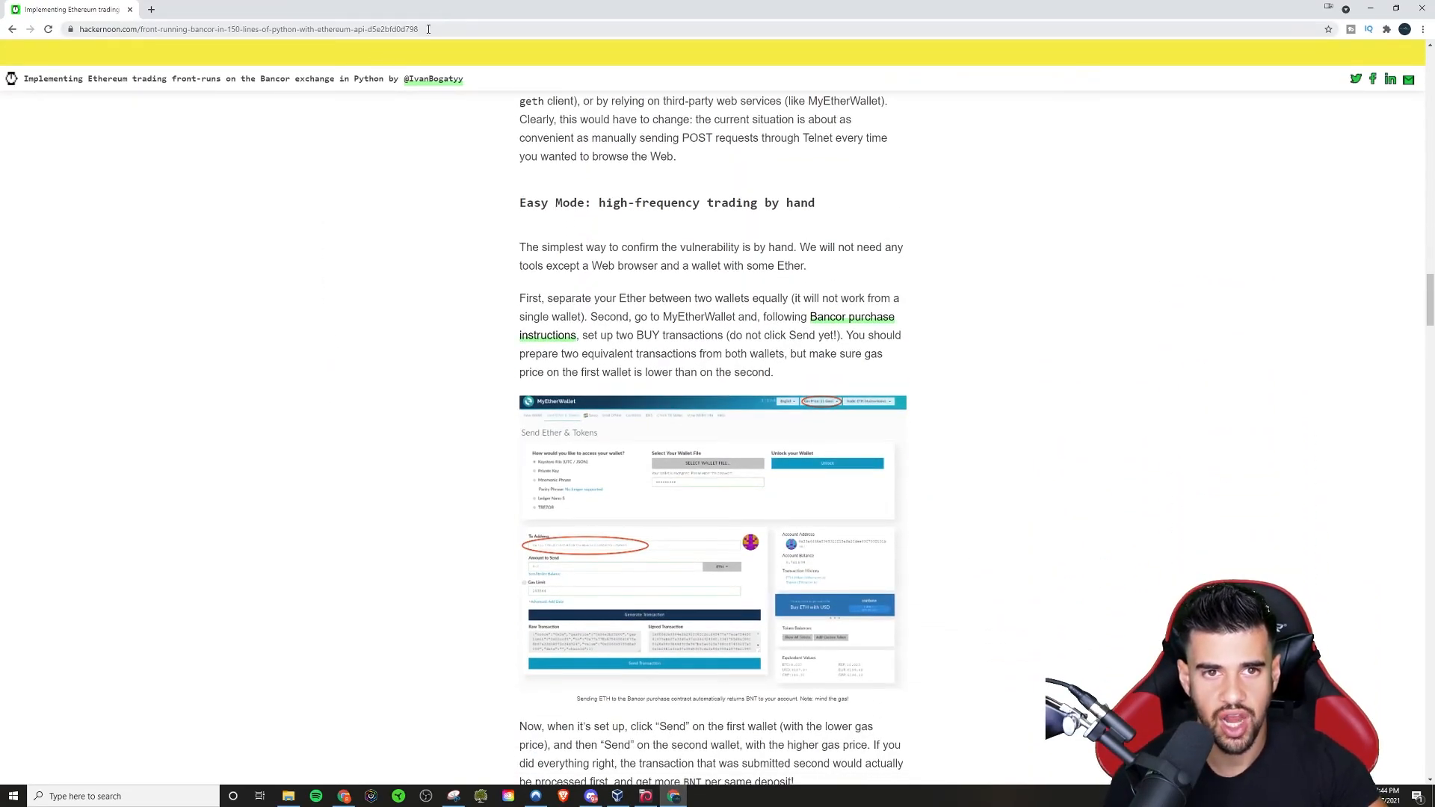
{"action": "scroll", "scroll_direction": "up", "scroll_amount": 3}
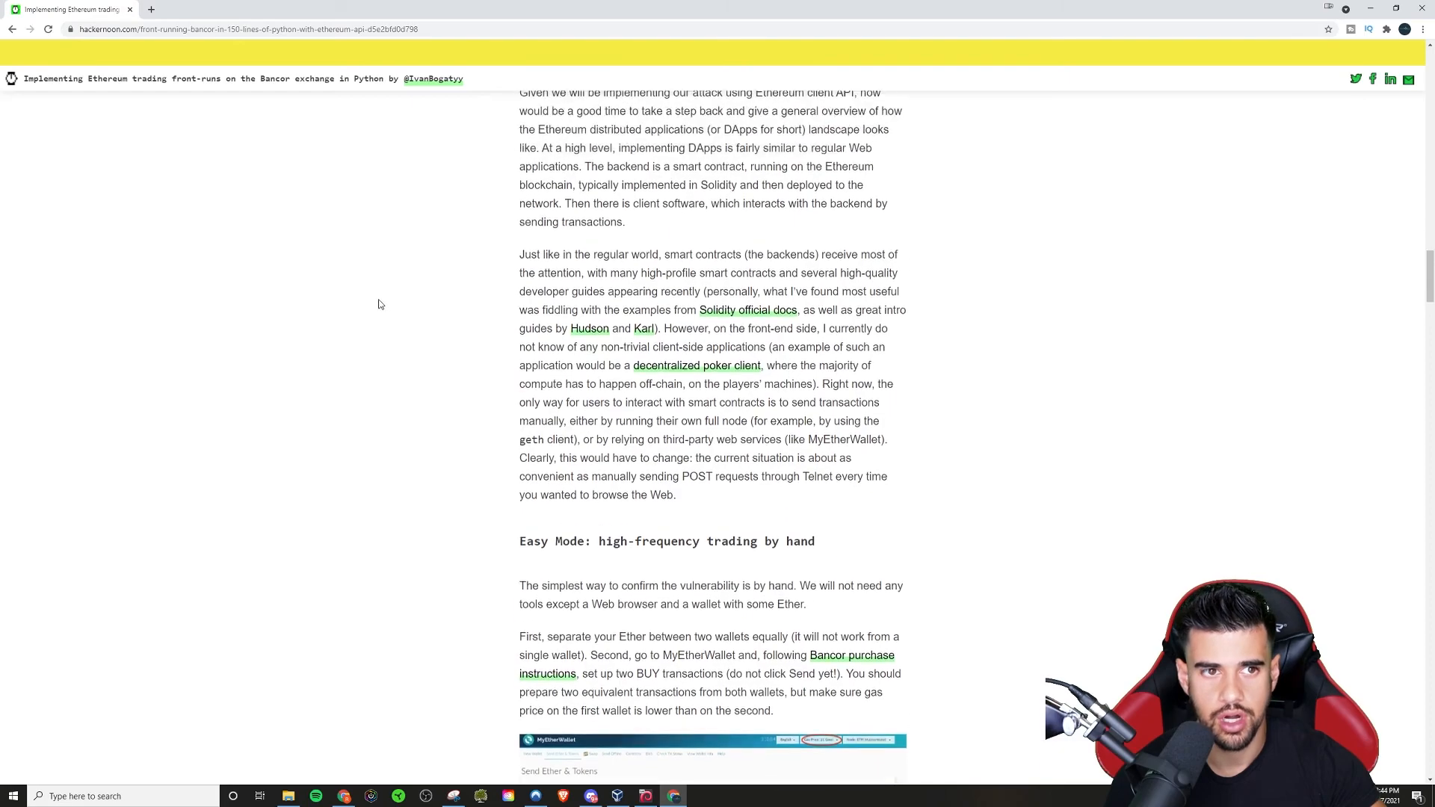